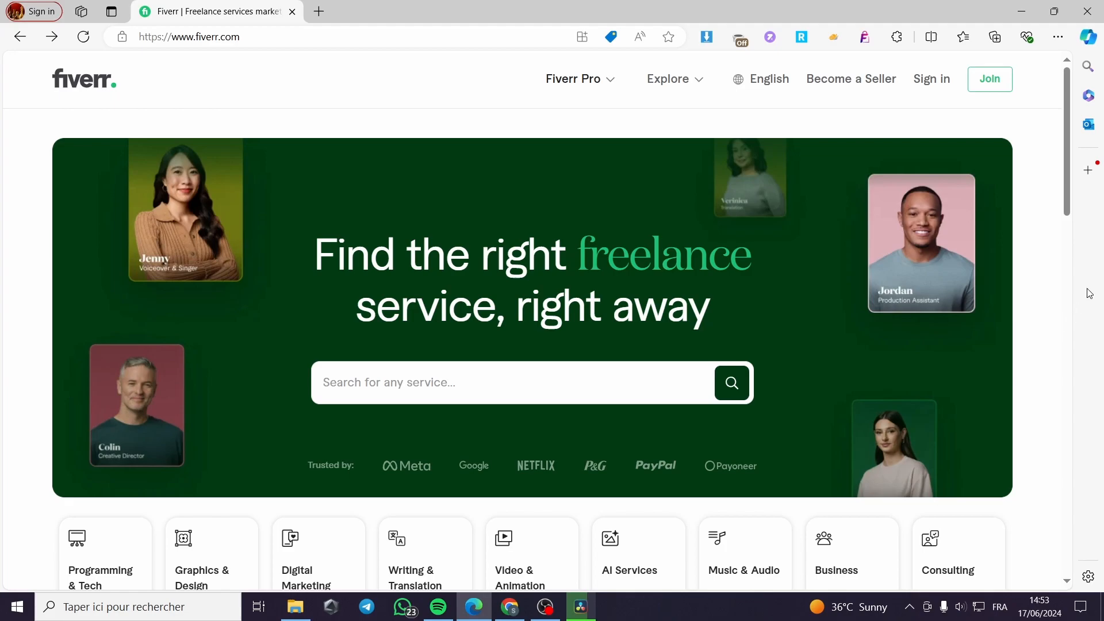
pyautogui.moveTo(1090, 228)
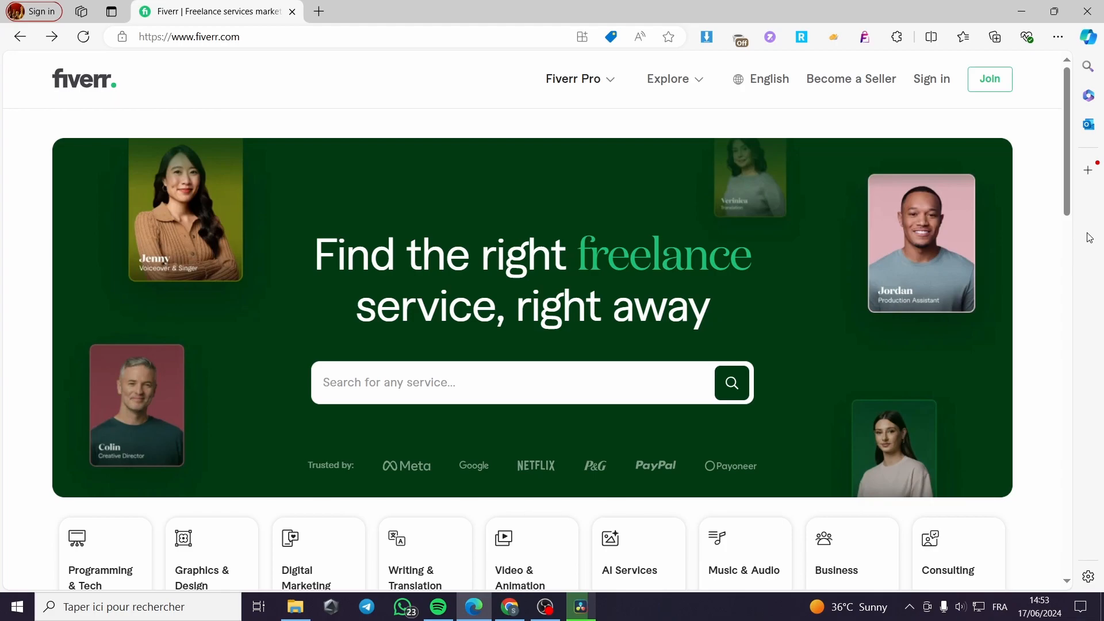
pyautogui.moveTo(1020, 208)
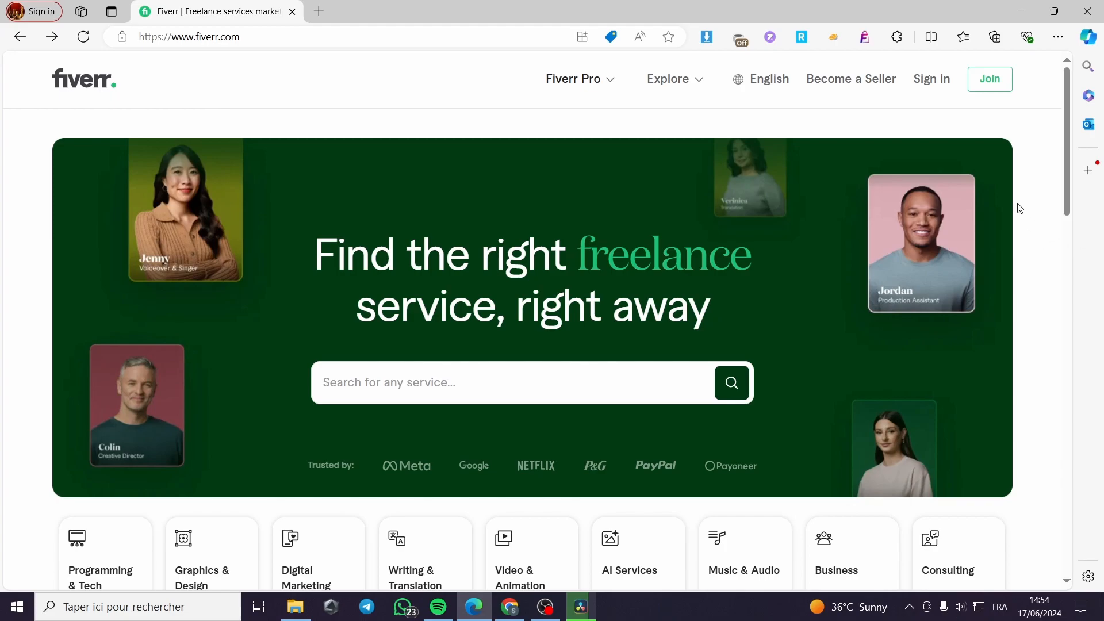
pyautogui.moveTo(850, 79)
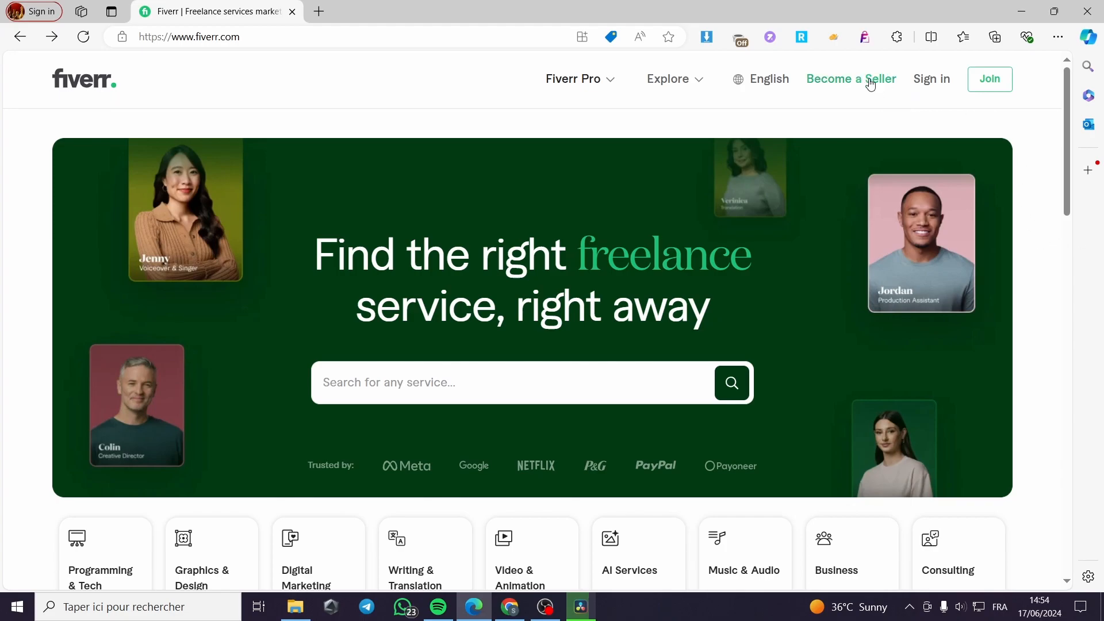
pyautogui.moveTo(897, 104)
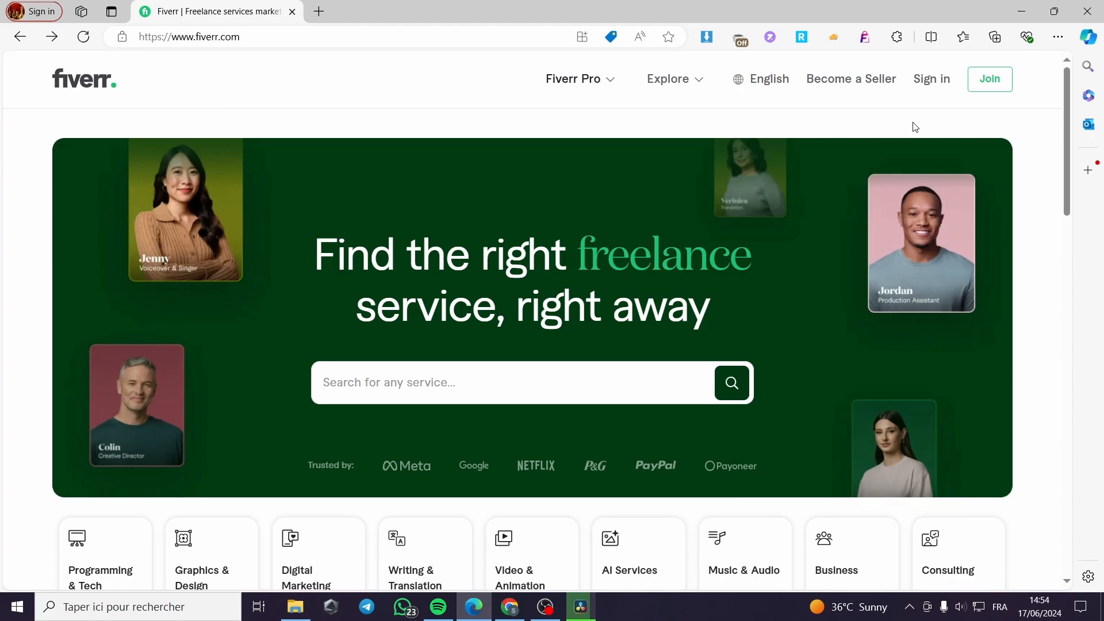
pyautogui.moveTo(909, 131)
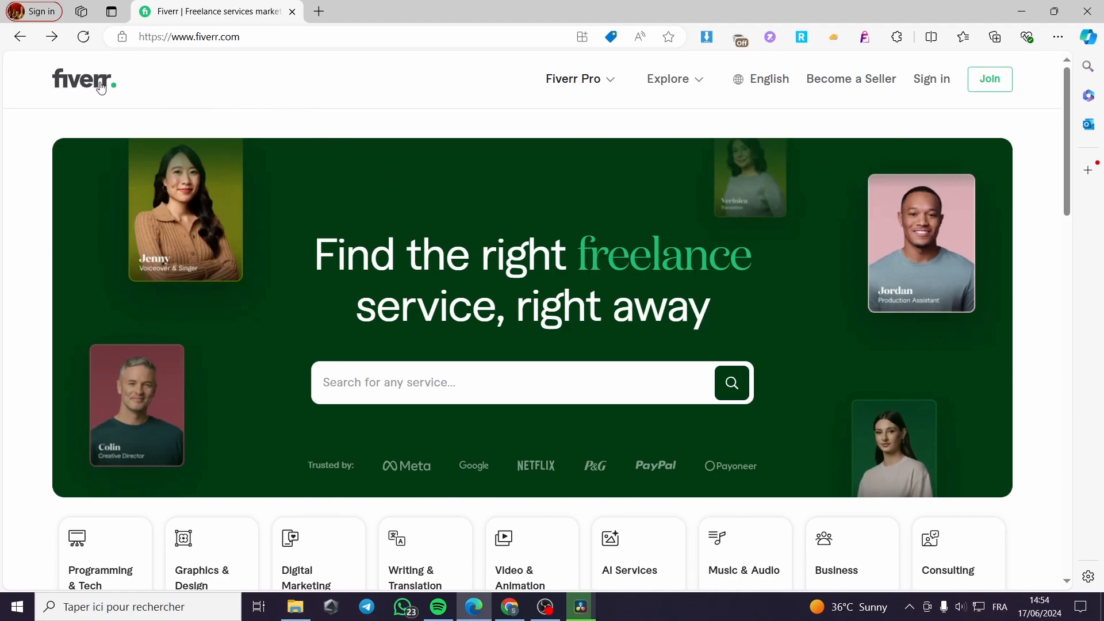
pyautogui.moveTo(441, 275)
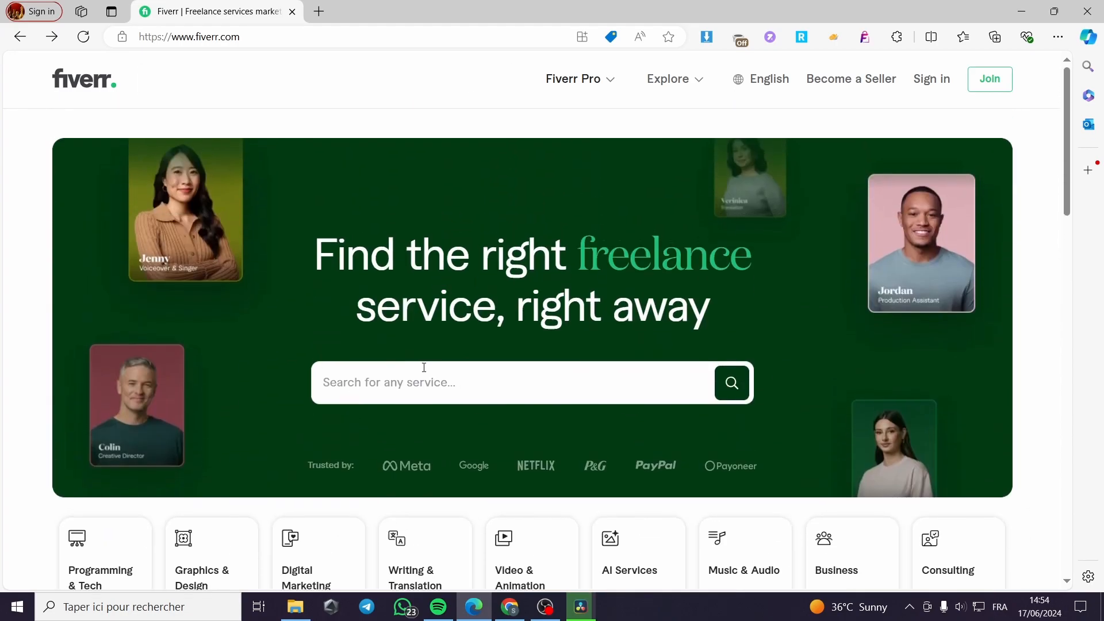
pyautogui.moveTo(930, 79)
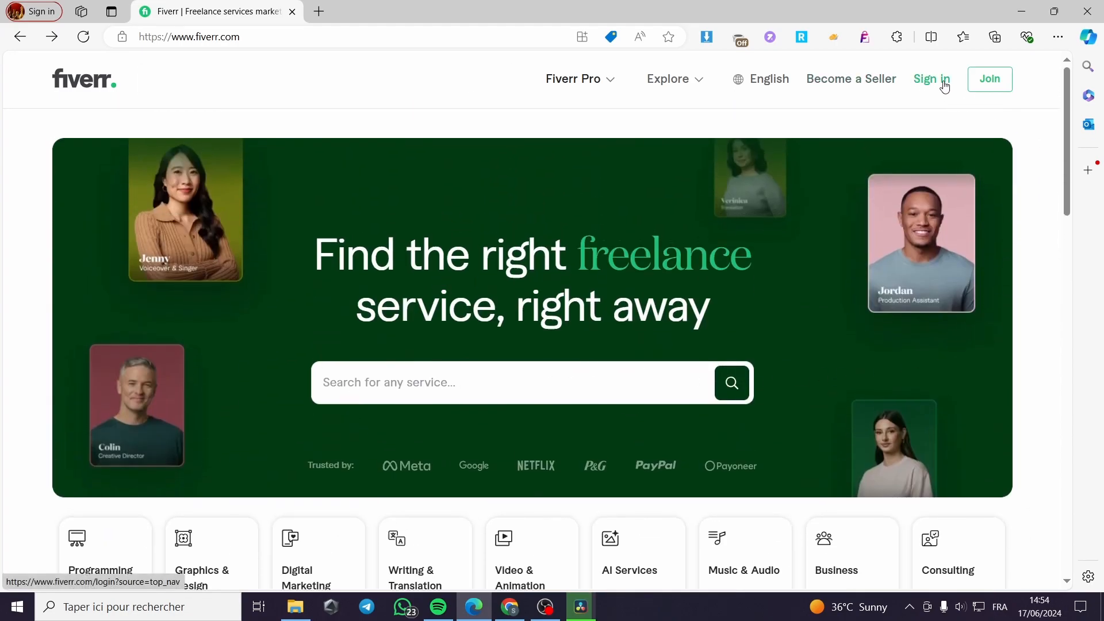
# Open Fiverr's sign-in options and choose to continue with Google.
pyautogui.click(931, 78)
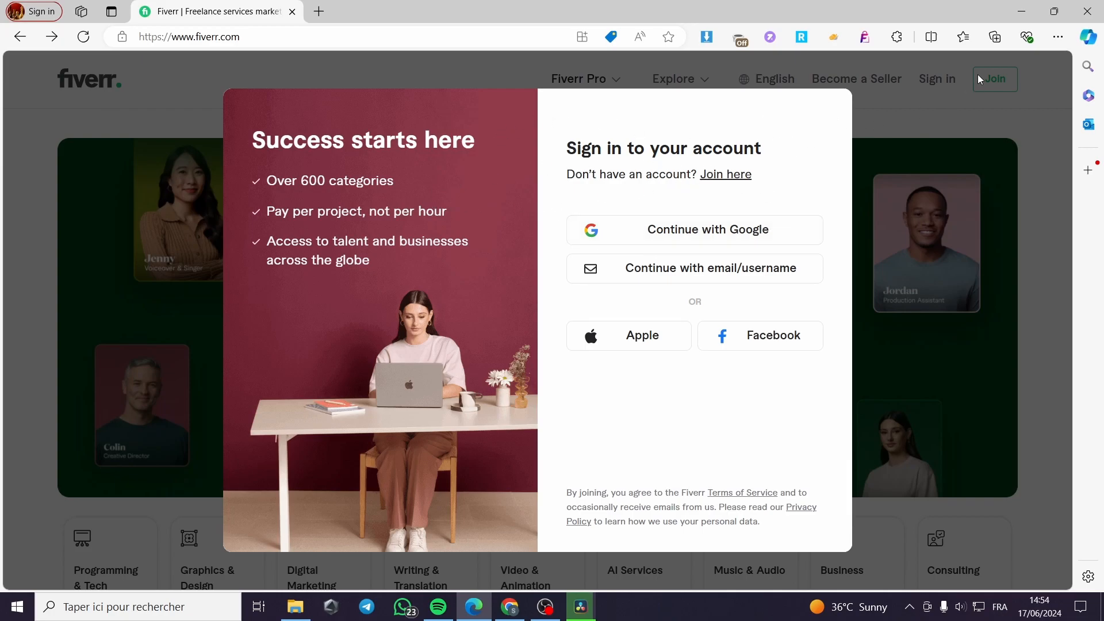
pyautogui.moveTo(667, 208)
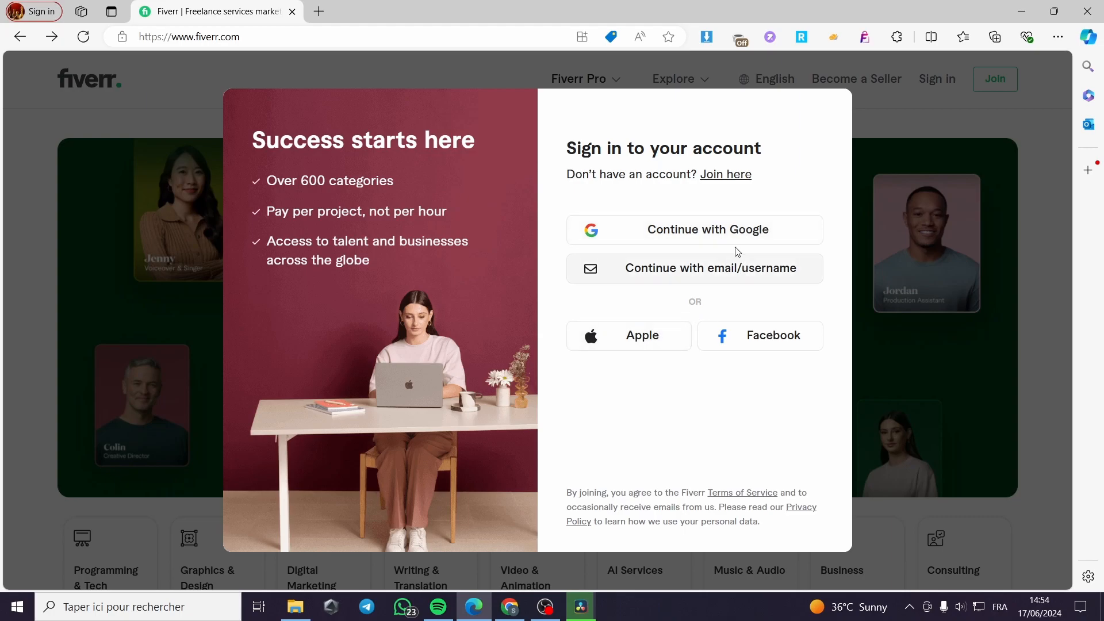
pyautogui.moveTo(775, 335)
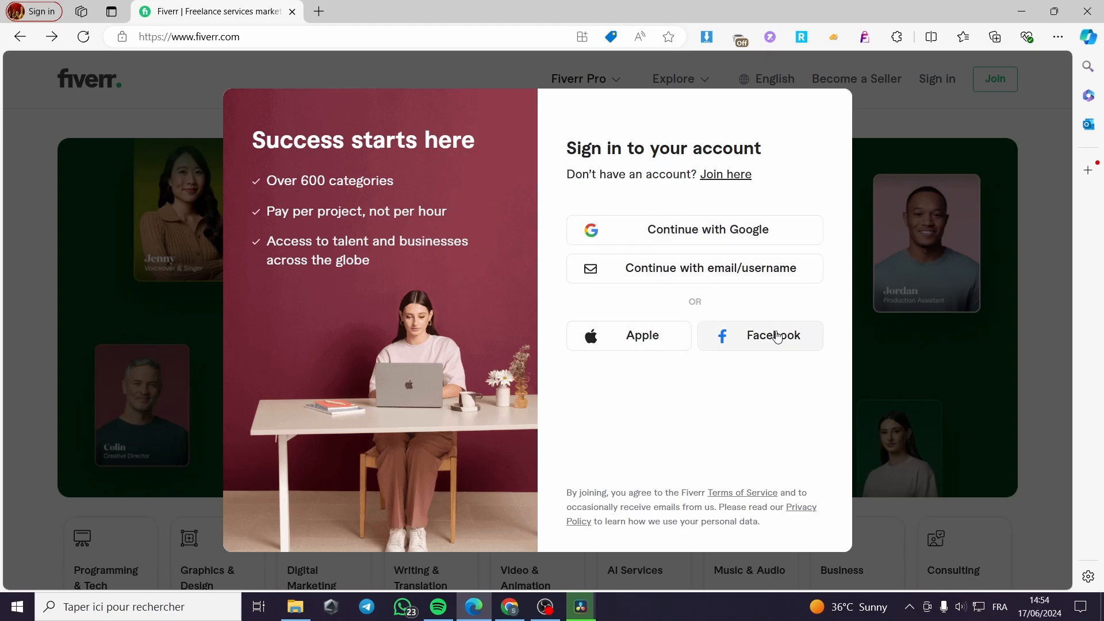
pyautogui.click(760, 336)
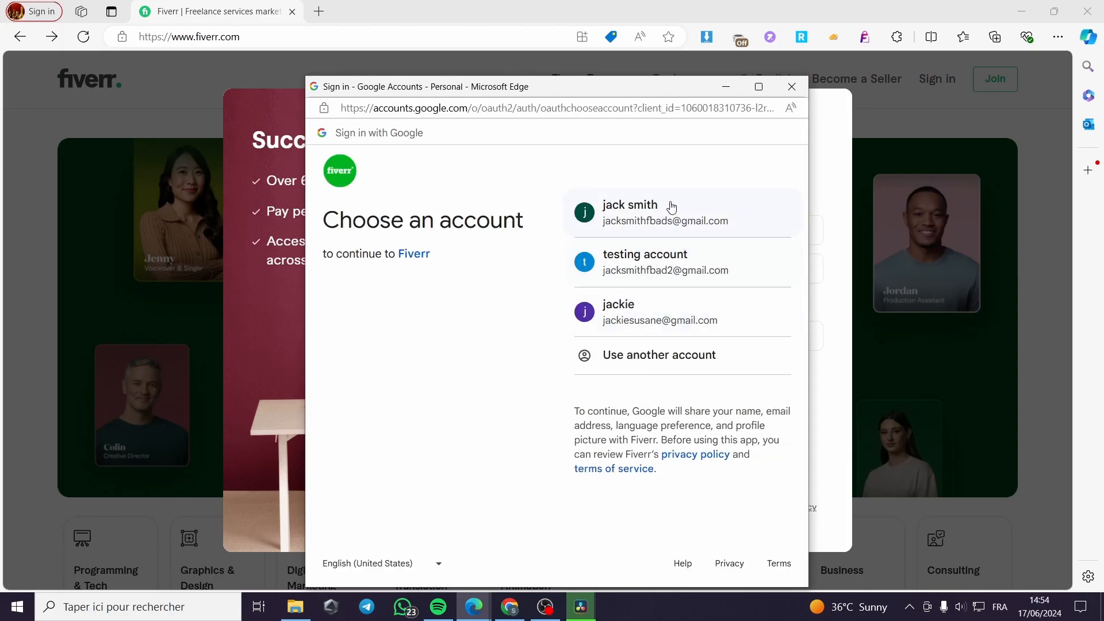
# Sign in to Fiverr with the first Google account listed.
pyautogui.click(789, 86)
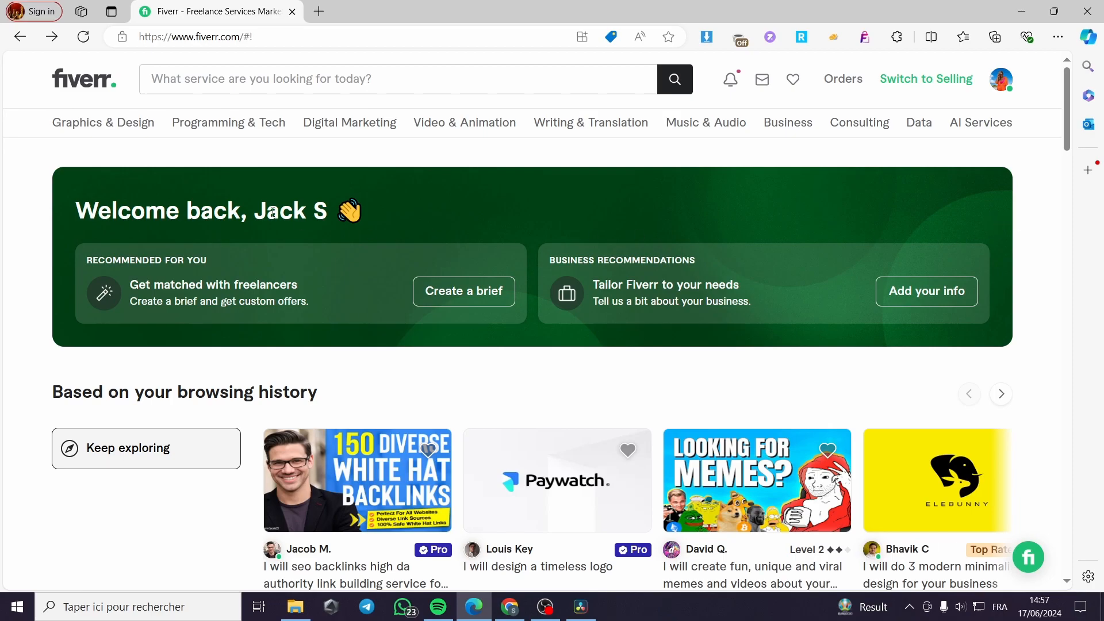
pyautogui.scroll(-3)
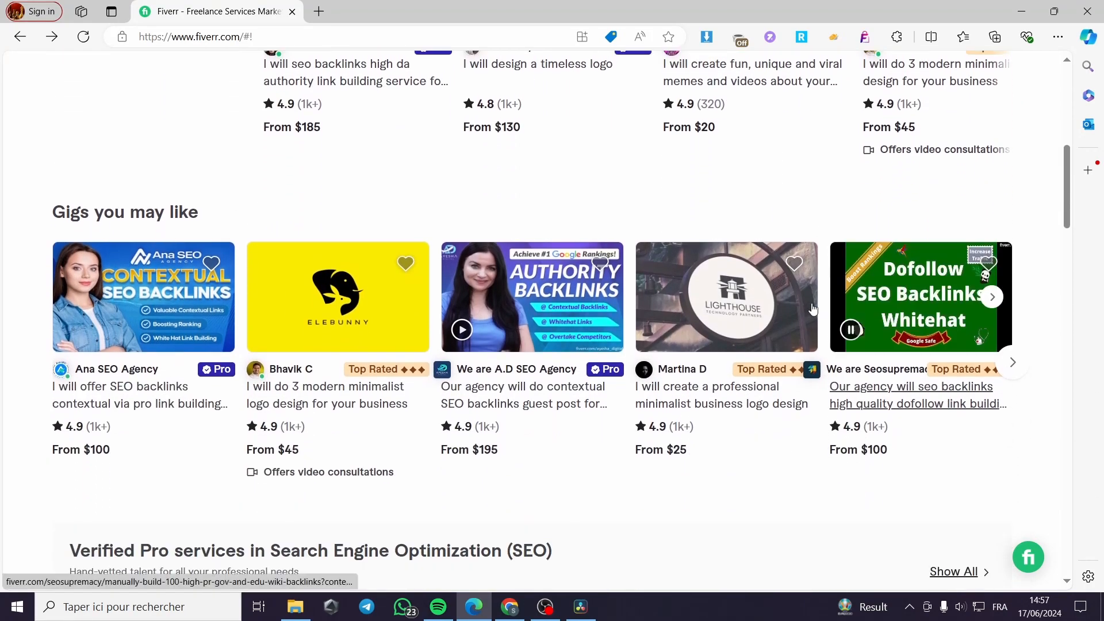
pyautogui.scroll(3)
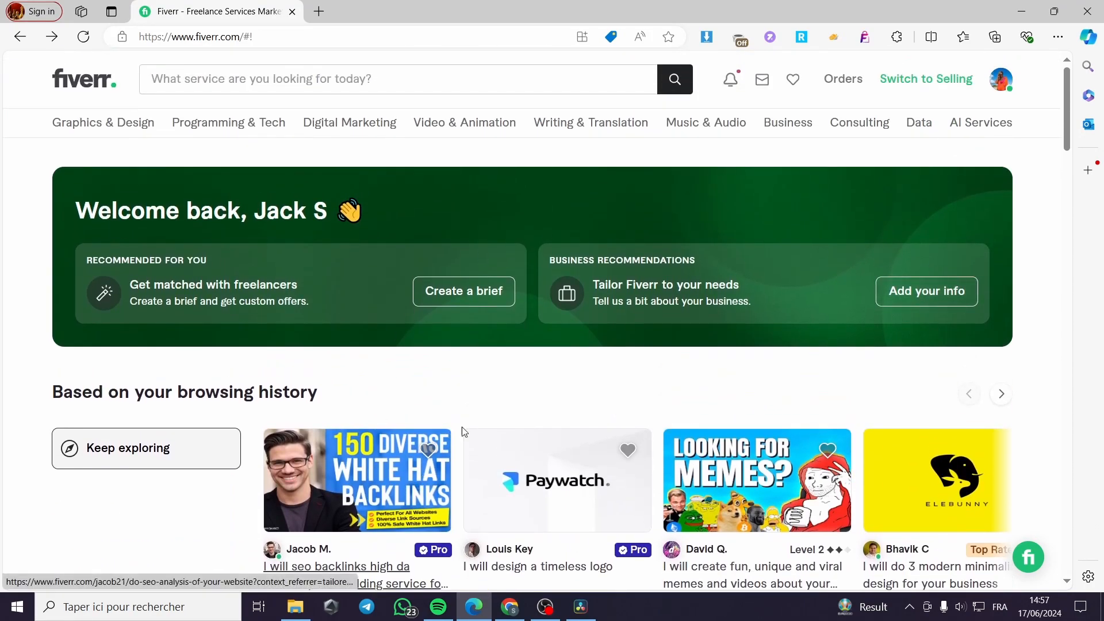
pyautogui.scroll(-3)
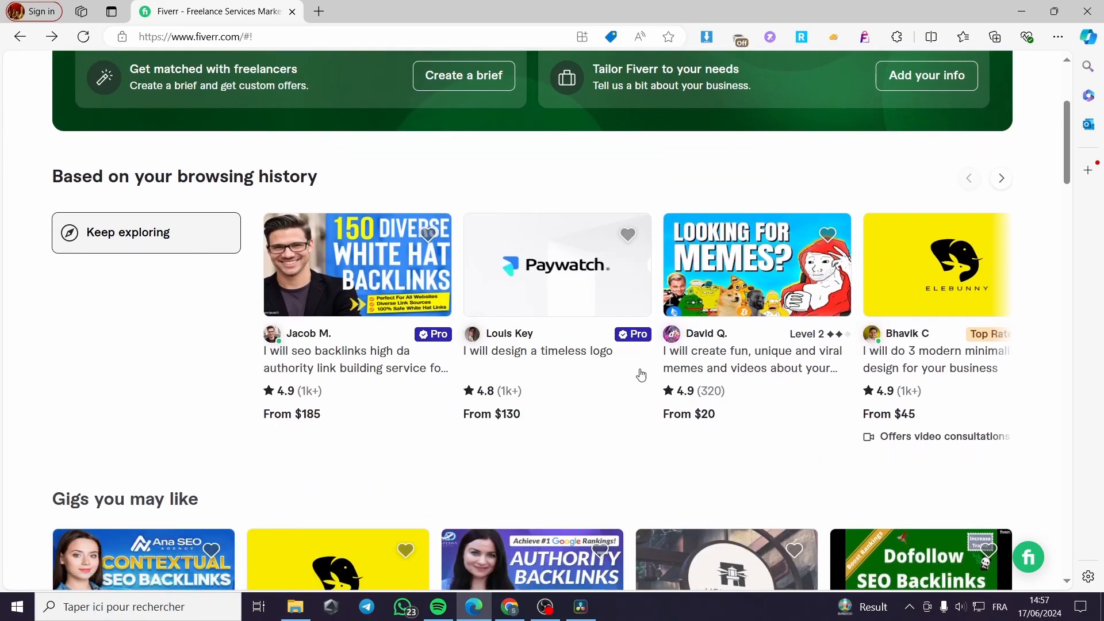
pyautogui.click(396, 79)
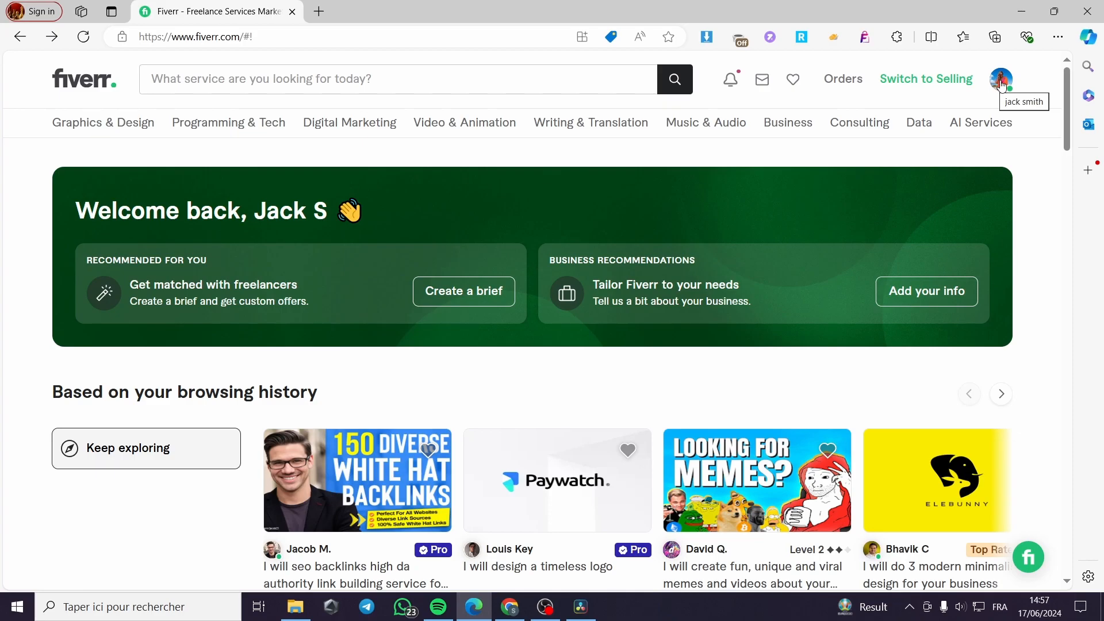
# Choose Post a Request from the profile menu to open a new brief.
pyautogui.click(999, 79)
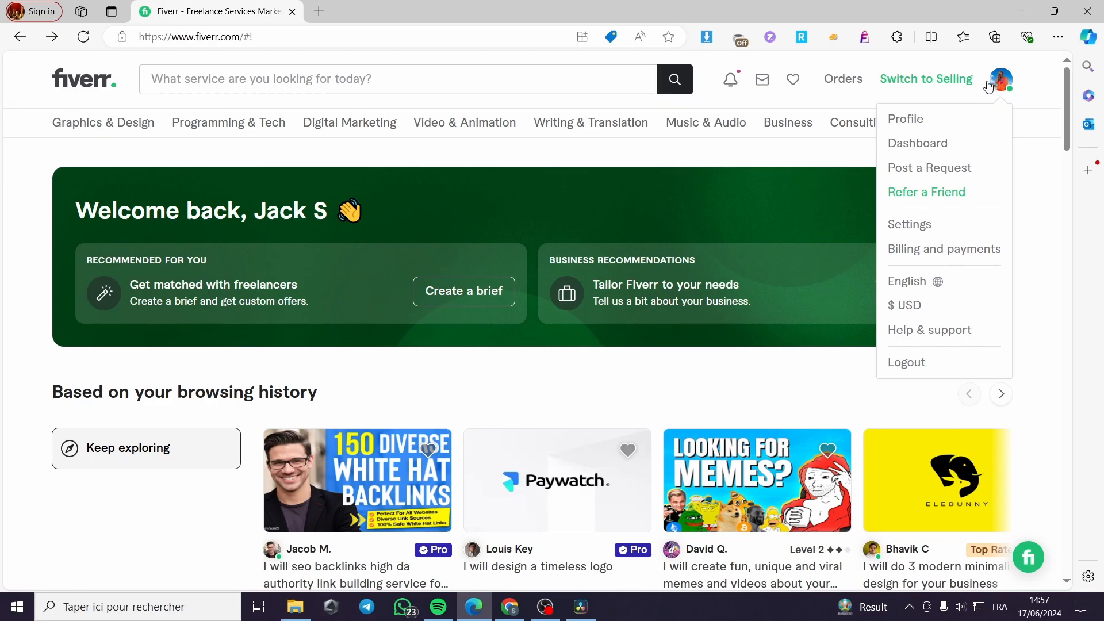
pyautogui.moveTo(1012, 90)
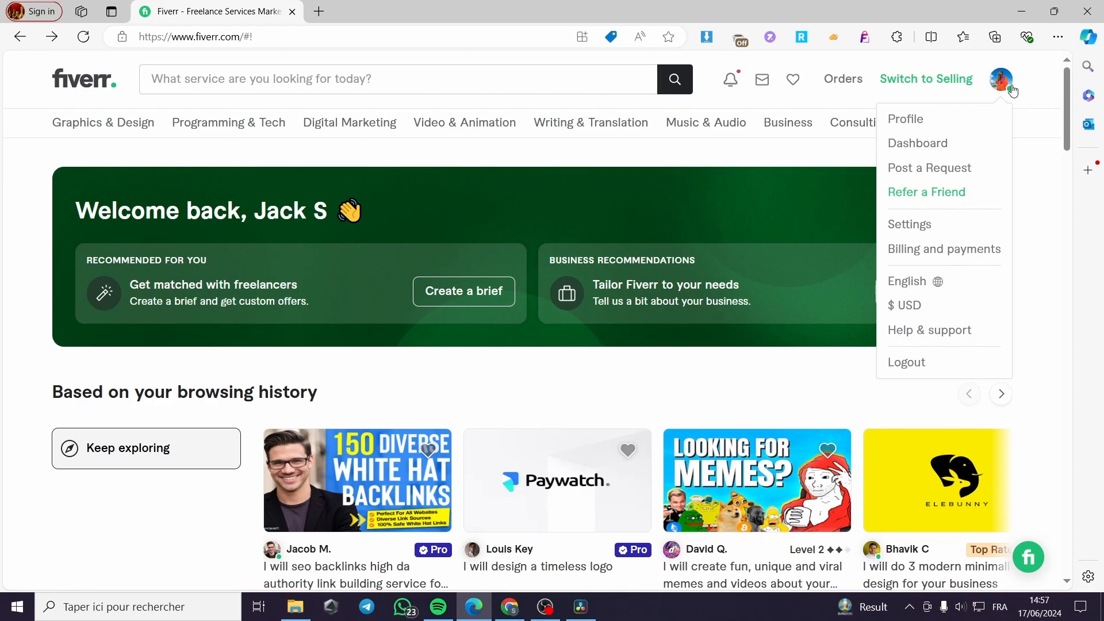
pyautogui.moveTo(929, 167)
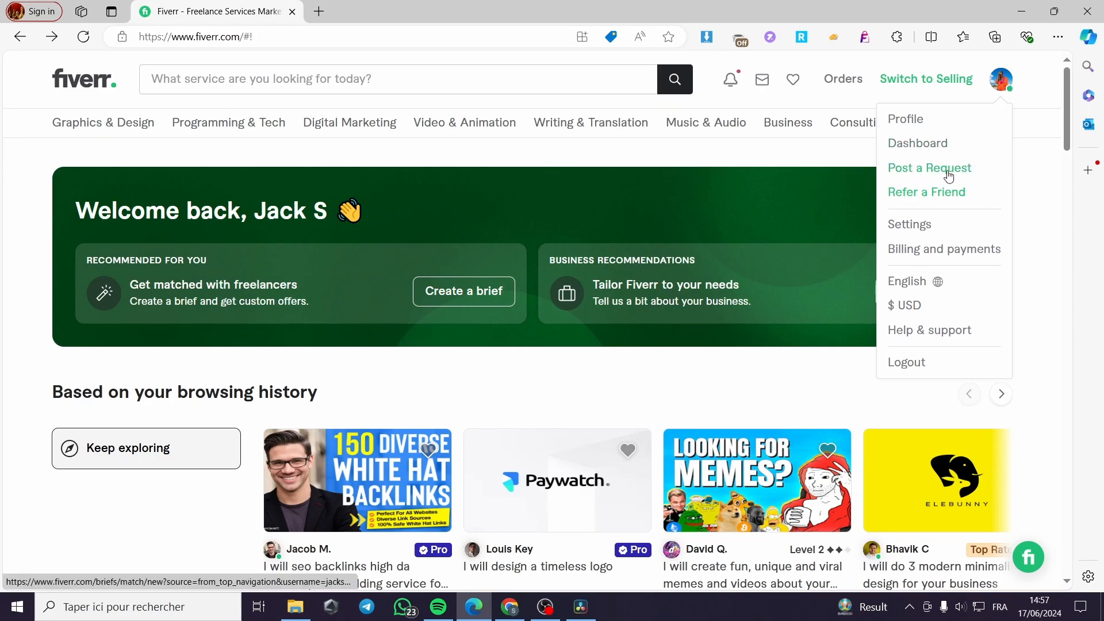
pyautogui.click(929, 168)
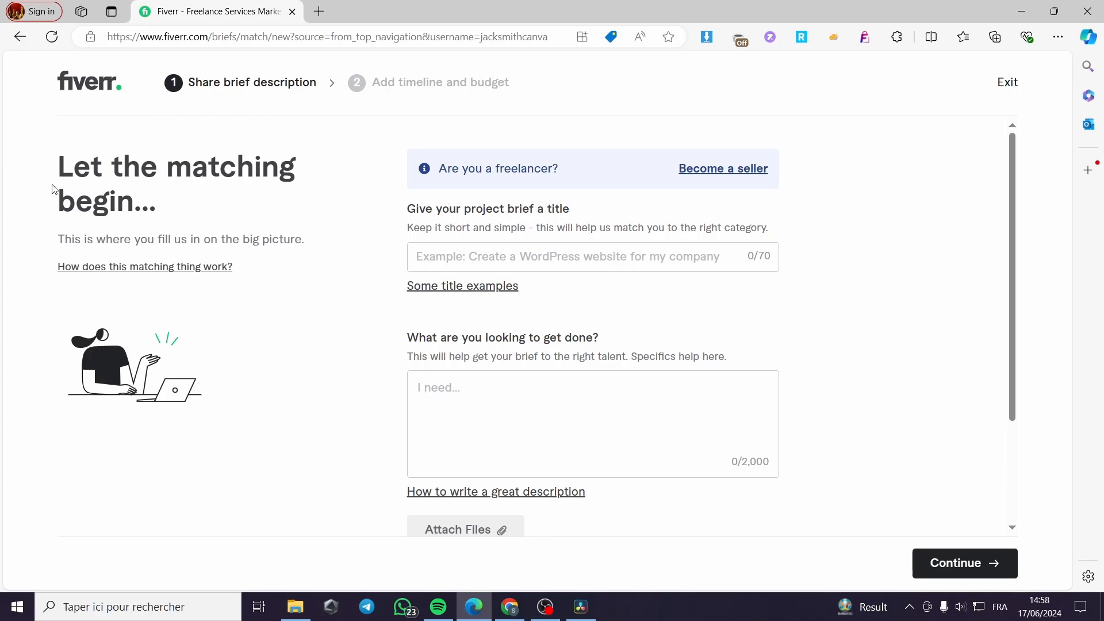
pyautogui.moveTo(277, 173)
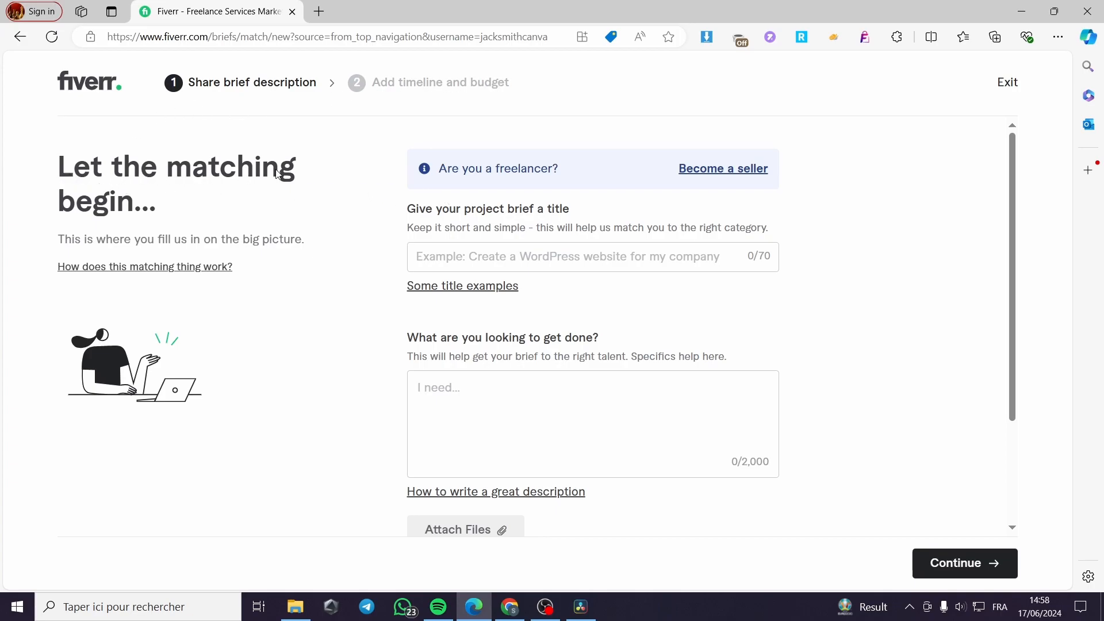
pyautogui.moveTo(457, 241)
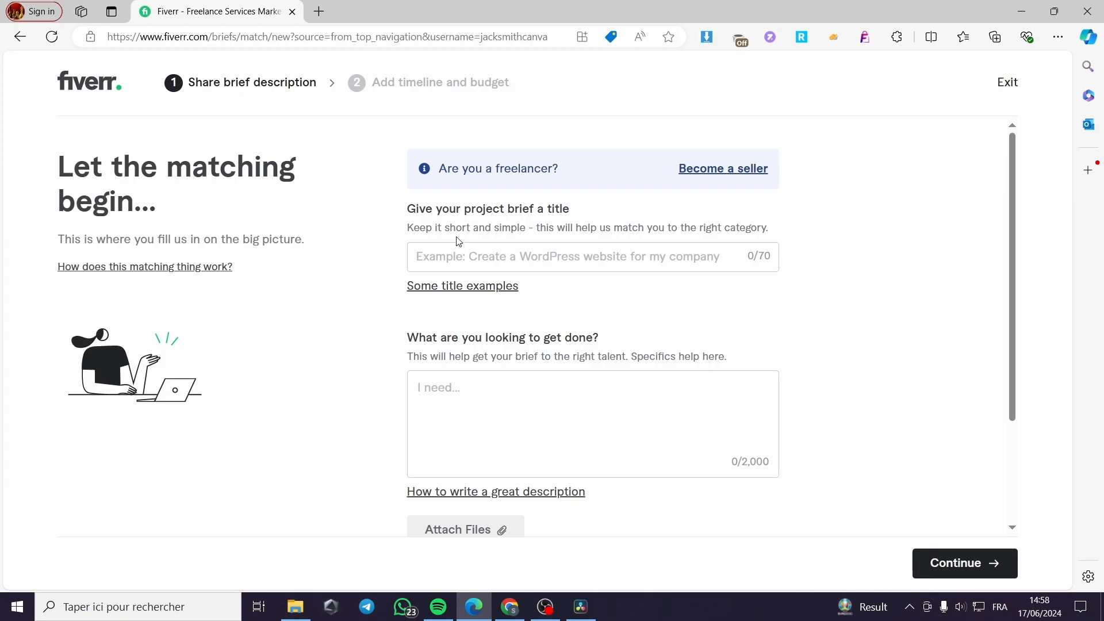
pyautogui.moveTo(512, 252)
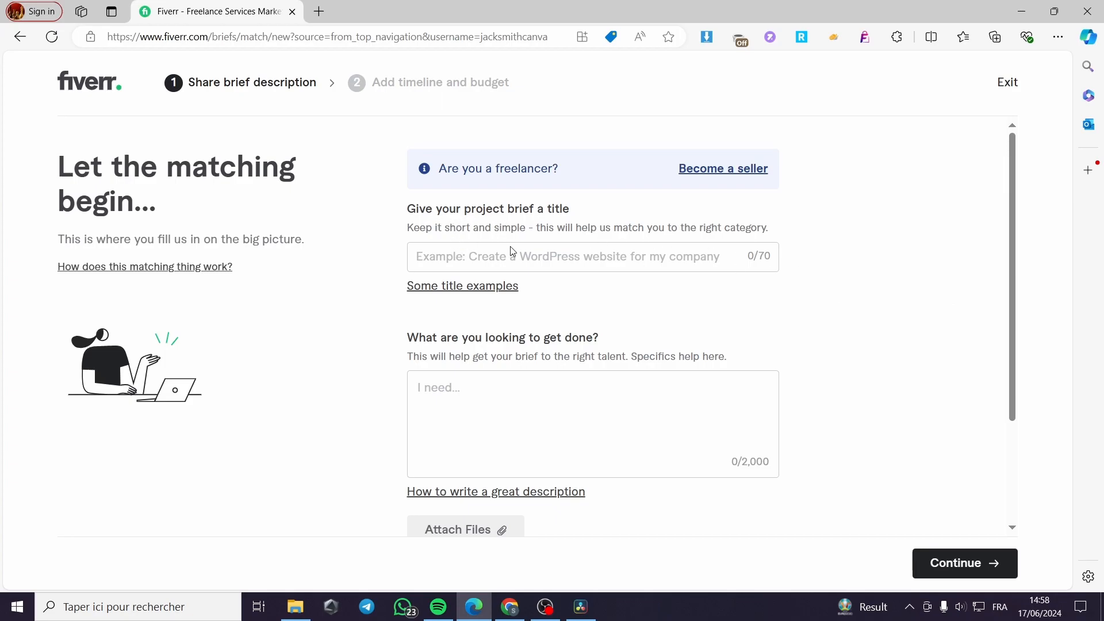
# Enter the brief title 'I need a shopify store design or template.'.
pyautogui.click(563, 256)
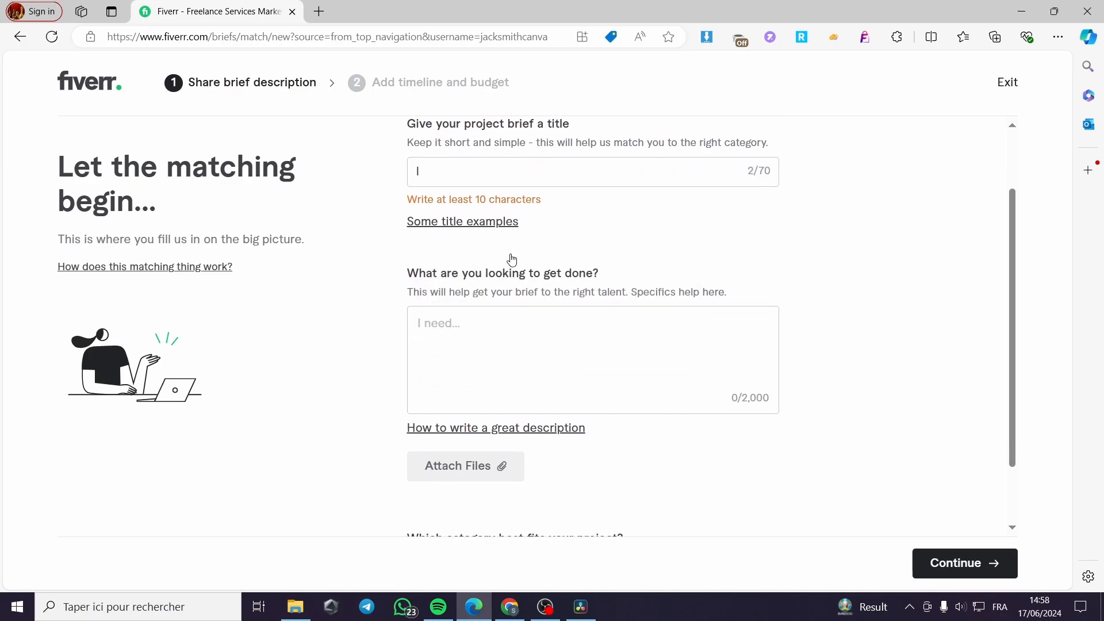
pyautogui.write('I need a shpify')
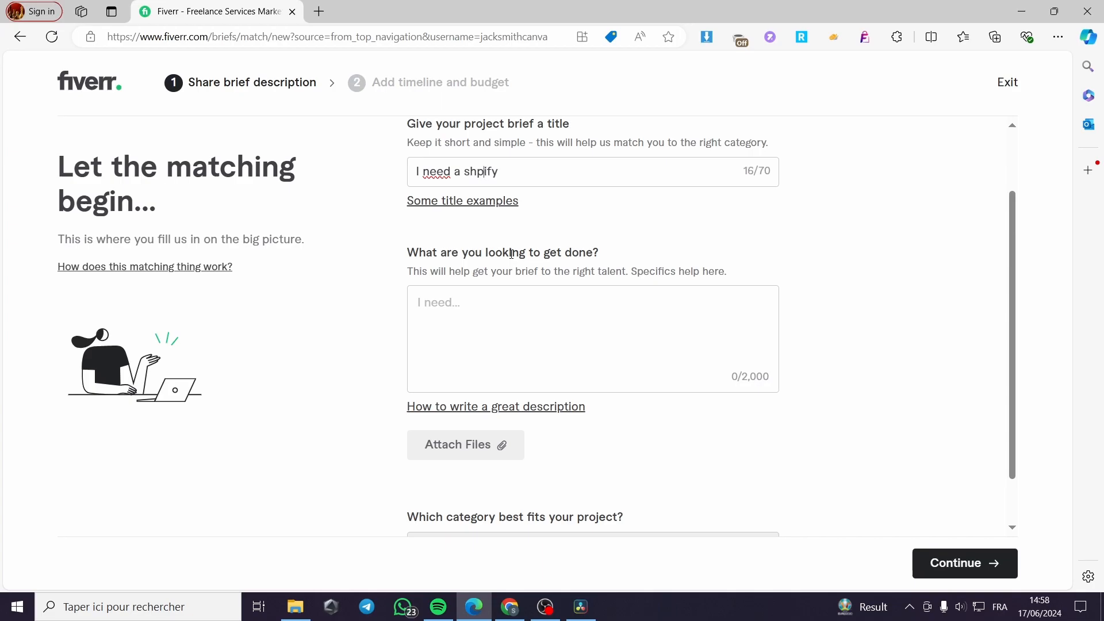
pyautogui.write('o')
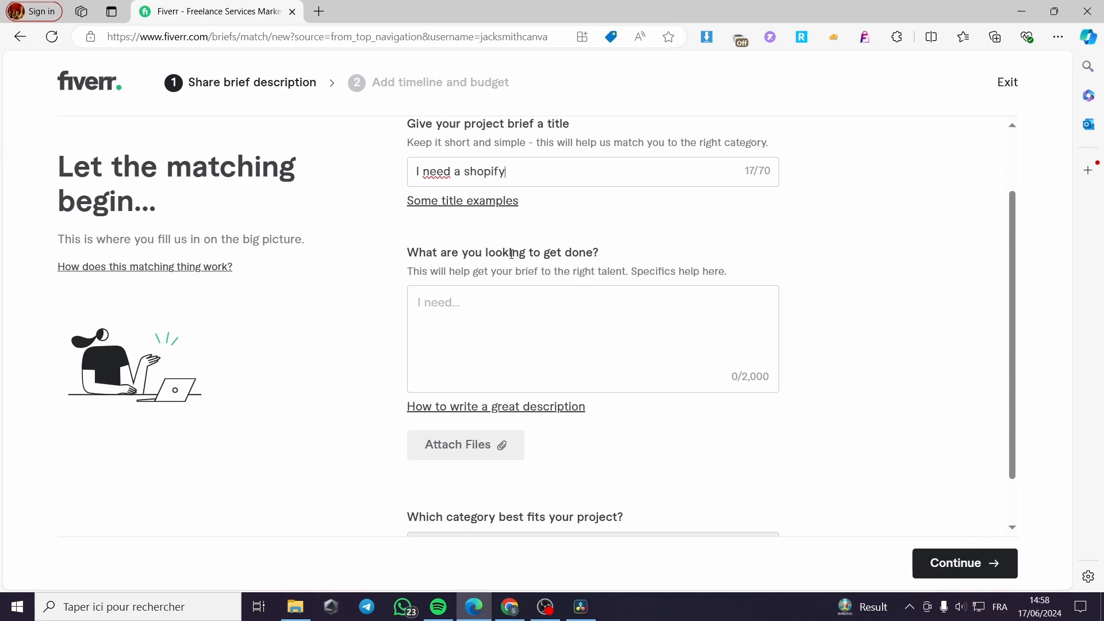
pyautogui.write('store')
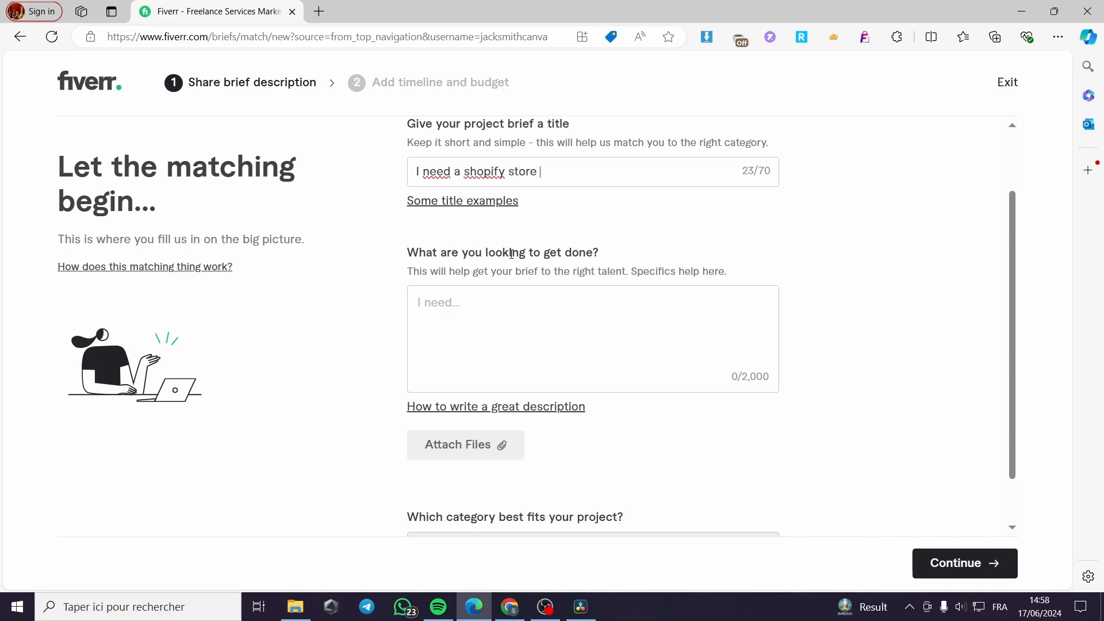
pyautogui.write('design or t')
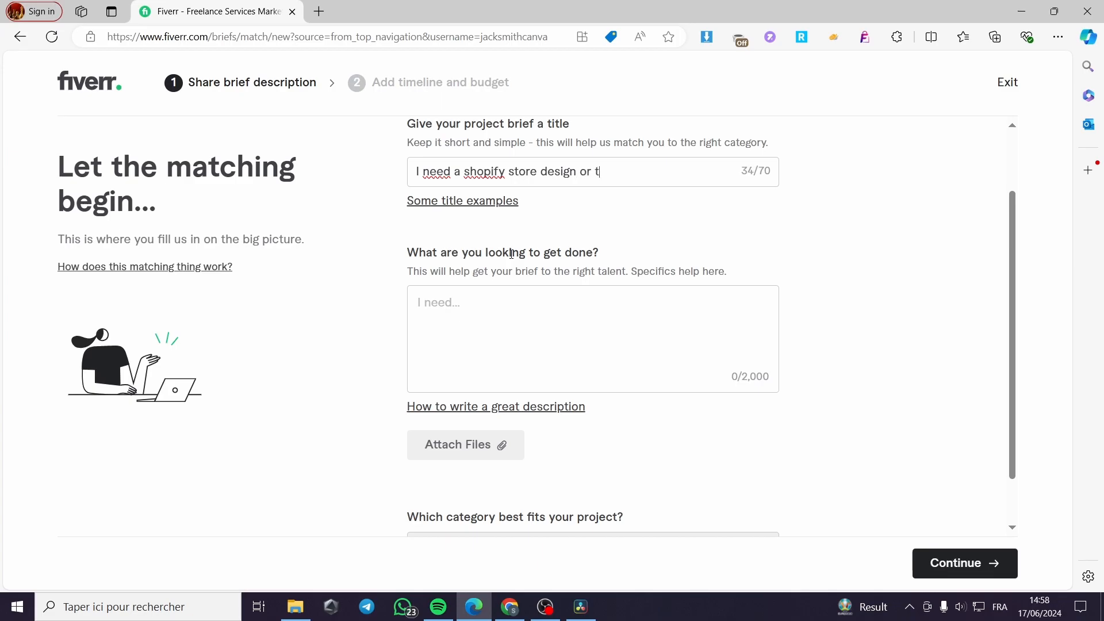
pyautogui.write('emplate.')
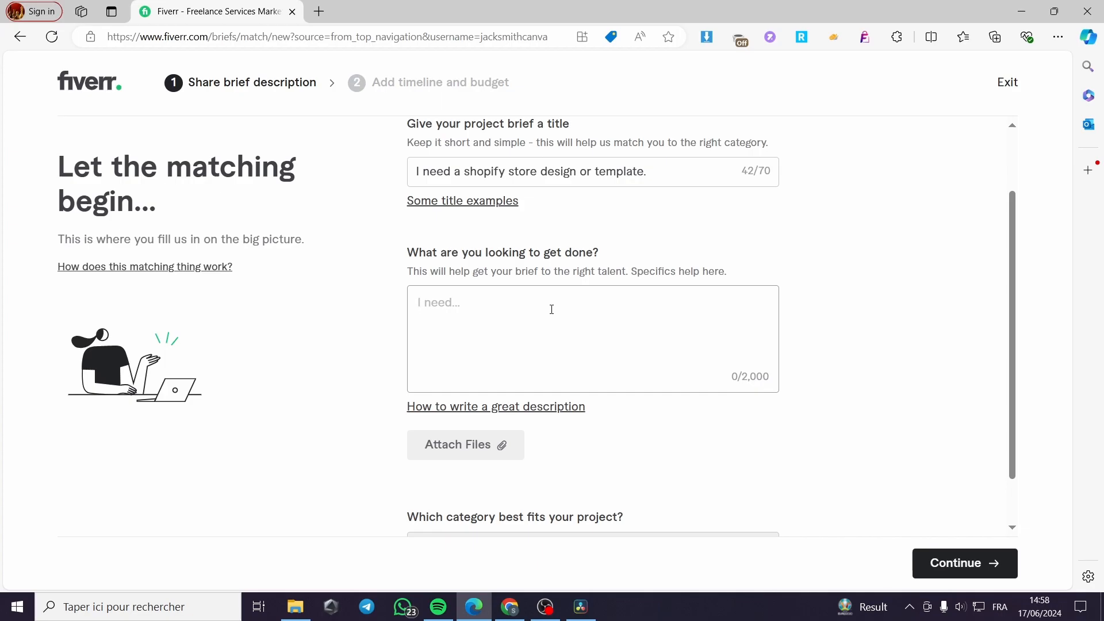
pyautogui.moveTo(735, 285)
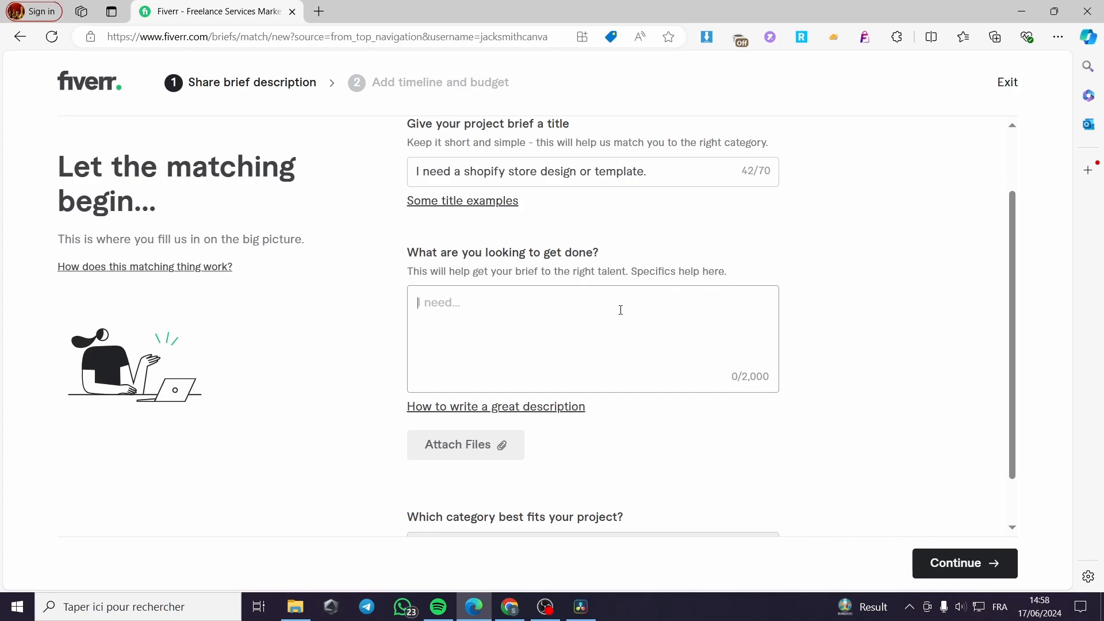
pyautogui.moveTo(603, 310)
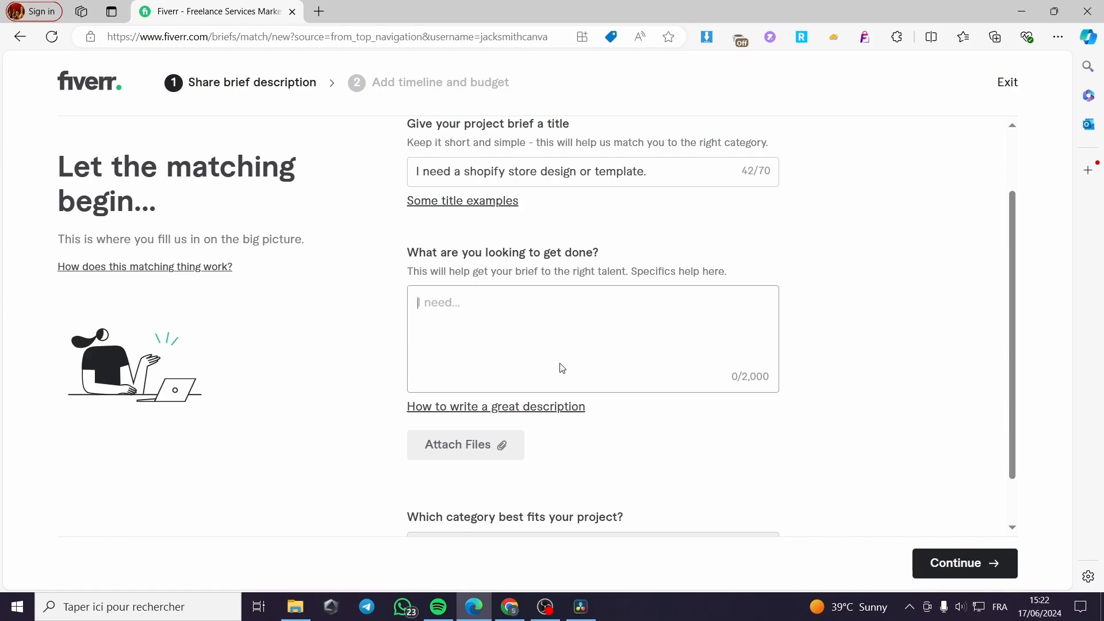
# Describe a Shopify theme for digital products: royal blue, communication widgets, easy surfing, agile response.
pyautogui.write('i need')
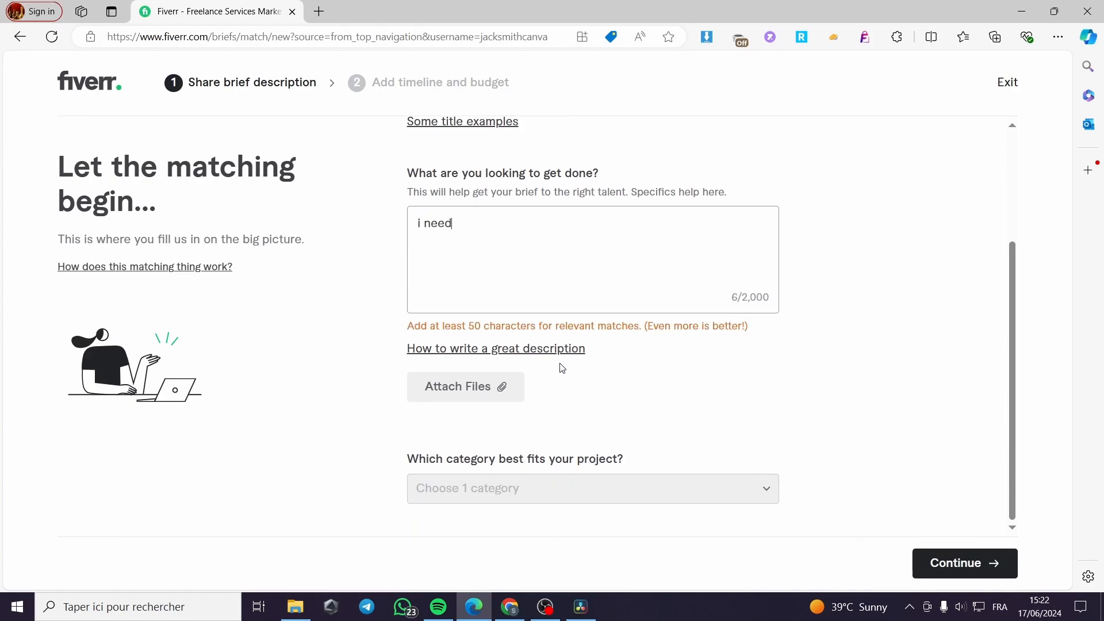
pyautogui.write('a shop')
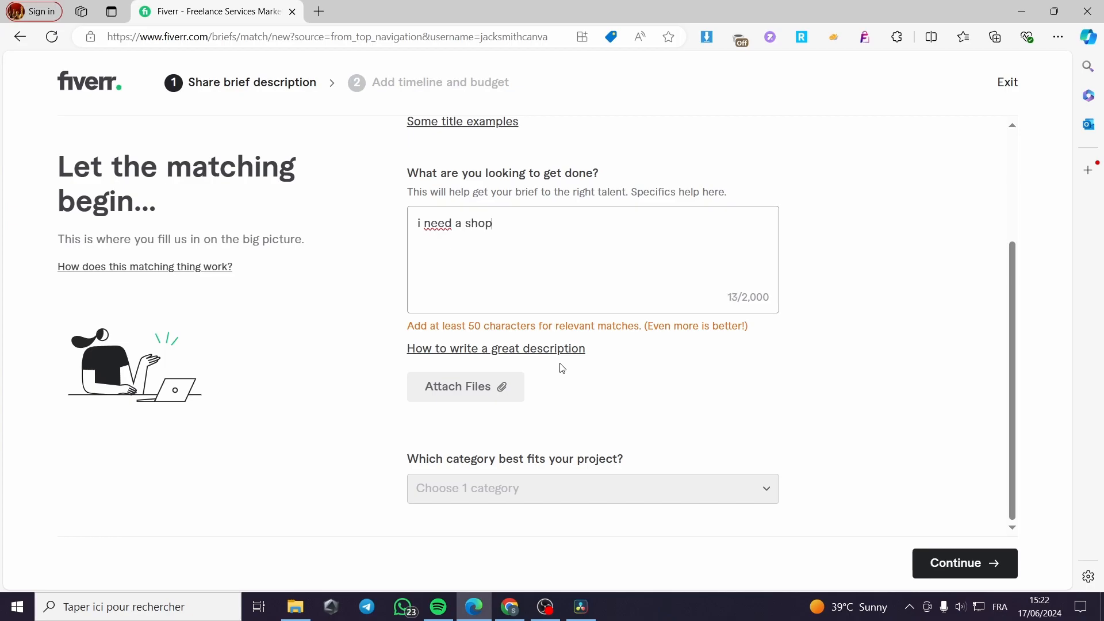
pyautogui.write('ify')
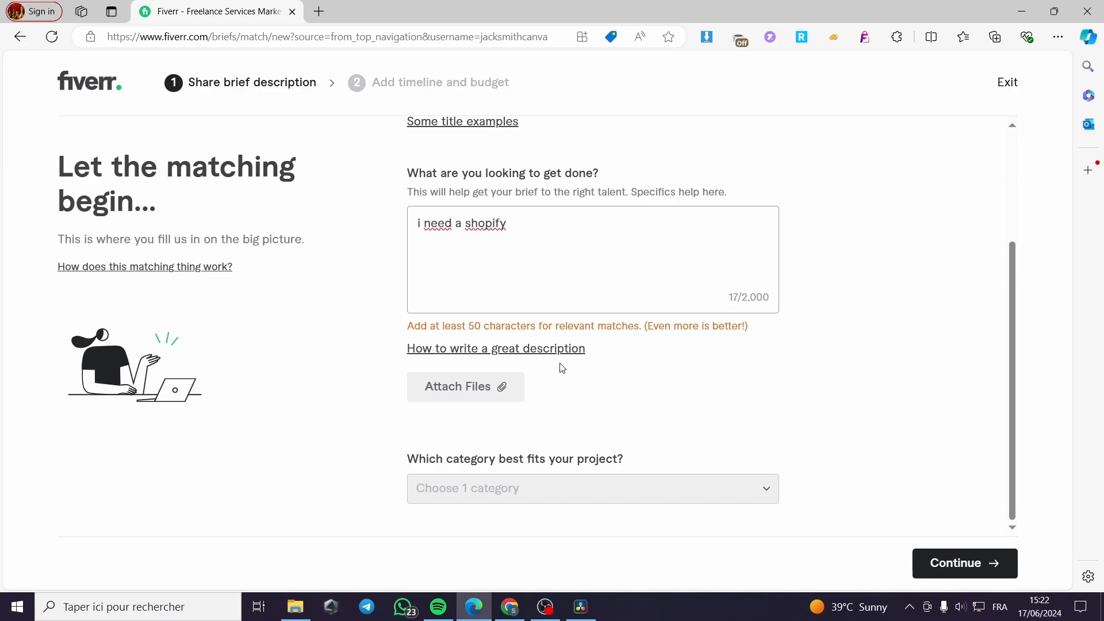
pyautogui.write('store t')
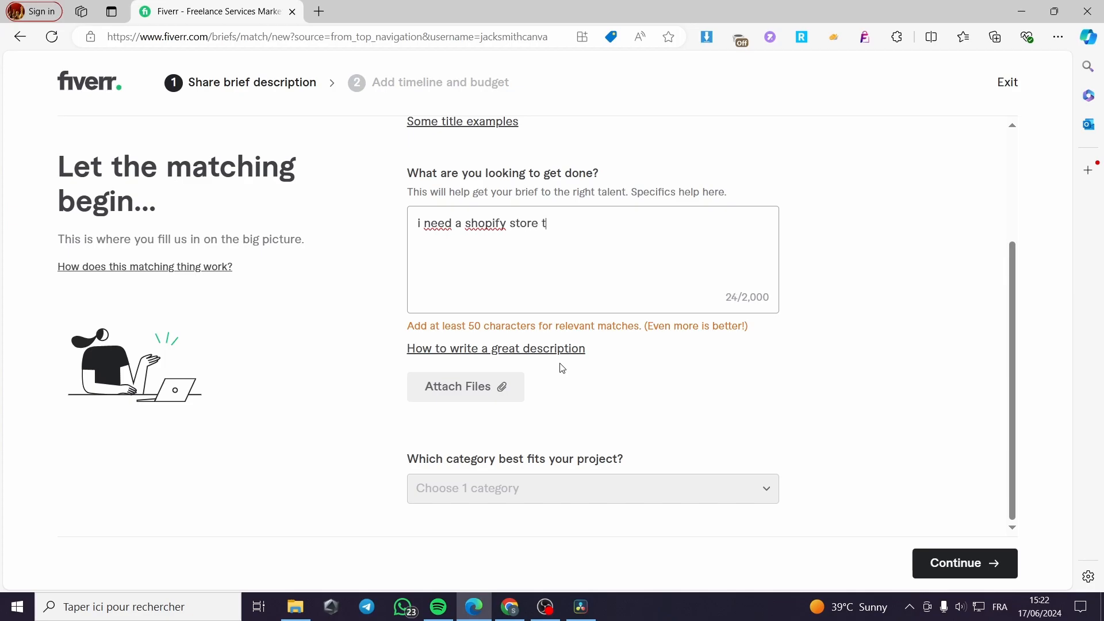
pyautogui.write('heme s')
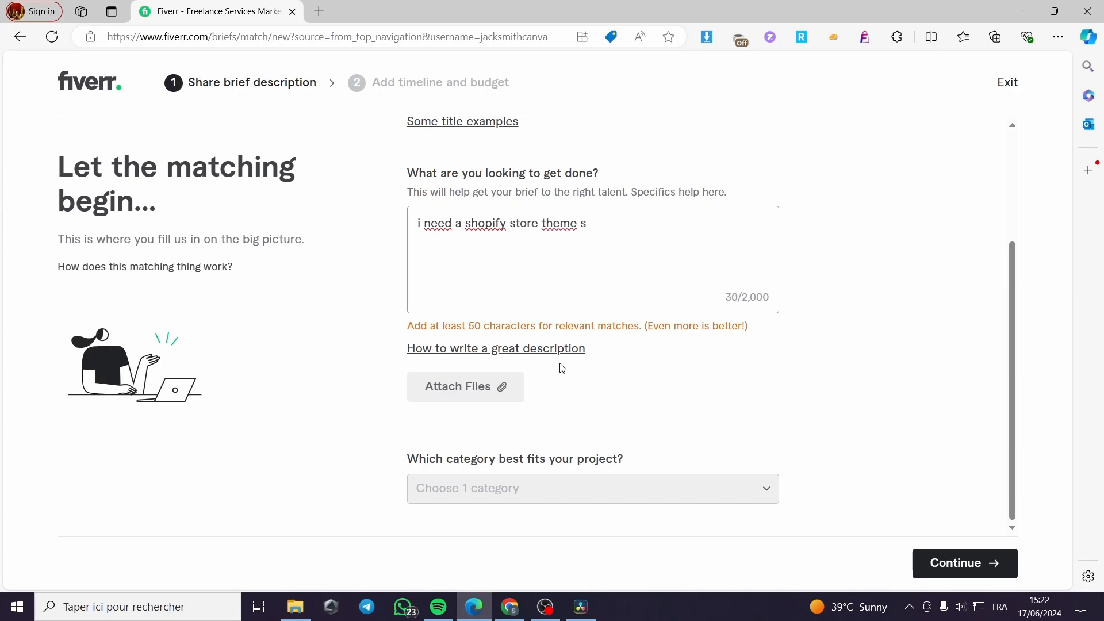
pyautogui.write('et up and spe')
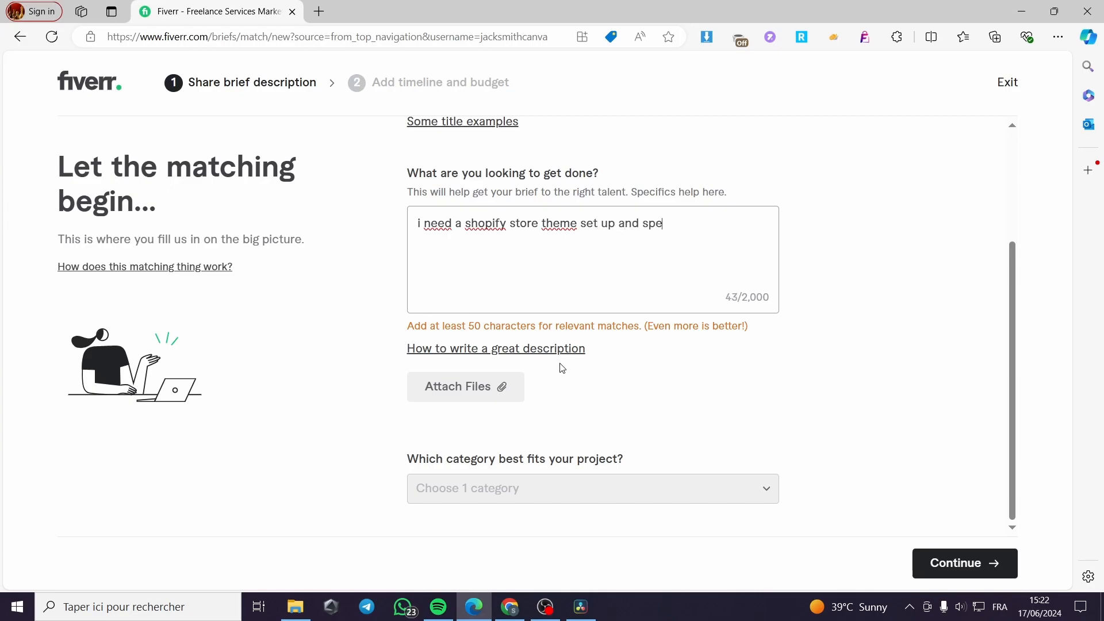
pyautogui.write('cefic')
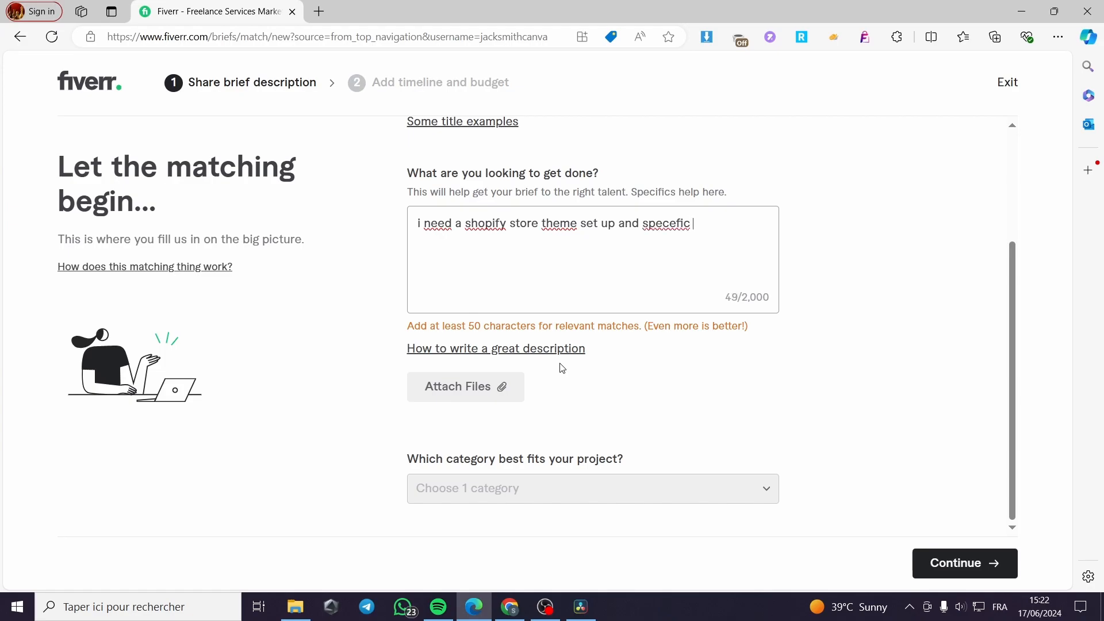
pyautogui.write('for digital product')
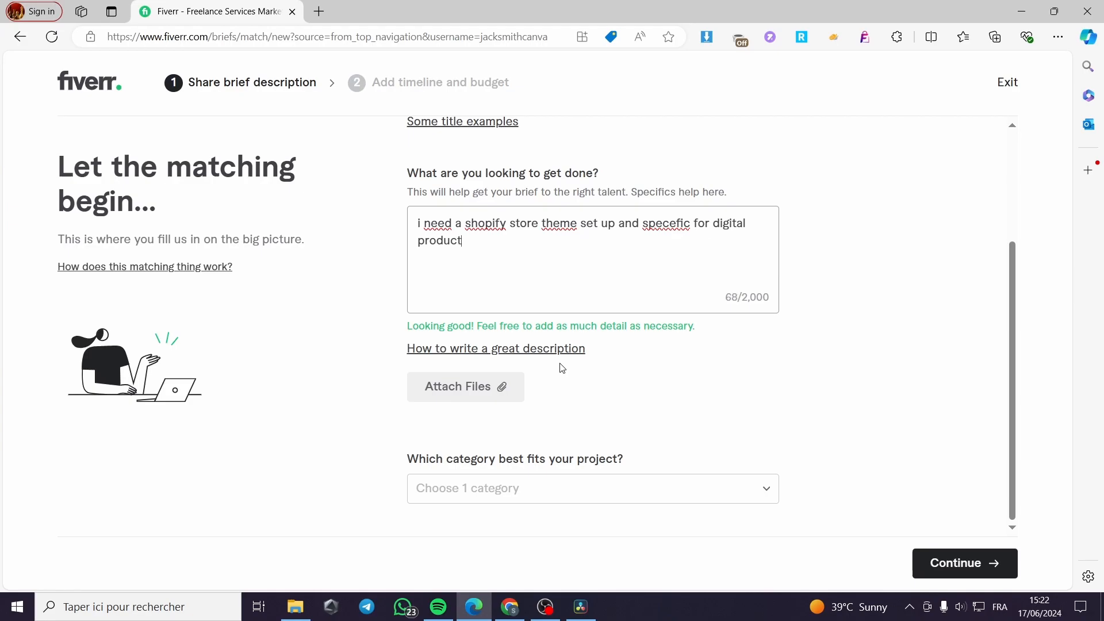
pyautogui.write('" "')
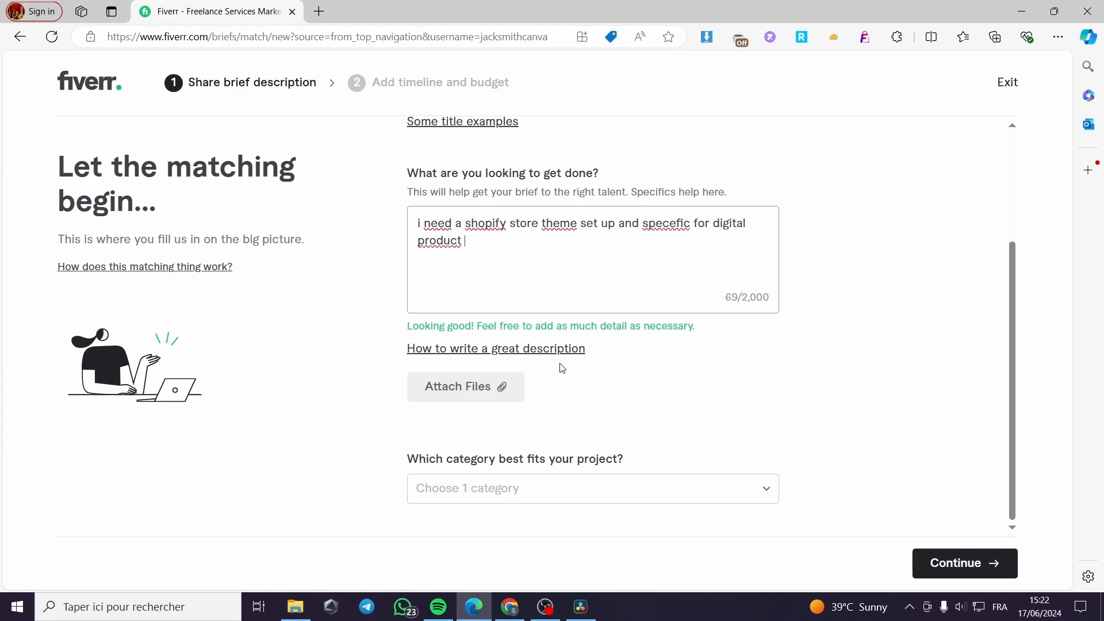
pyautogui.write(',')
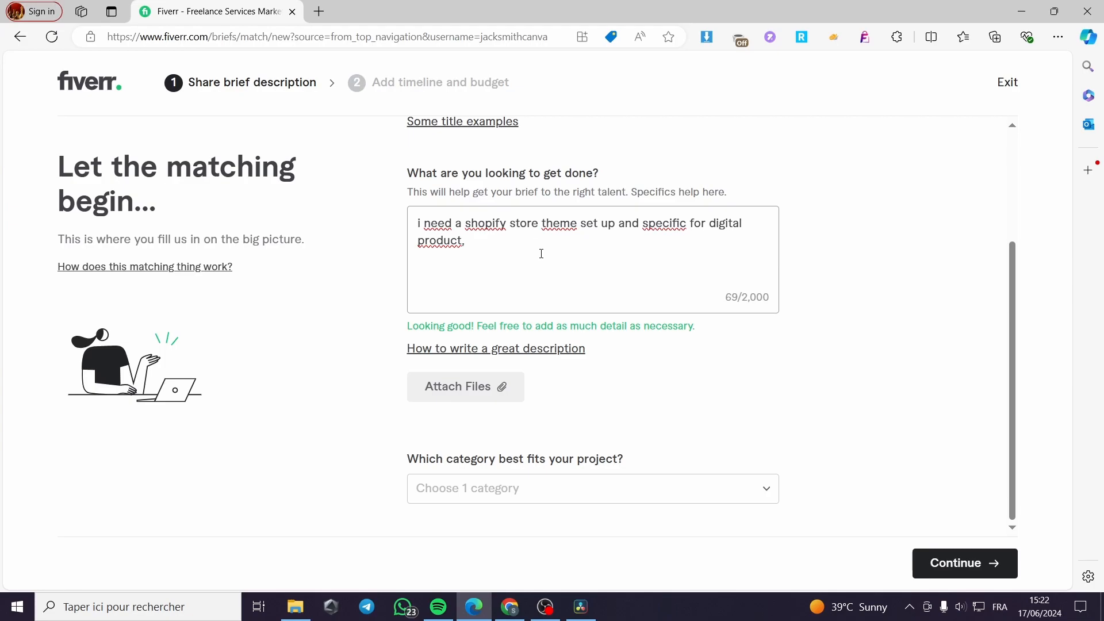
pyautogui.write('" "')
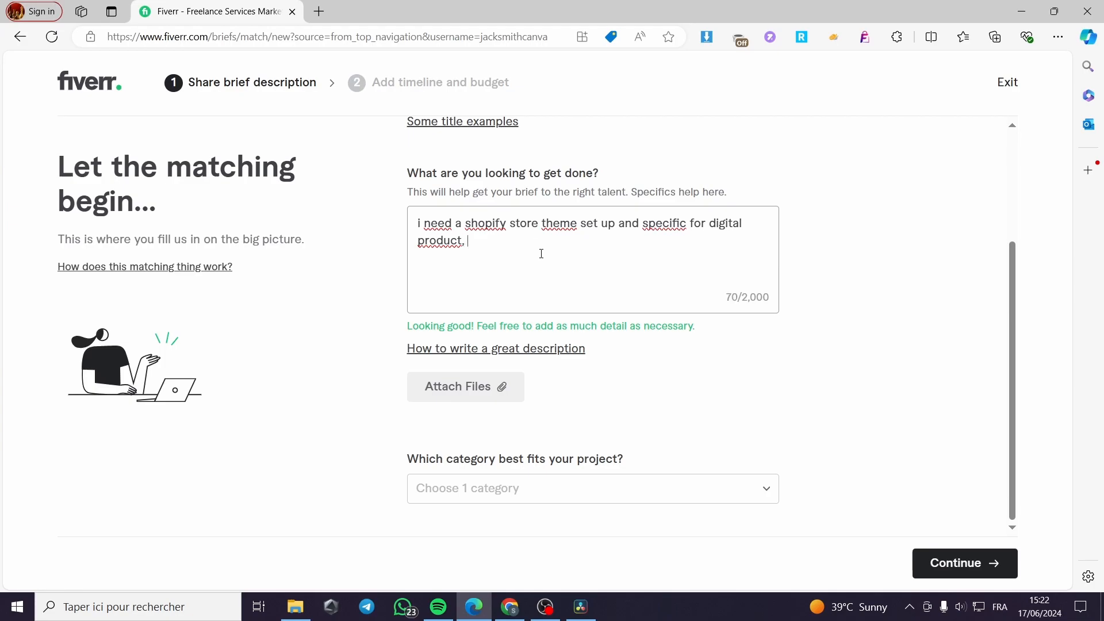
pyautogui.write('pre')
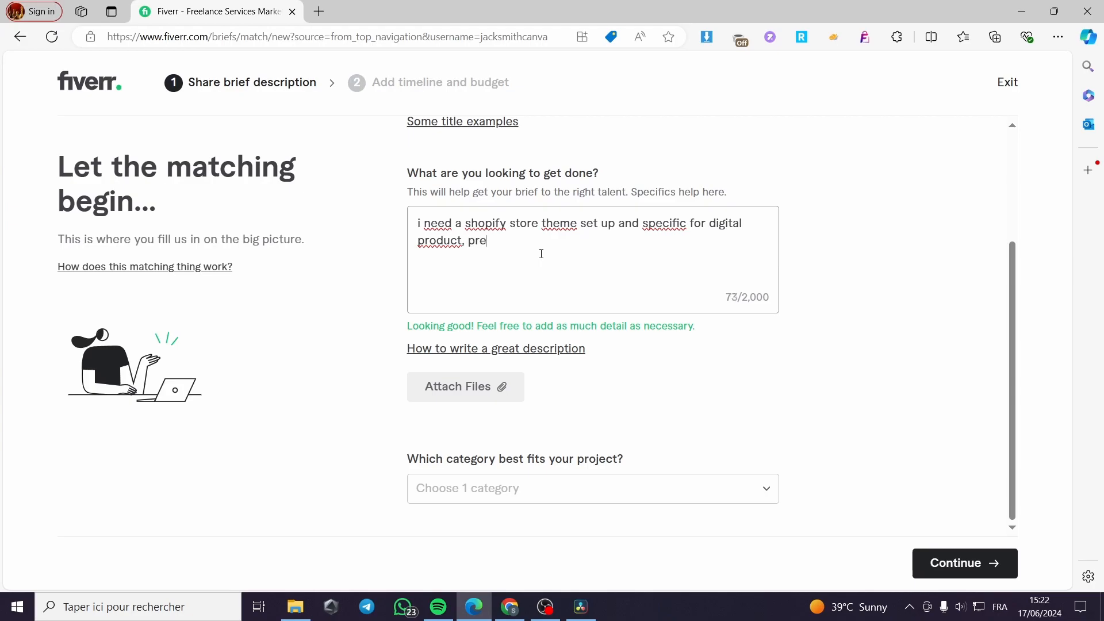
pyautogui.write('fera')
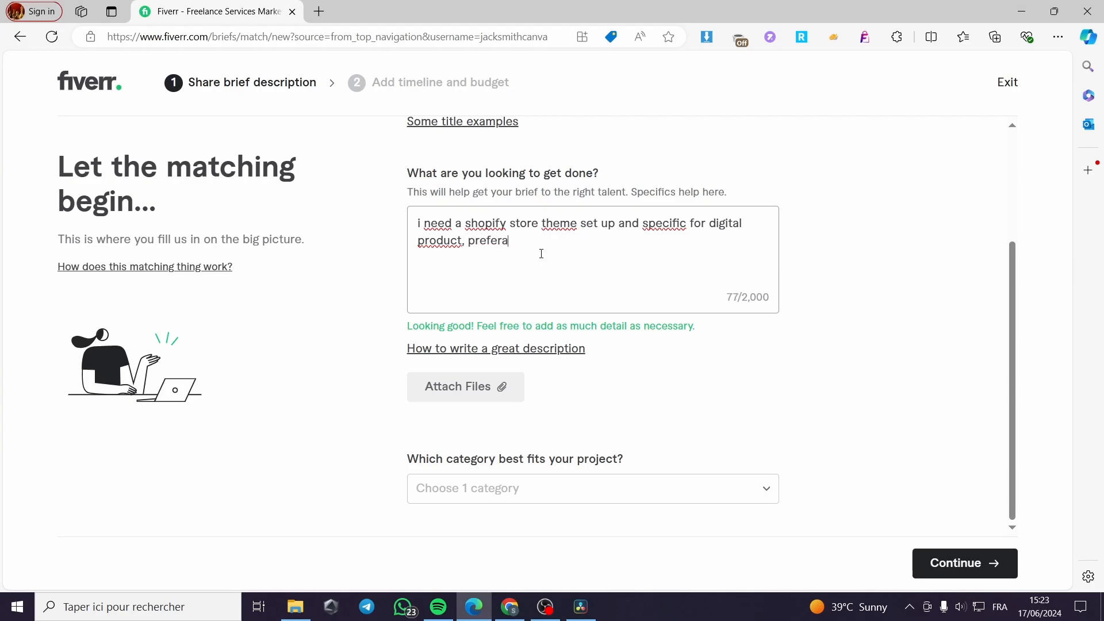
pyautogui.write('ble')
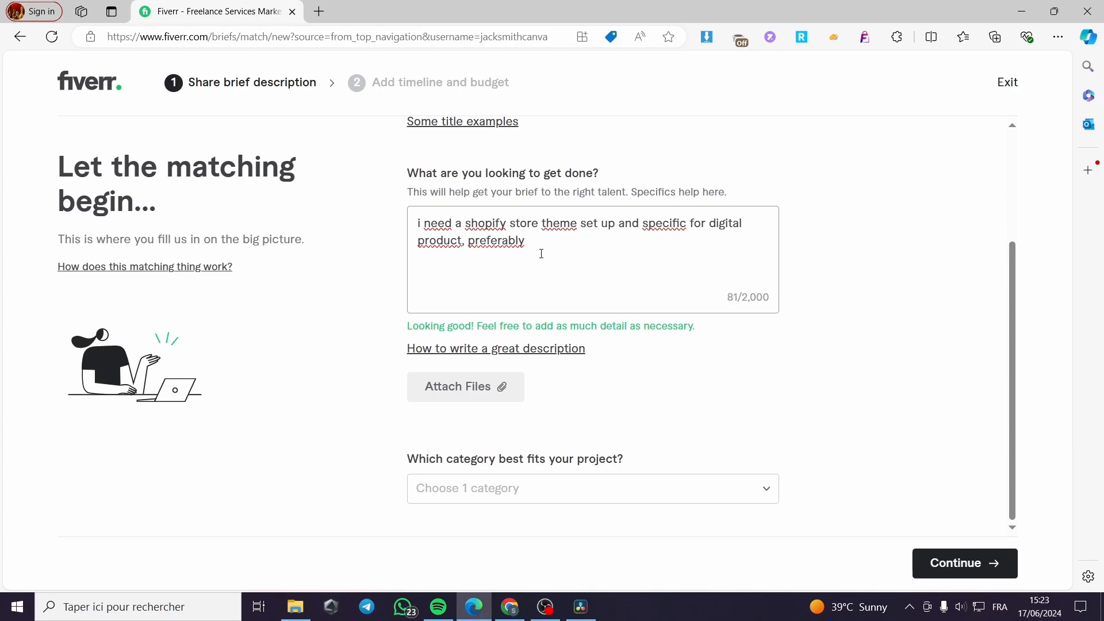
pyautogui.write('ra')
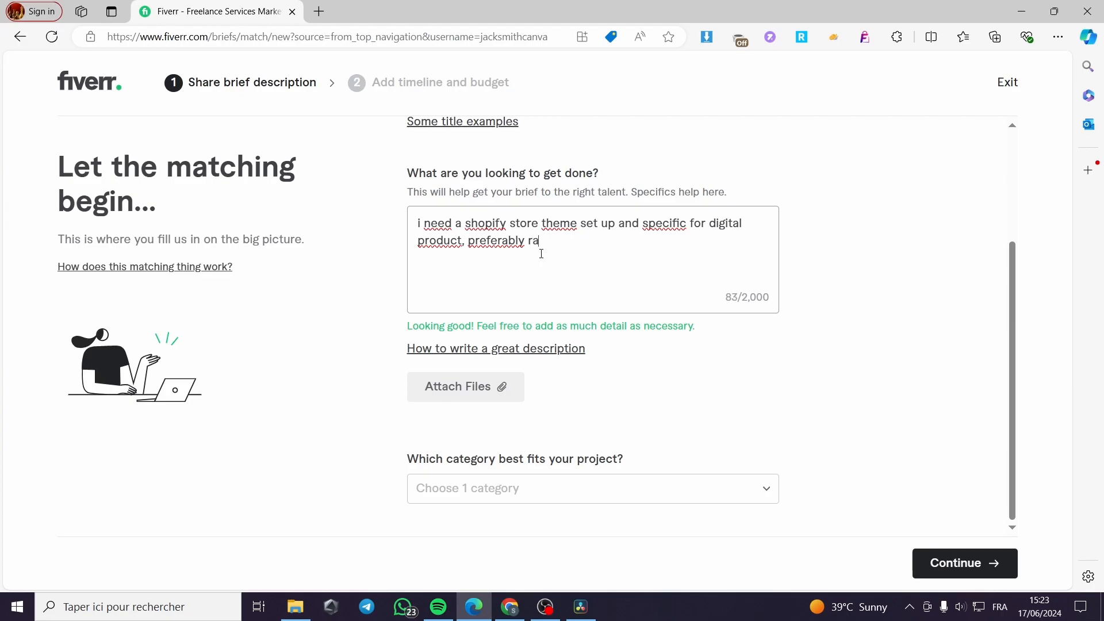
pyautogui.write('yal blu')
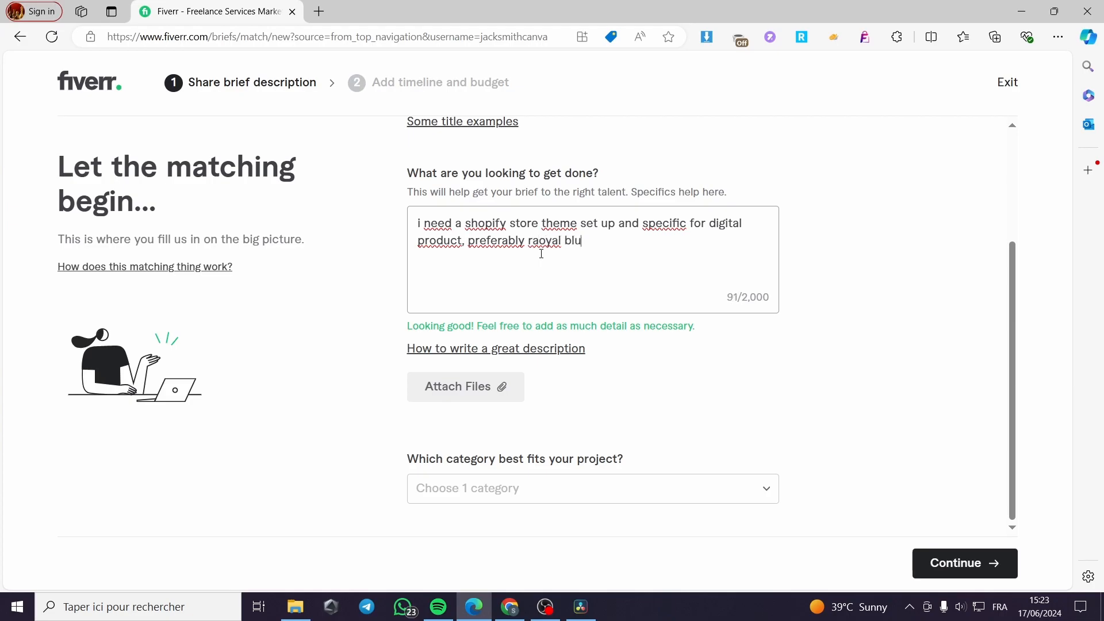
pyautogui.write('color with a')
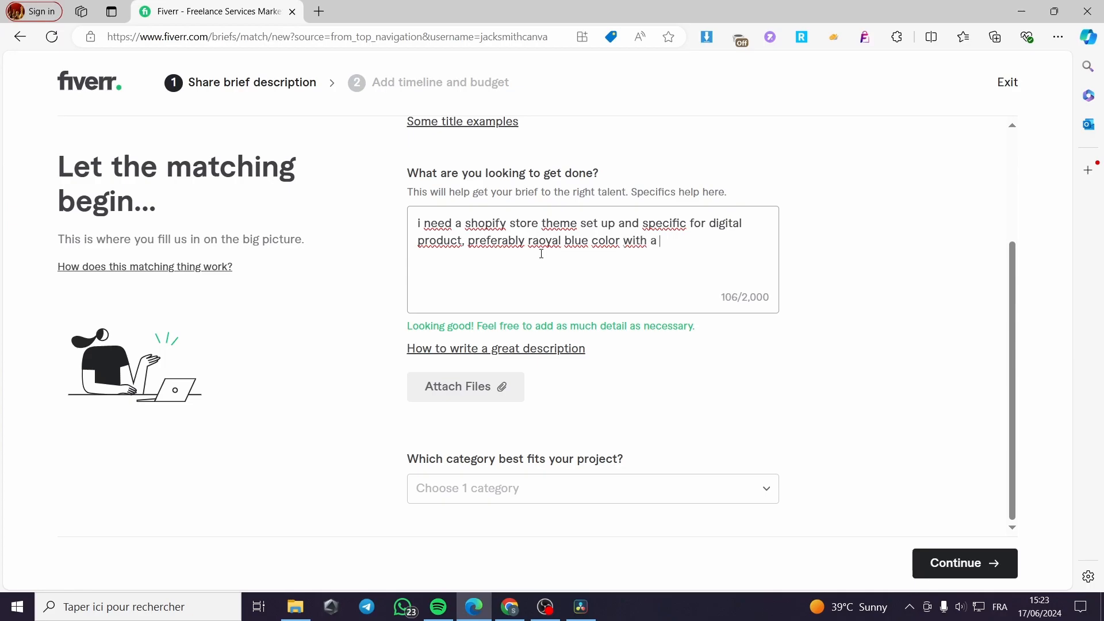
pyautogui.write('lot of')
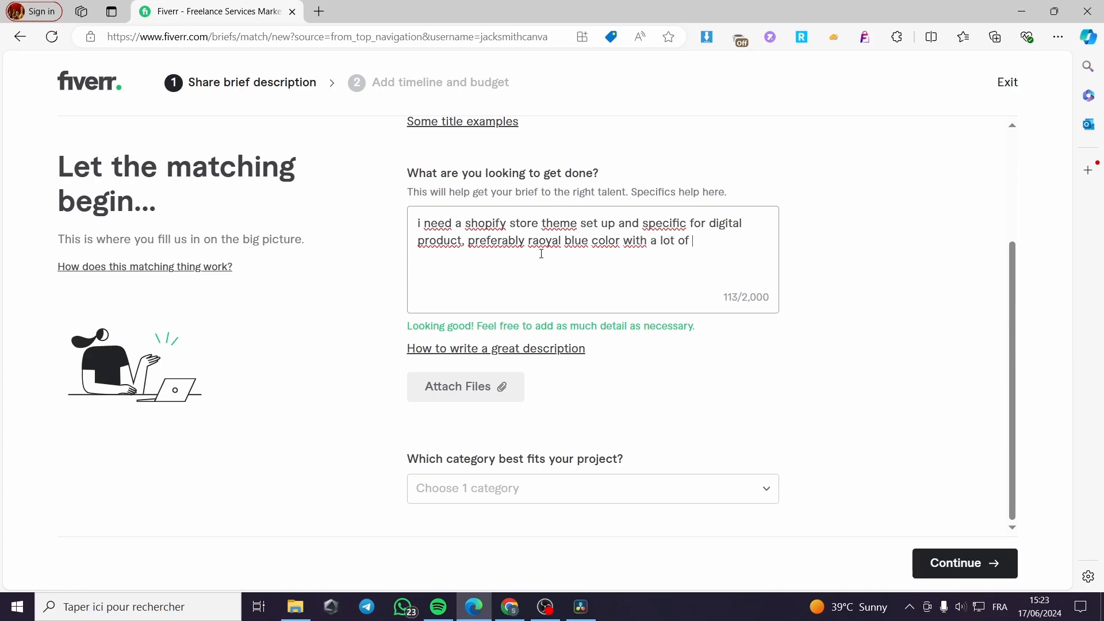
pyautogui.write('widgets of')
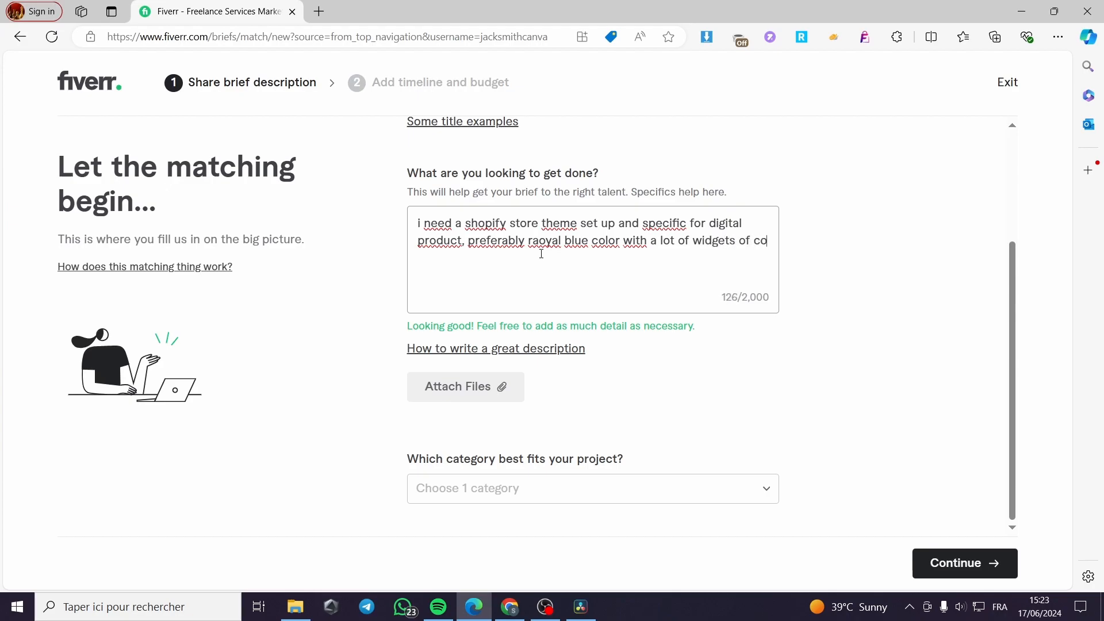
pyautogui.write('communicat')
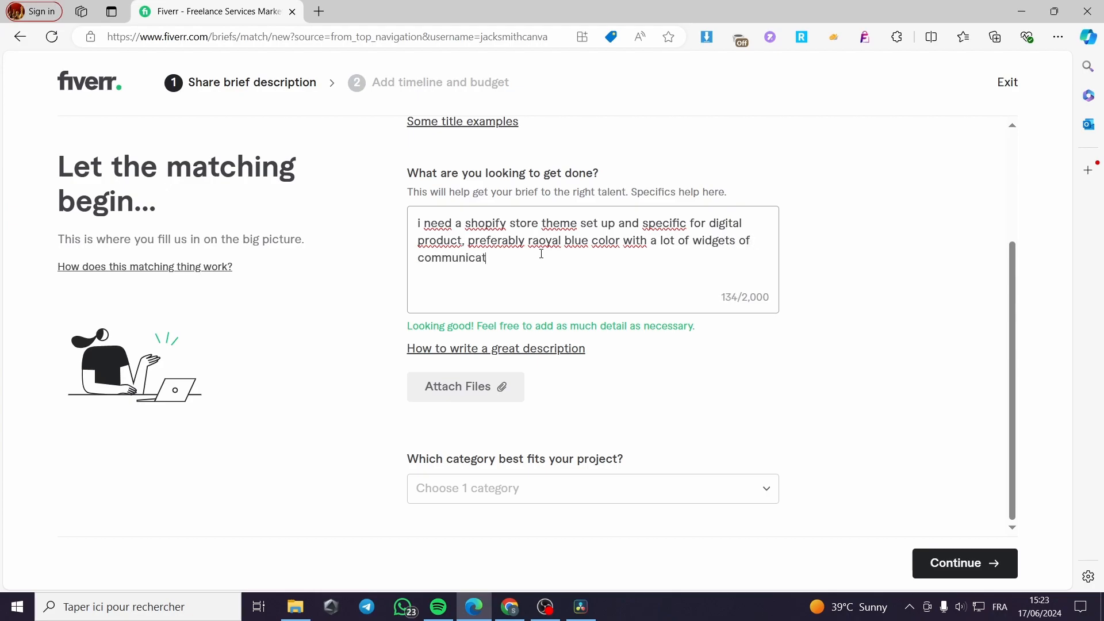
pyautogui.write('ion and')
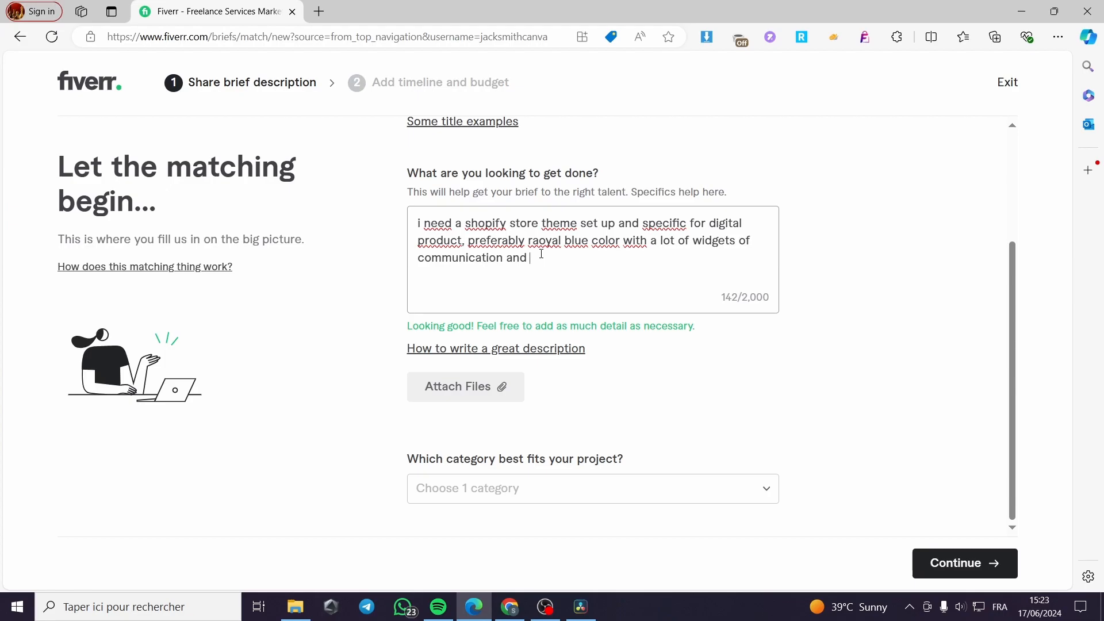
pyautogui.write('easy')
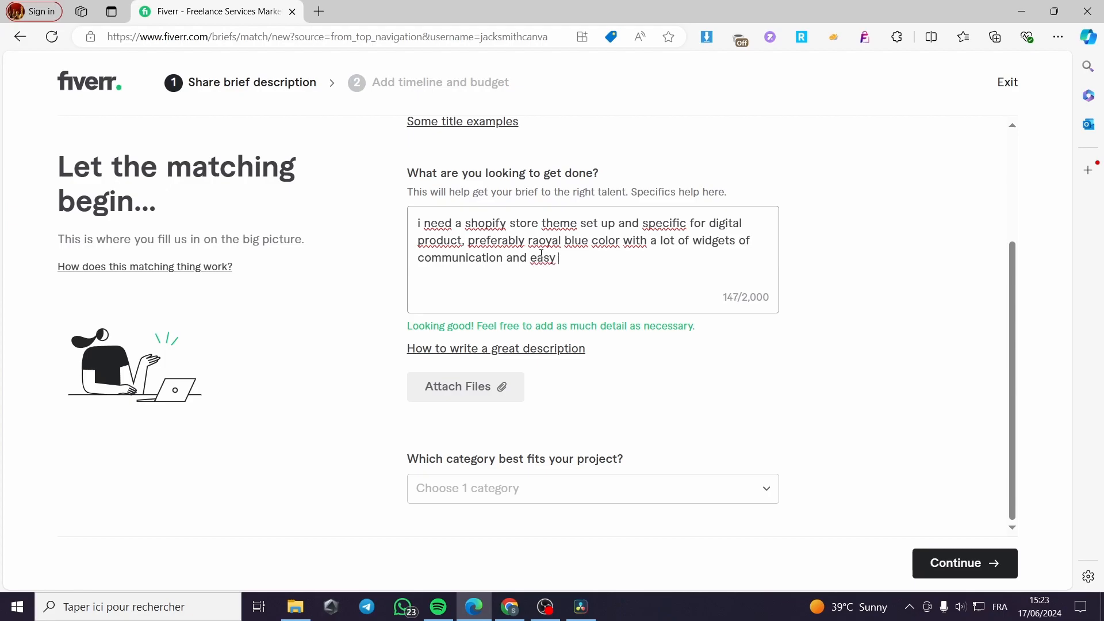
pyautogui.write('surfing a')
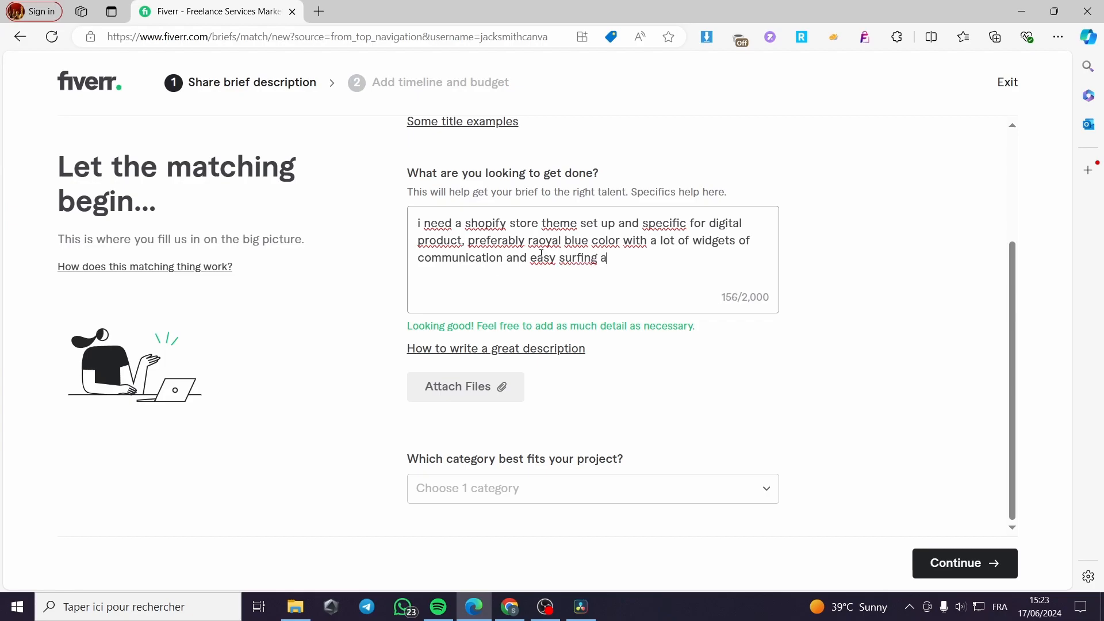
pyautogui.write('nd')
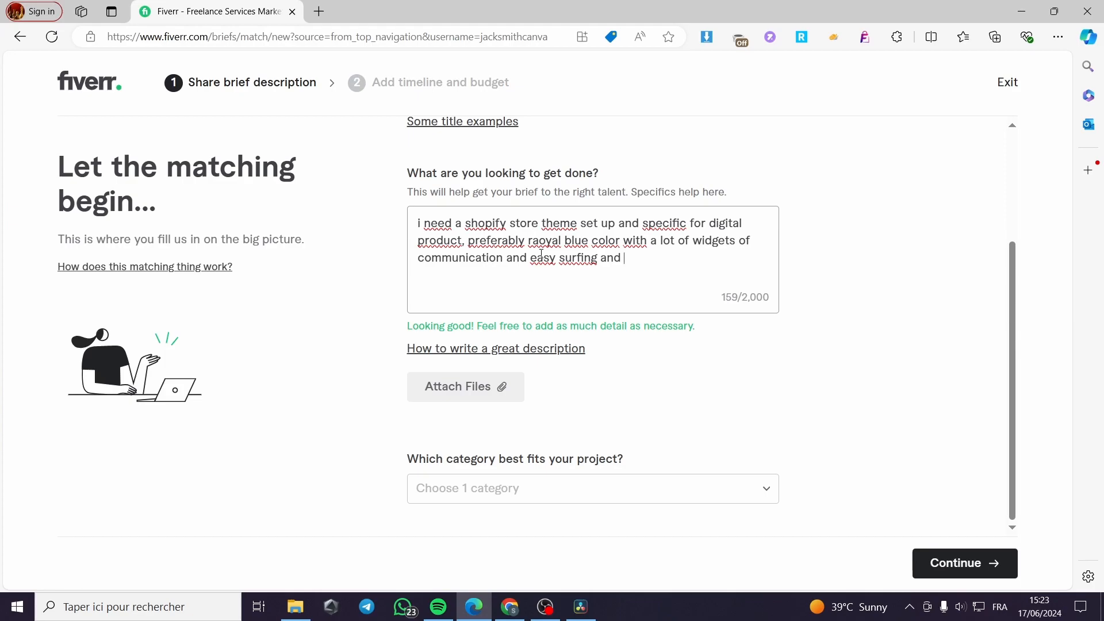
pyautogui.write('agile r')
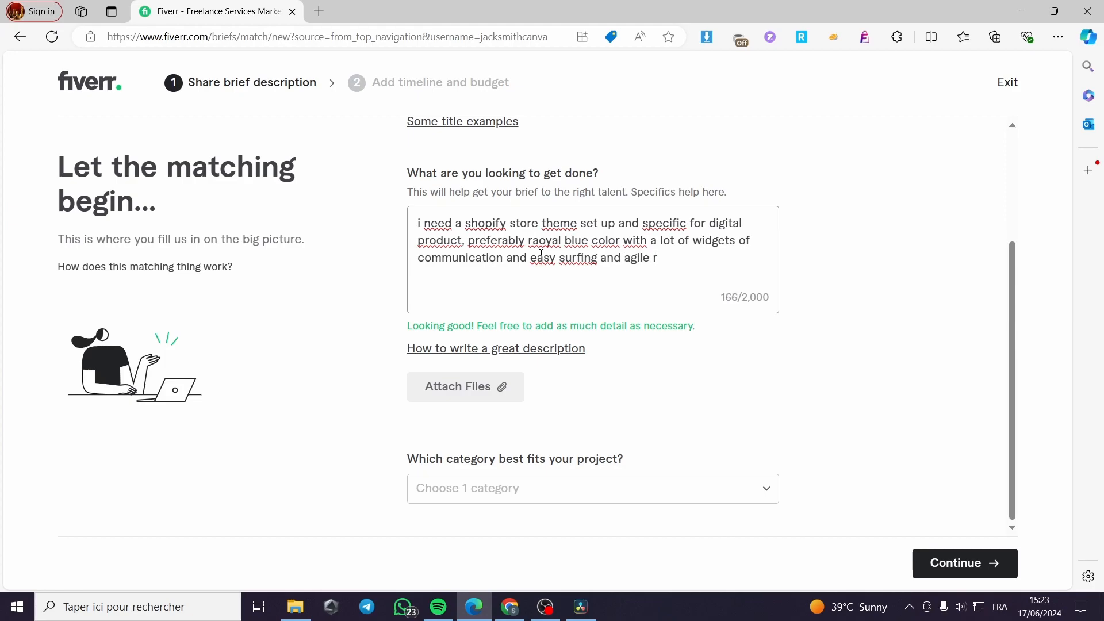
pyautogui.write('esponse.')
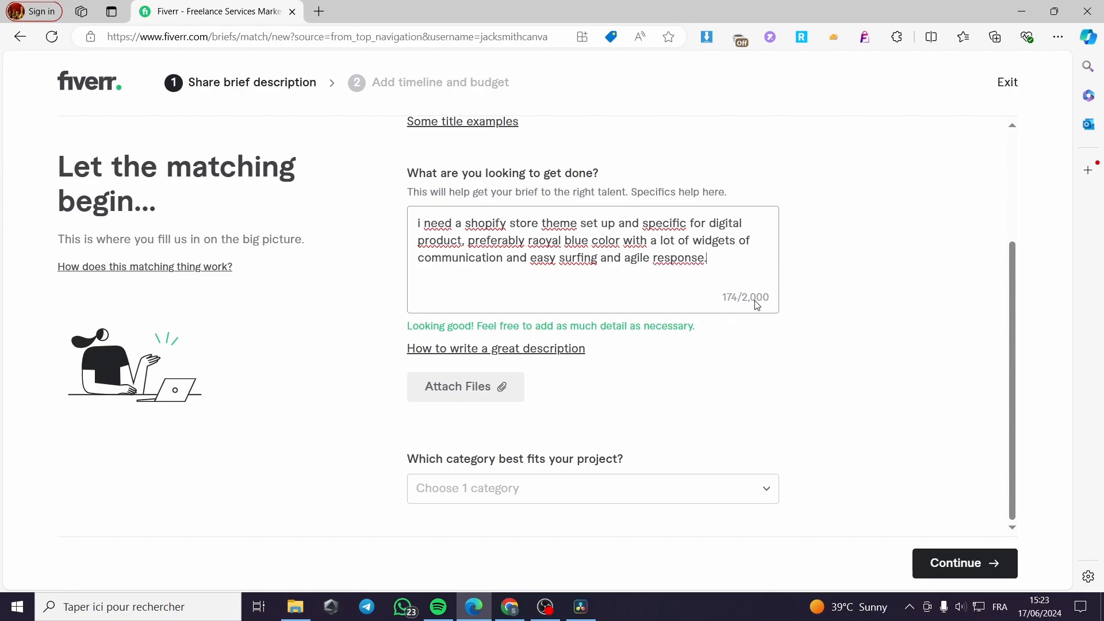
pyautogui.moveTo(825, 324)
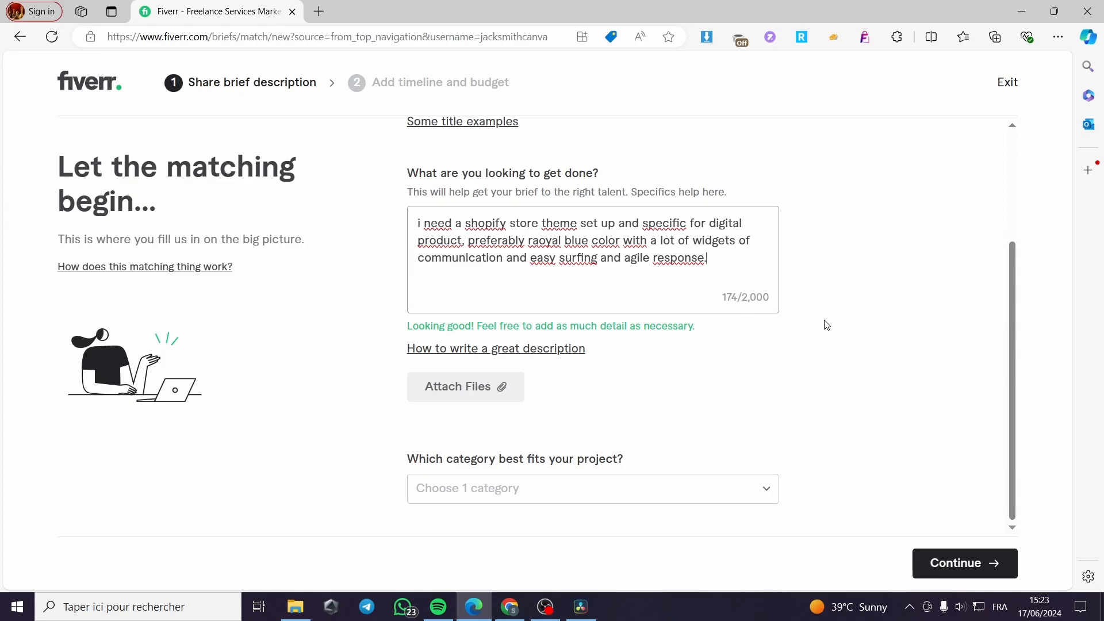
# Replace the description with a royal-blue digital-product store request covering containers, photo blocks and typography.
pyautogui.write('i need a shopify store design or template, a design for digital product store, color royal blue, a lot of of containers and photo blocks, cool color matching and great font for the typography.')
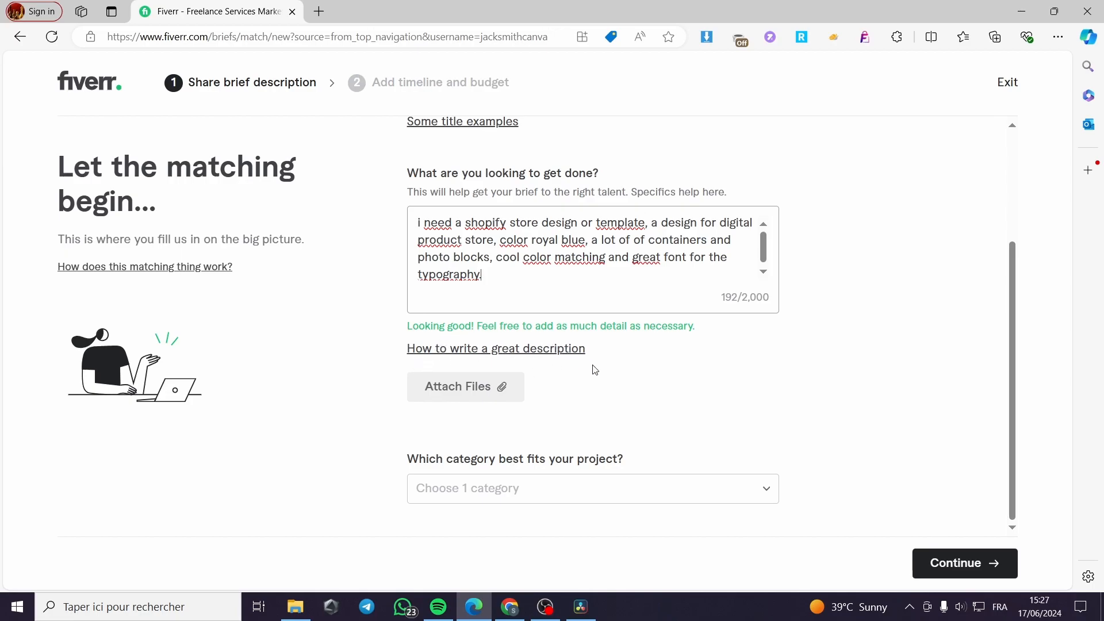
pyautogui.moveTo(734, 378)
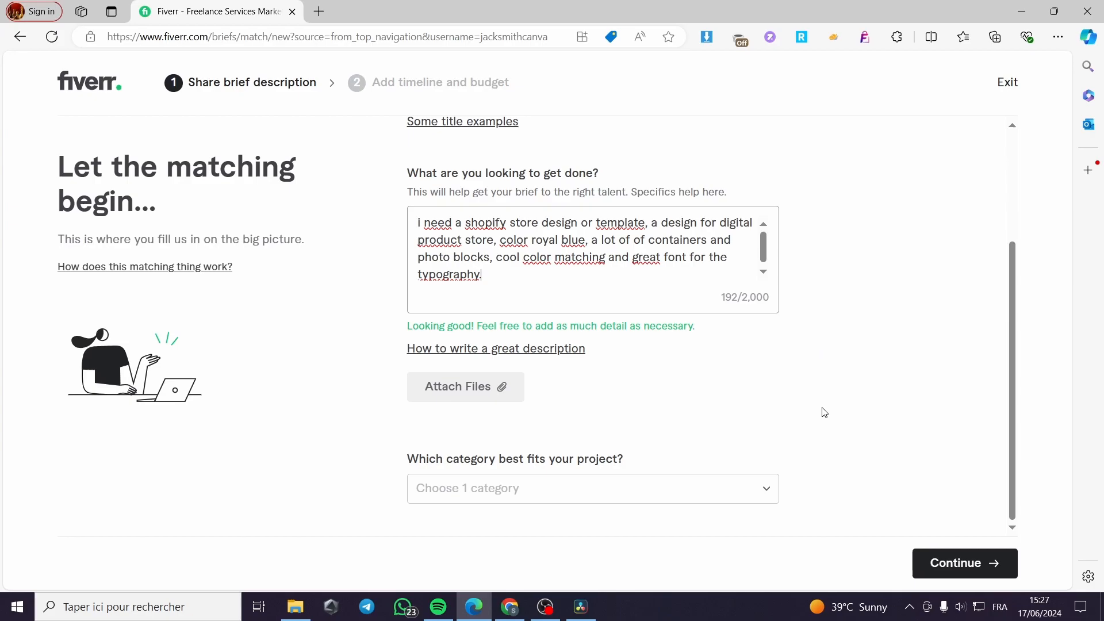
pyautogui.moveTo(423, 355)
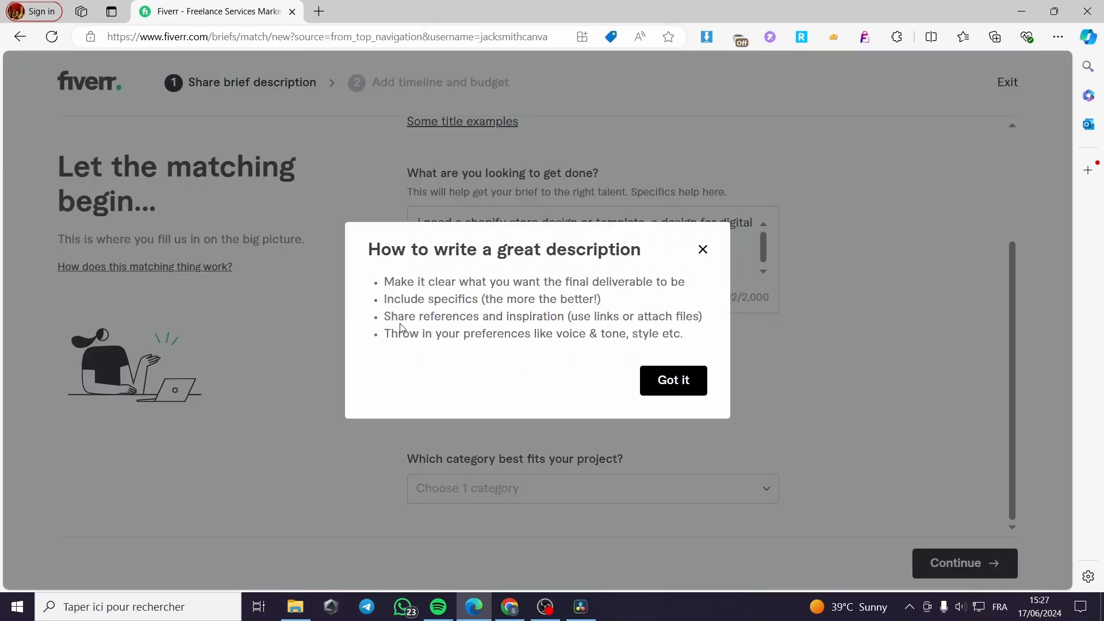
pyautogui.moveTo(426, 298)
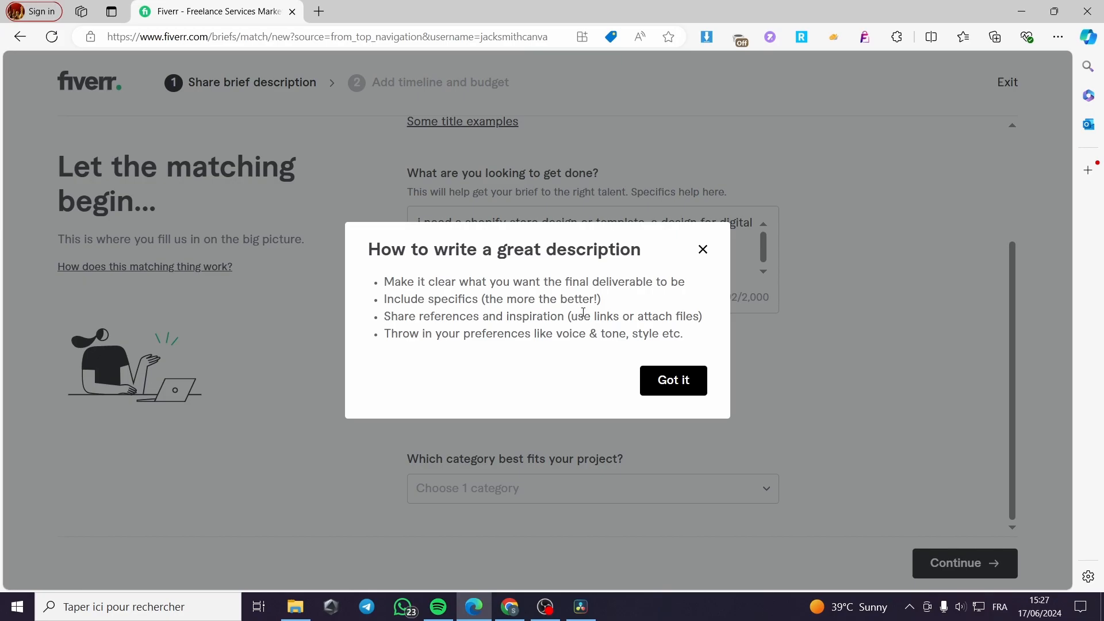
pyautogui.moveTo(505, 319)
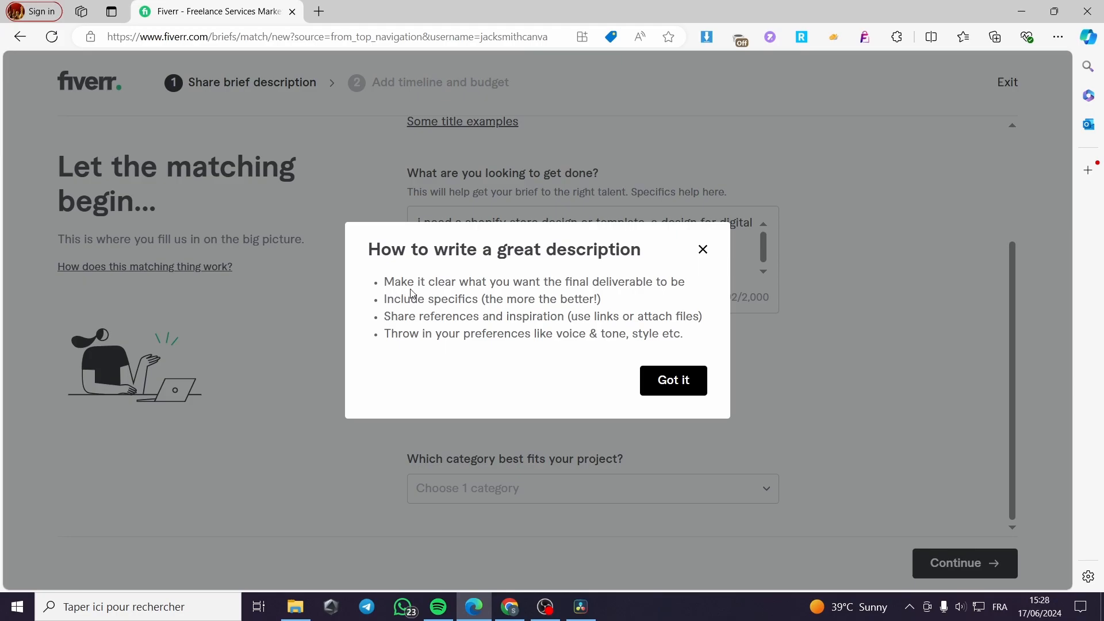
pyautogui.moveTo(554, 293)
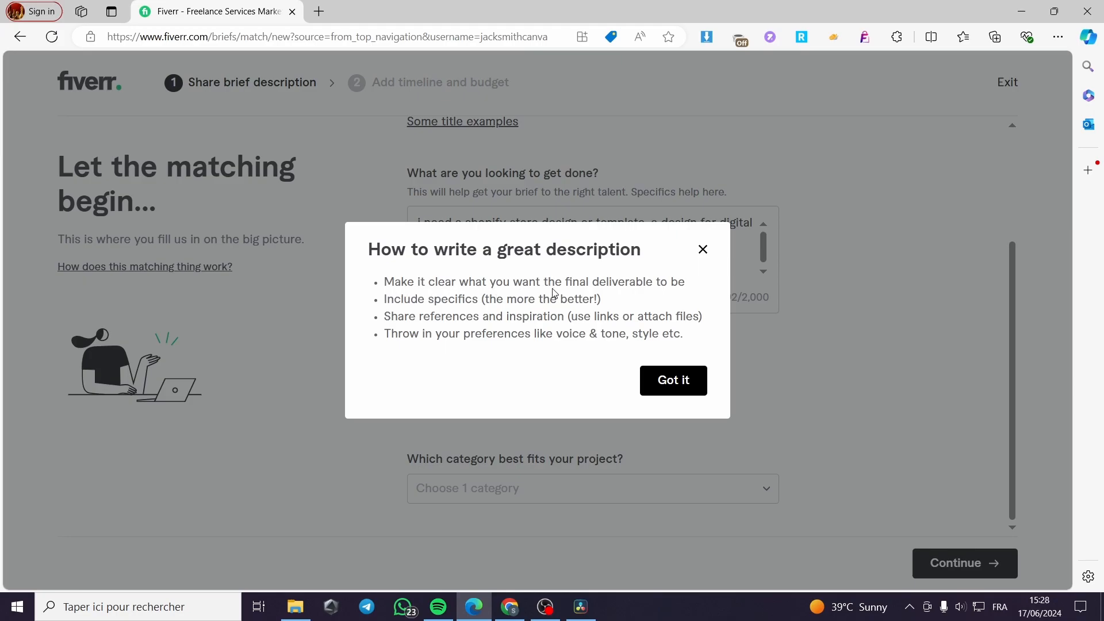
pyautogui.moveTo(398, 313)
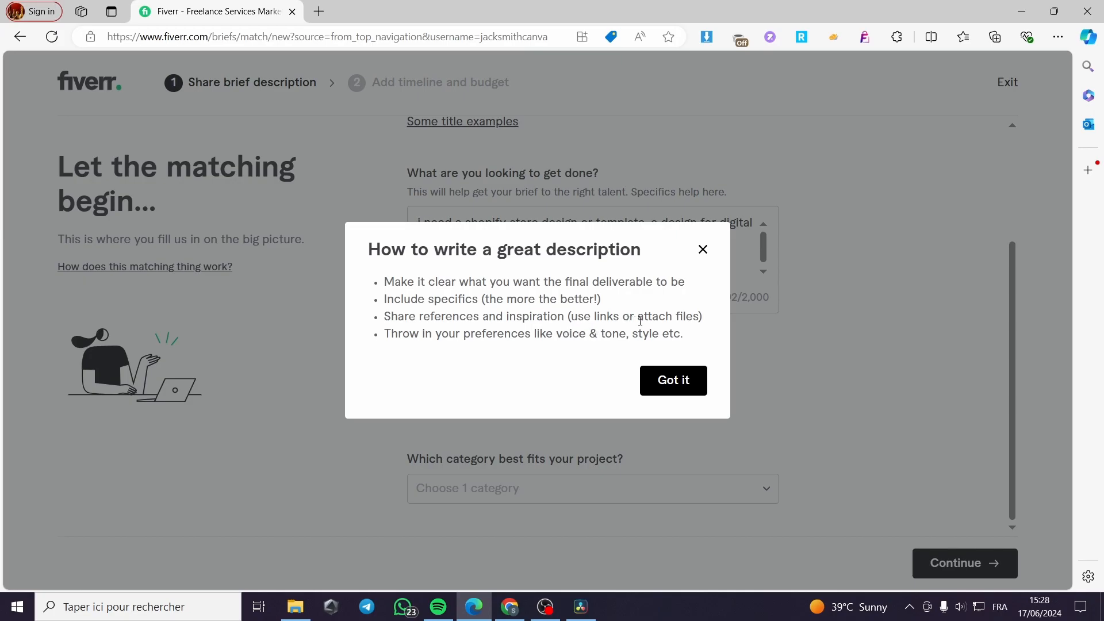
pyautogui.moveTo(465, 338)
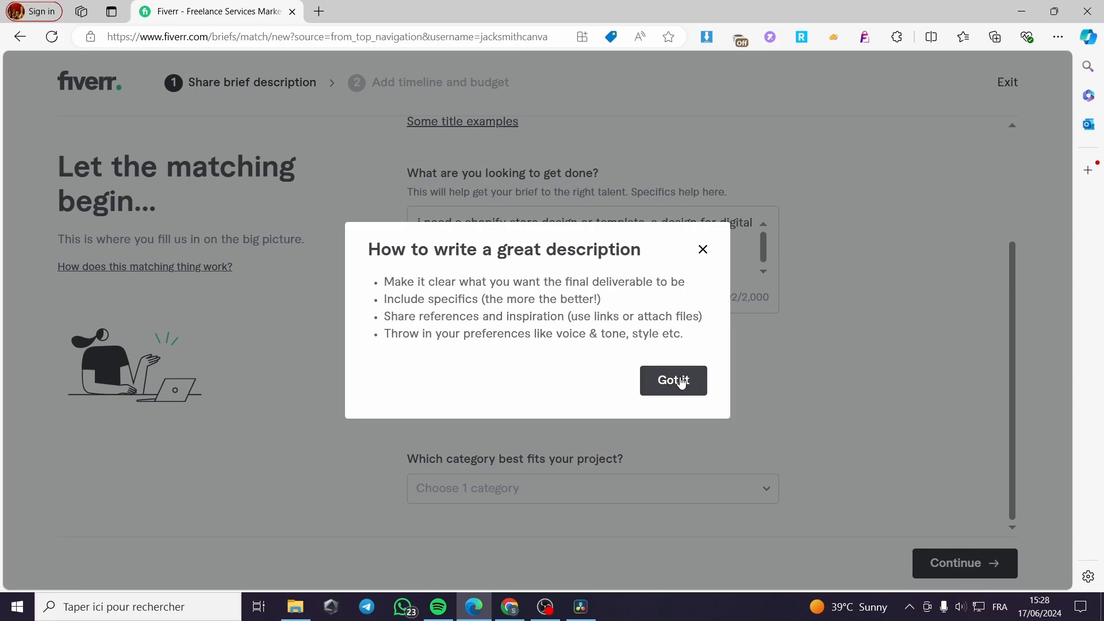
# Close the description tips with 'Got it'.
pyautogui.click(672, 380)
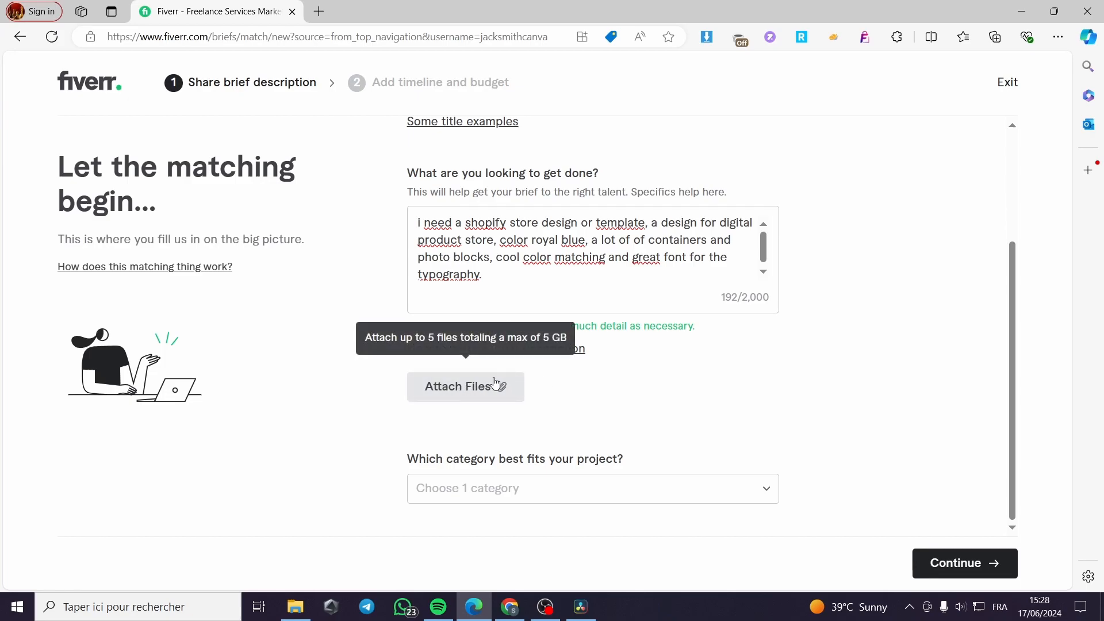
pyautogui.moveTo(319, 14)
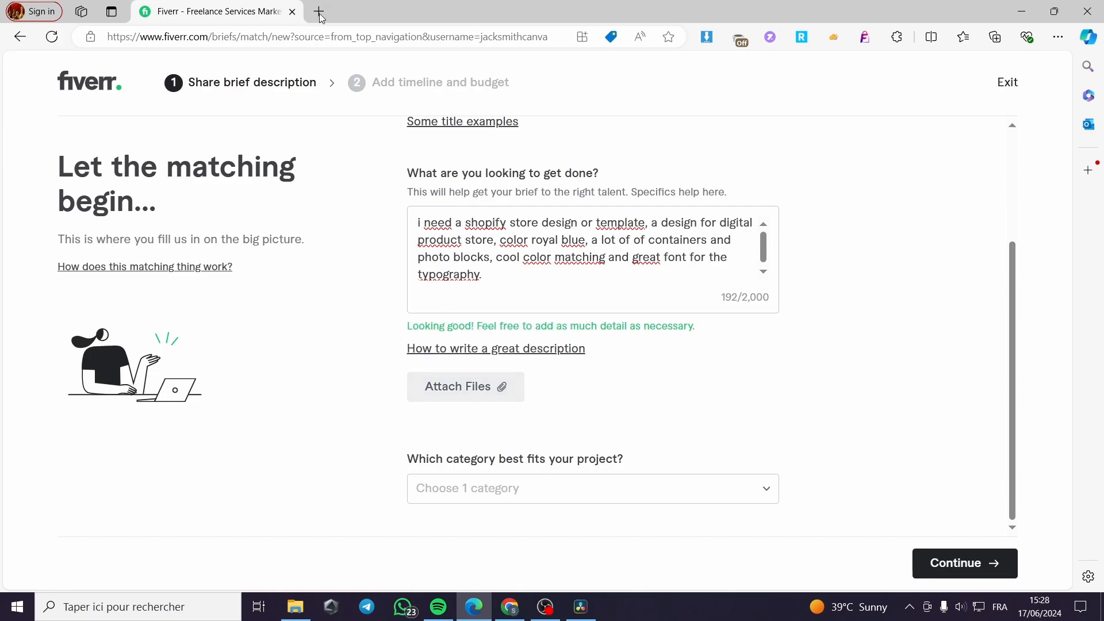
pyautogui.moveTo(561, 420)
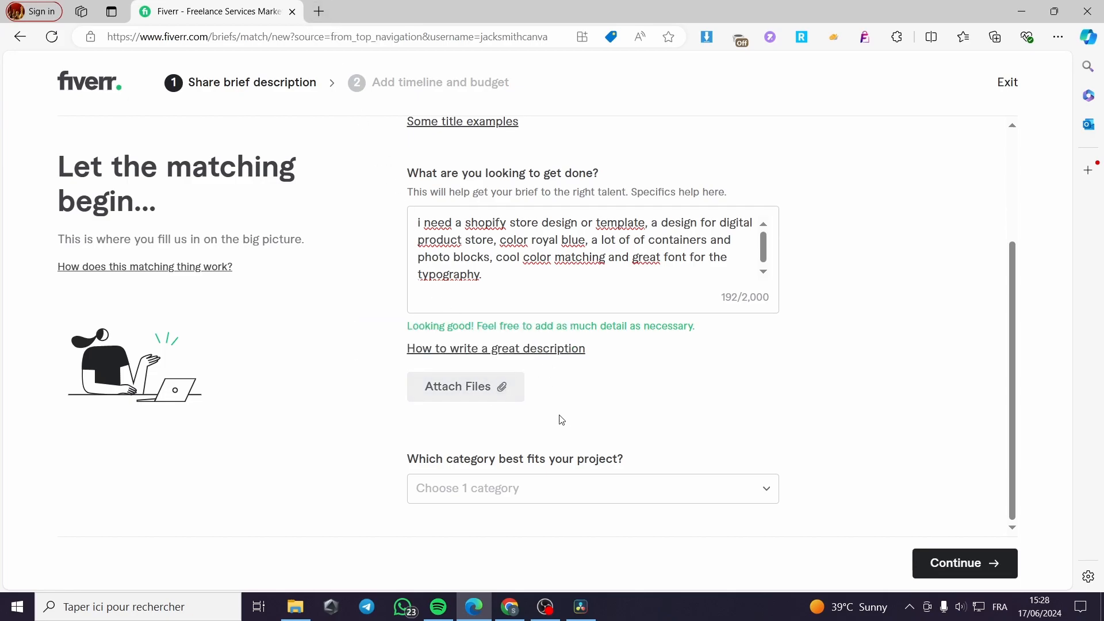
# In a new tab, go from Shopify admin's Themes page to the Shopify Theme Store.
pyautogui.click(317, 11)
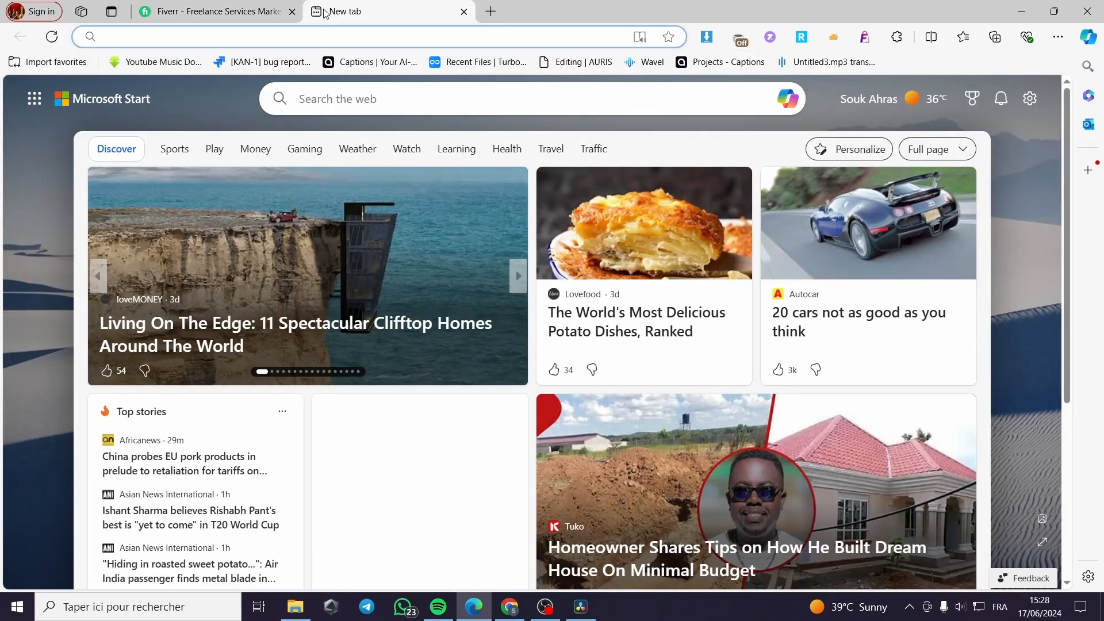
pyautogui.write('shopify.com/store/81071a-41')
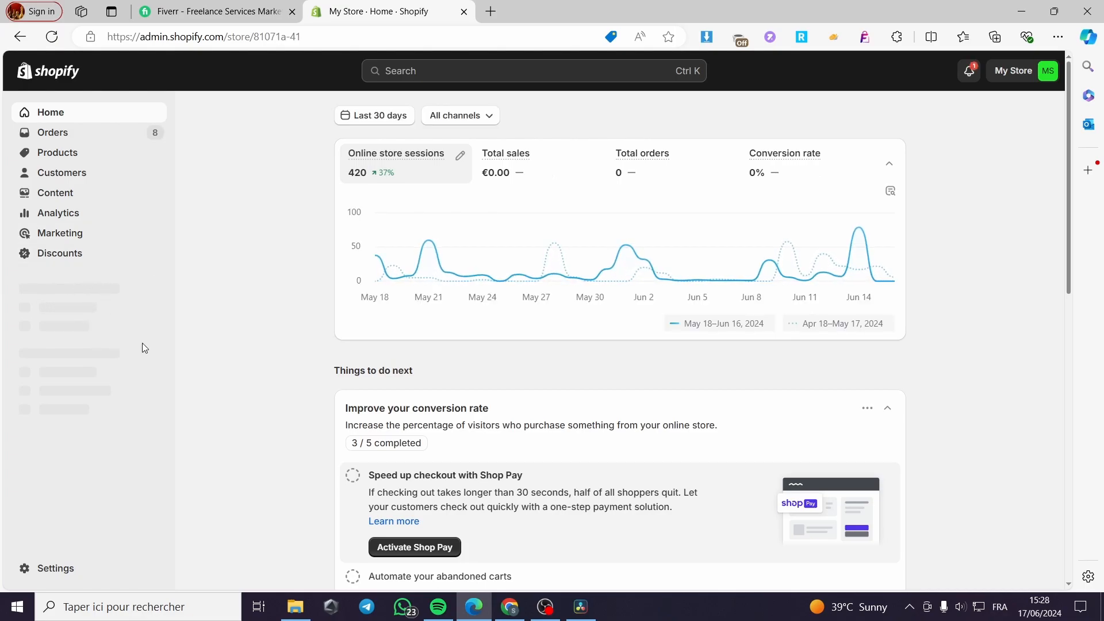
pyautogui.click(51, 37)
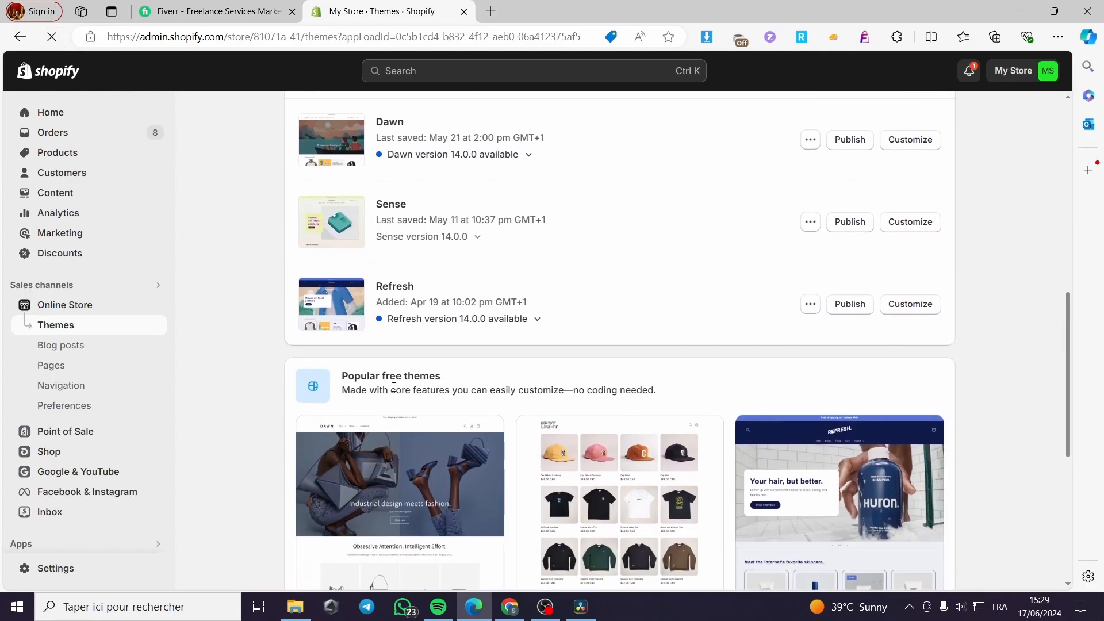
pyautogui.scroll(-3)
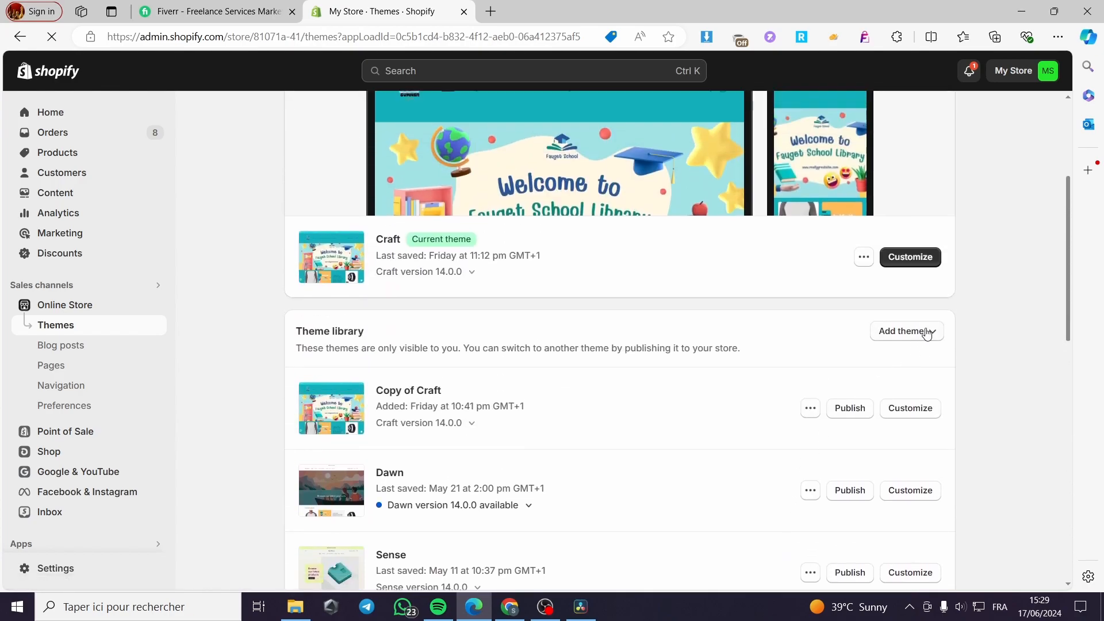
pyautogui.click(906, 331)
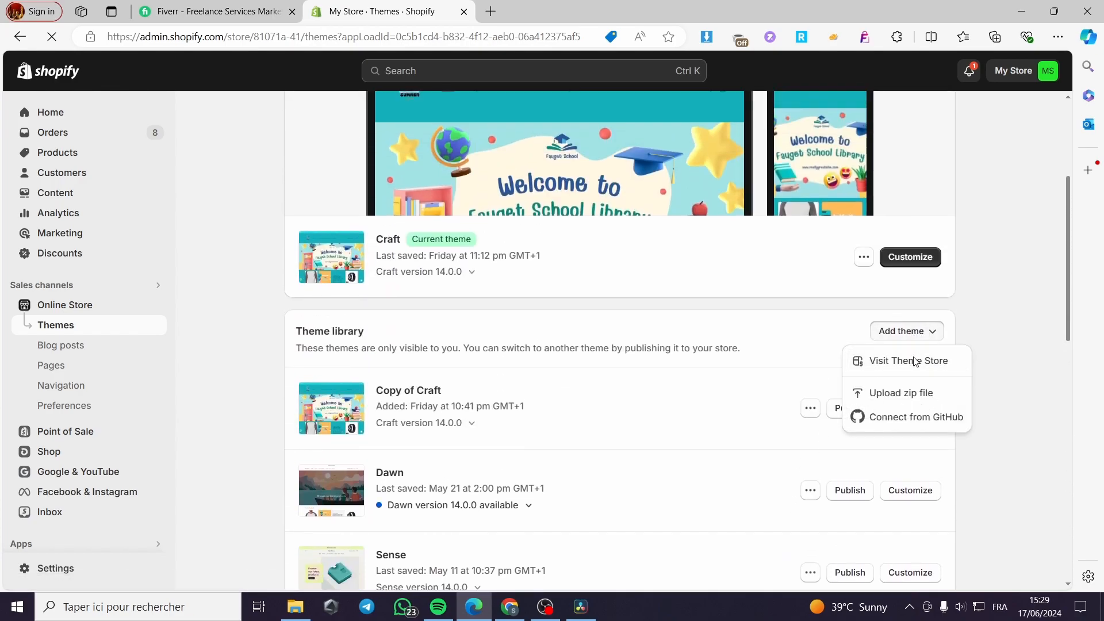
pyautogui.click(909, 361)
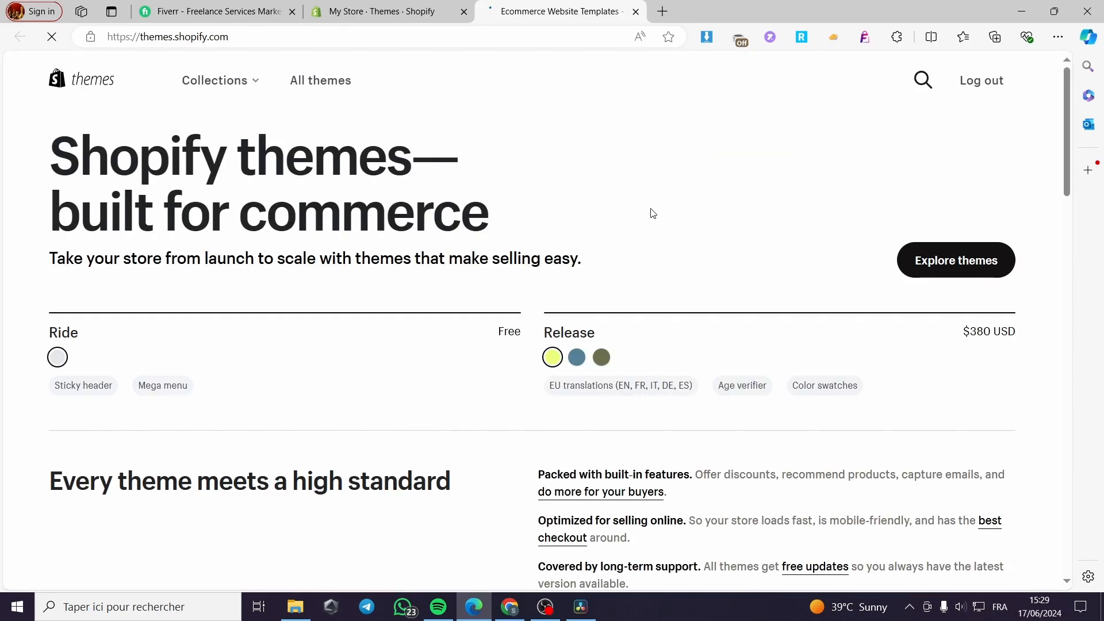
# Scroll the theme list and open the Pesto theme's demo store preview.
pyautogui.scroll(-3)
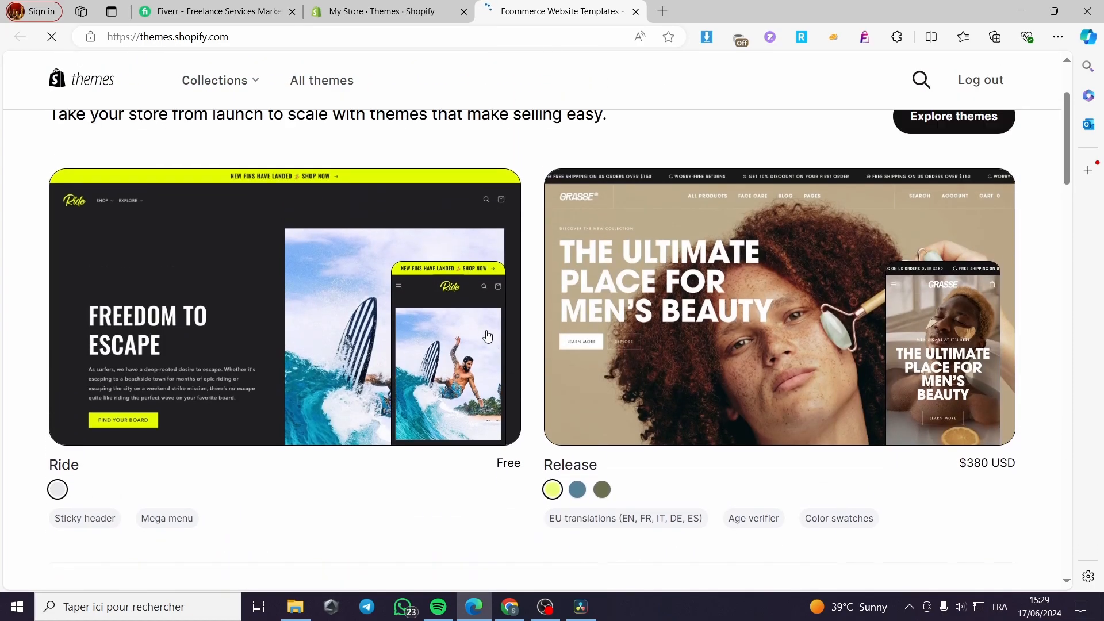
pyautogui.scroll(-3)
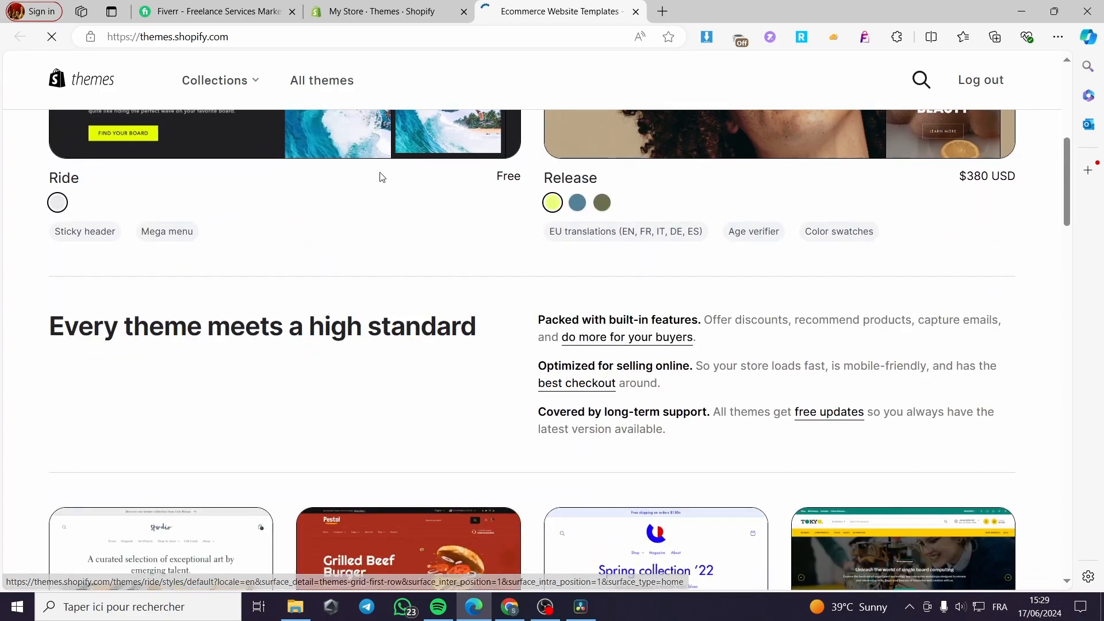
pyautogui.scroll(-3)
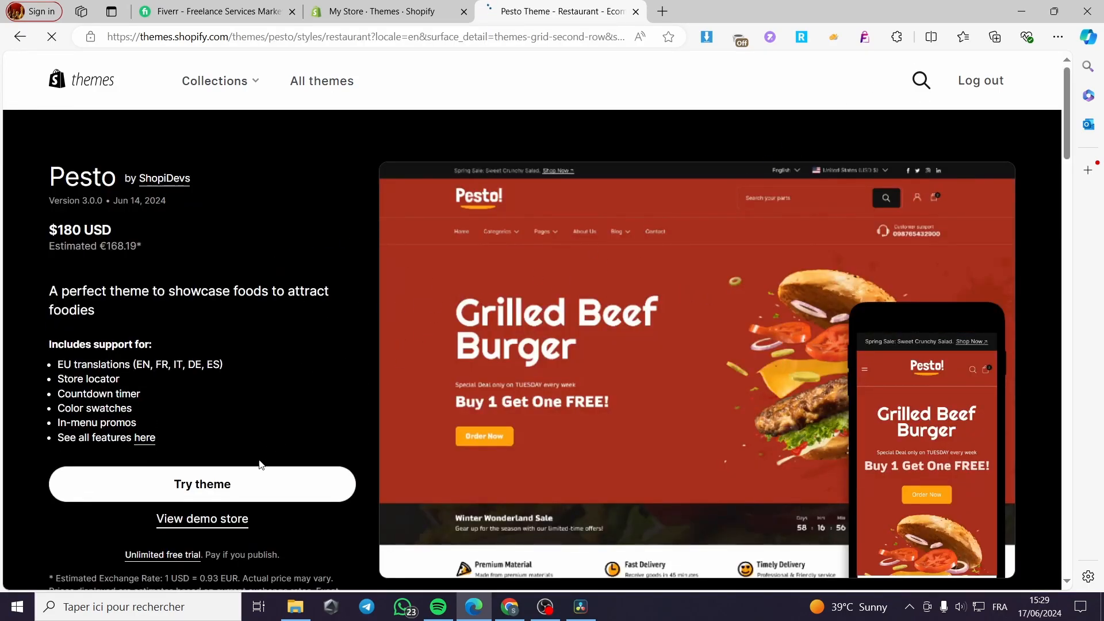
pyautogui.click(201, 518)
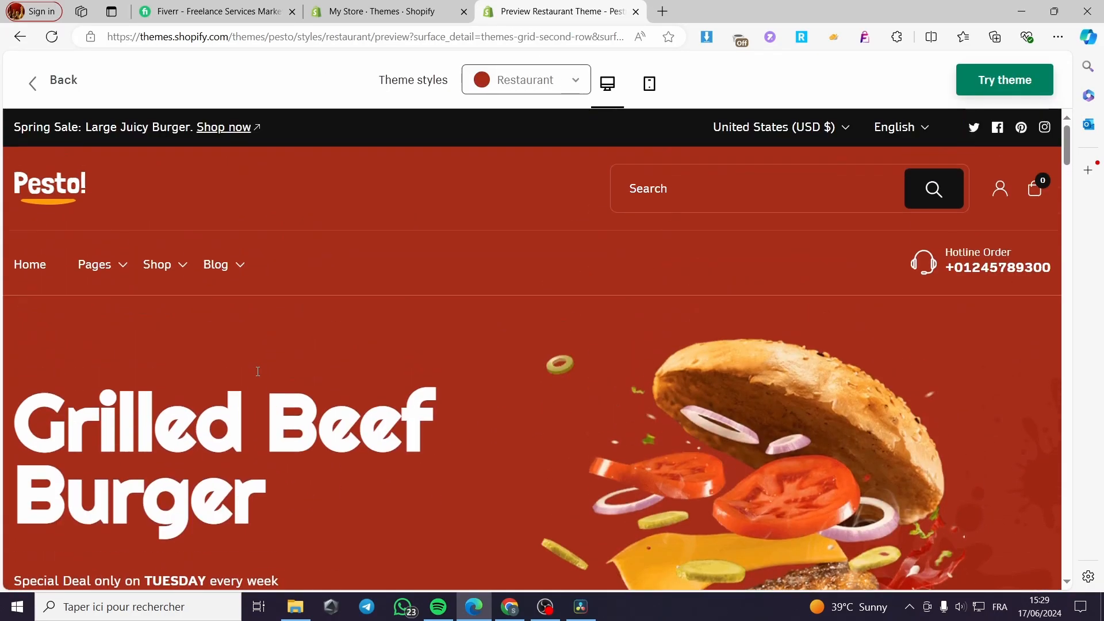
pyautogui.click(373, 37)
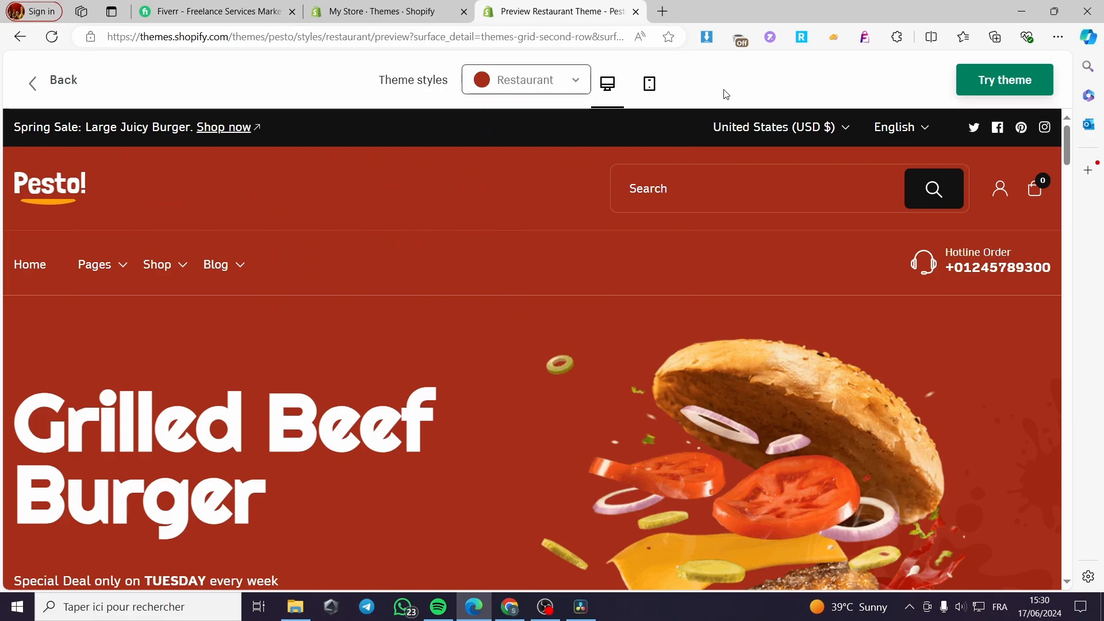
pyautogui.scroll(-3)
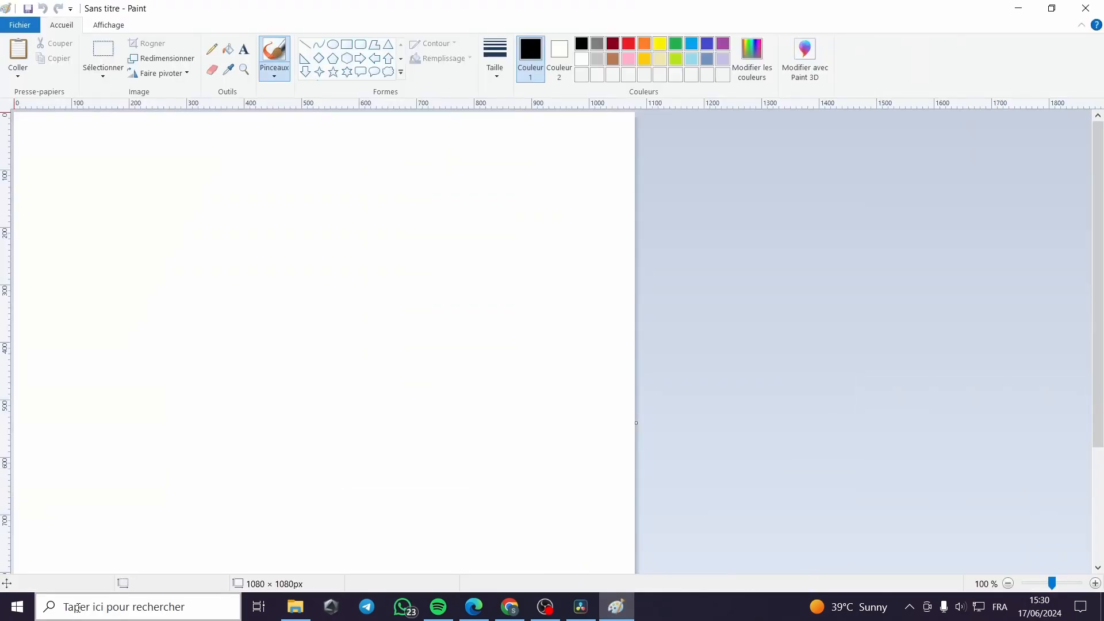
# Paste the Pesto screenshot into Paint and save it as PNG 'shopify' without overwriting.
pyautogui.click(16, 58)
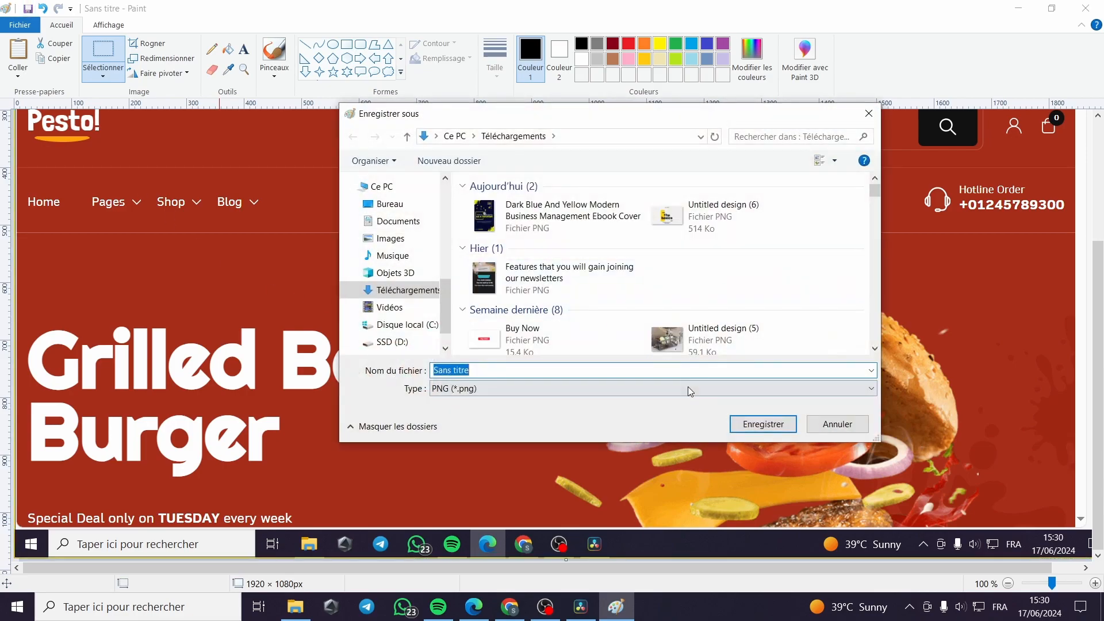
pyautogui.click(761, 423)
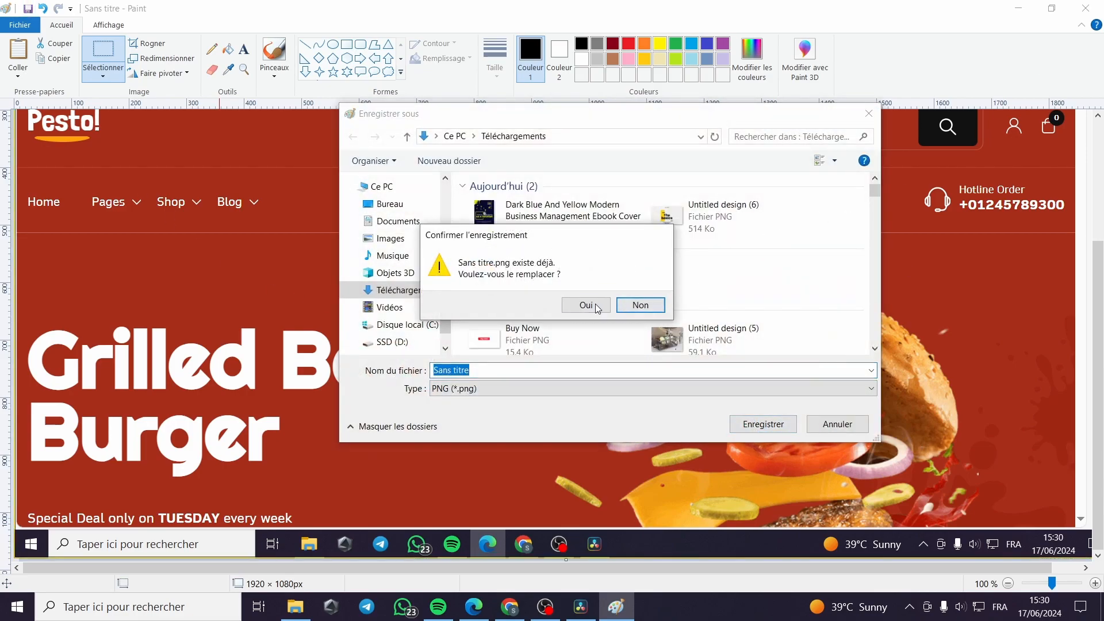
pyautogui.click(639, 305)
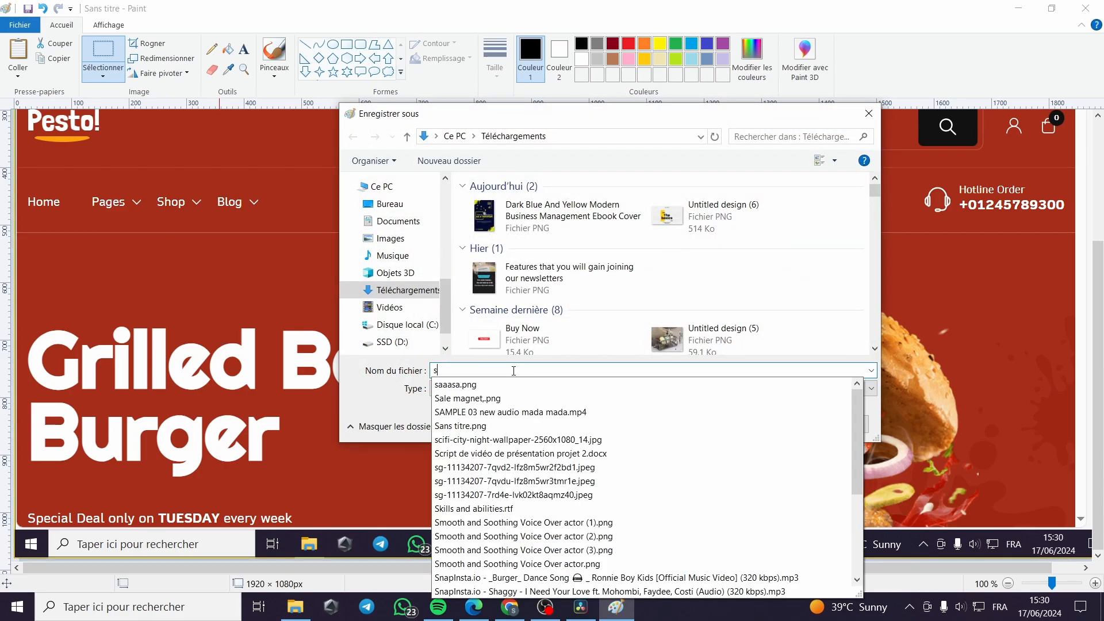
pyautogui.write('hopify')
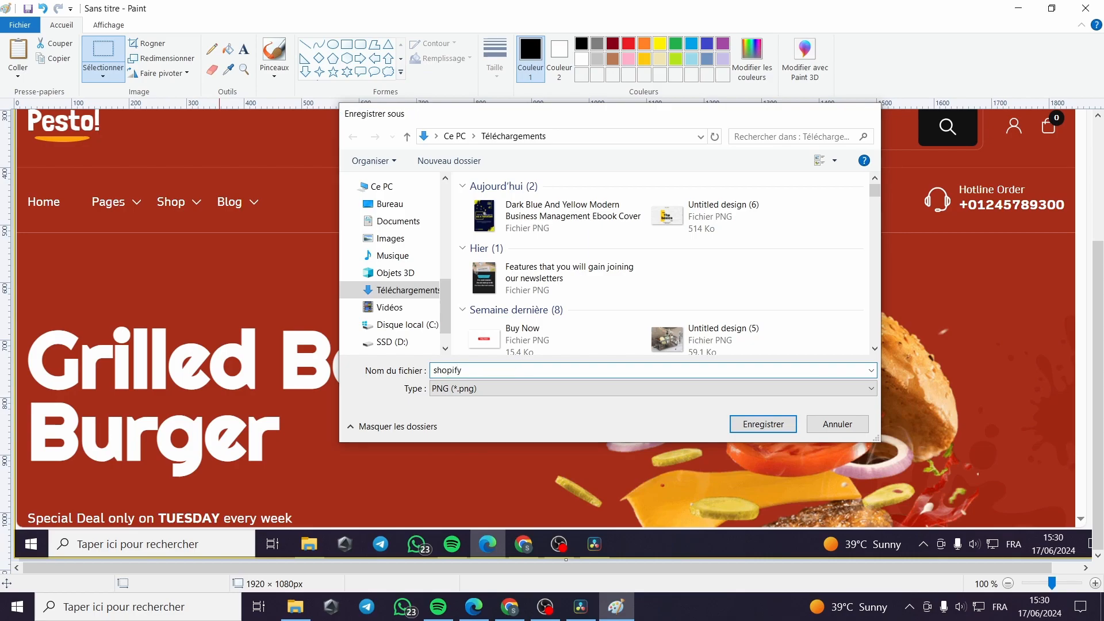
pyautogui.click(509, 605)
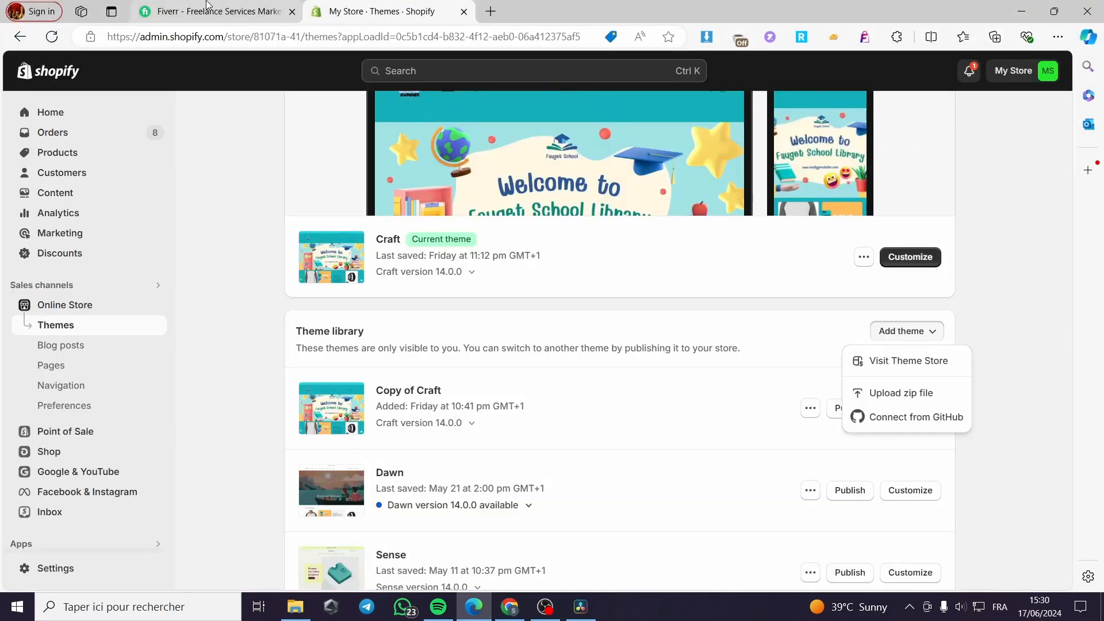
# Attach the Pesto theme screenshot and finish describing that the sample theme should become royal blue.
pyautogui.click(211, 12)
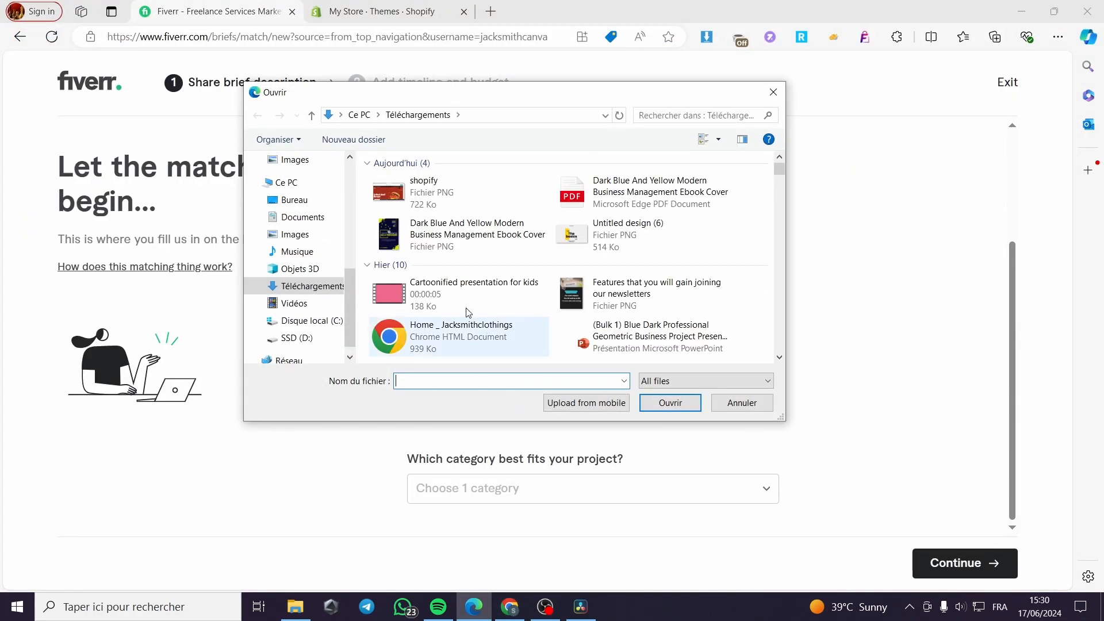
pyautogui.click(668, 402)
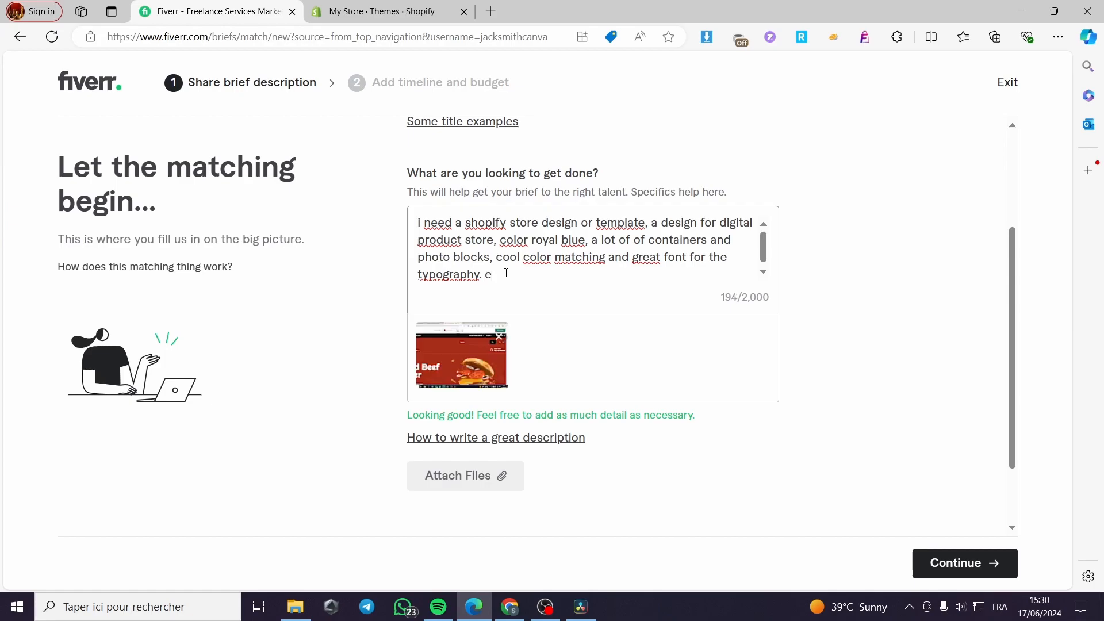
pyautogui.write('sample')
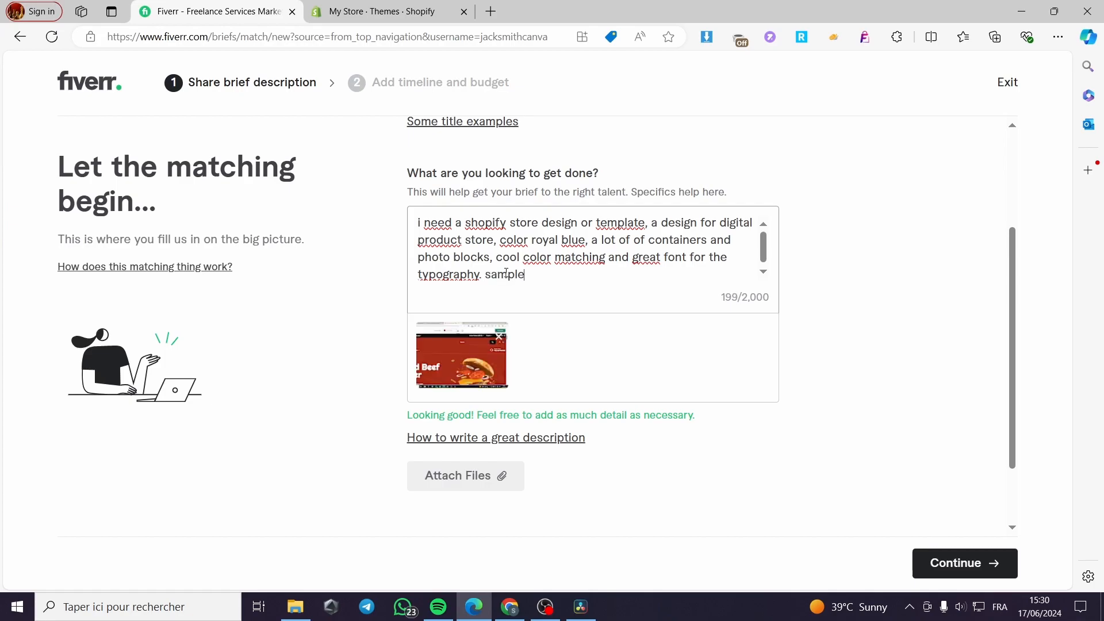
pyautogui.write('of the theme n')
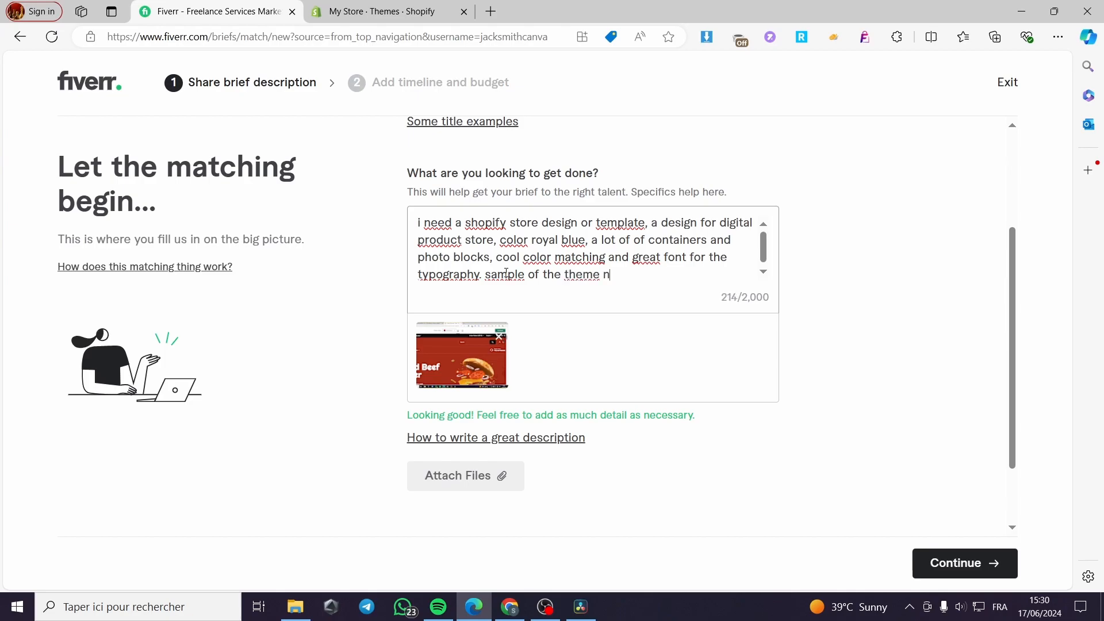
pyautogui.write('eeded bu')
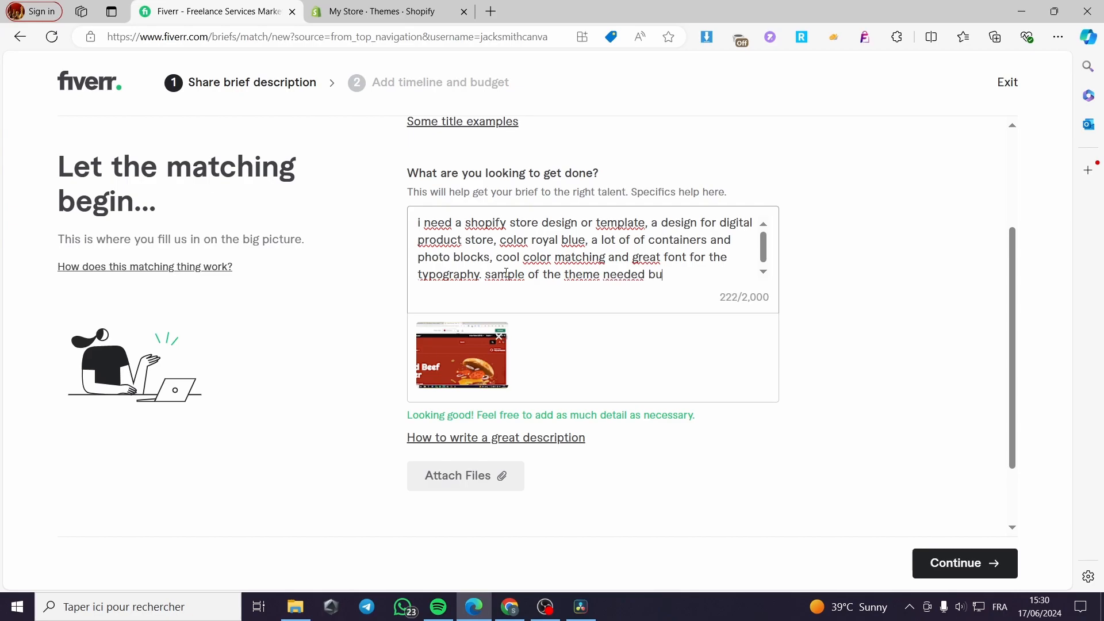
pyautogui.write('is')
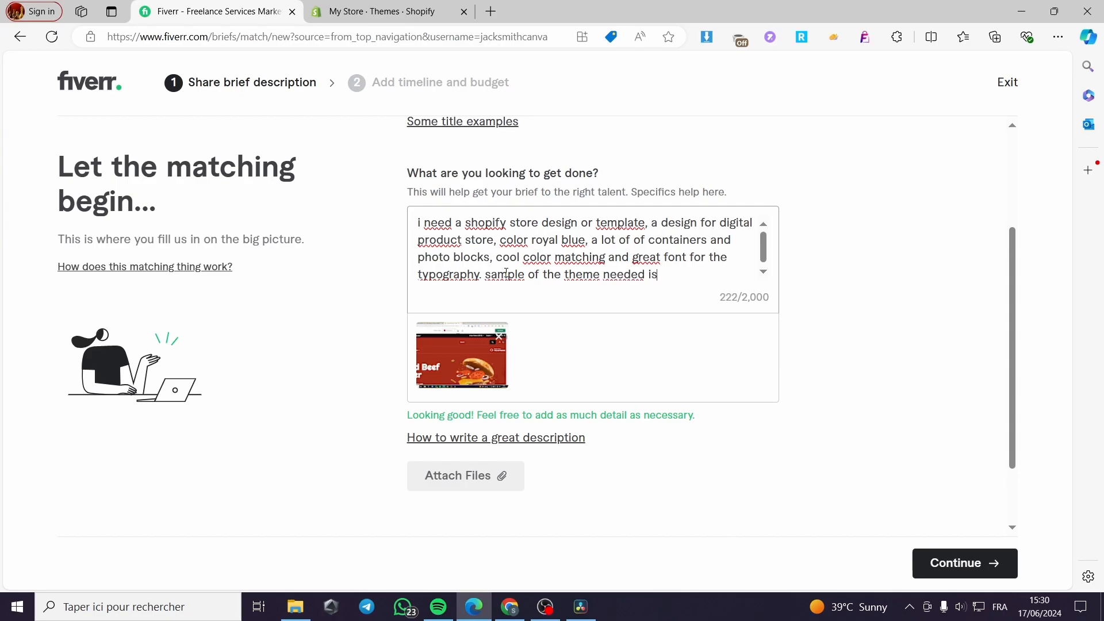
pyautogui.write('att')
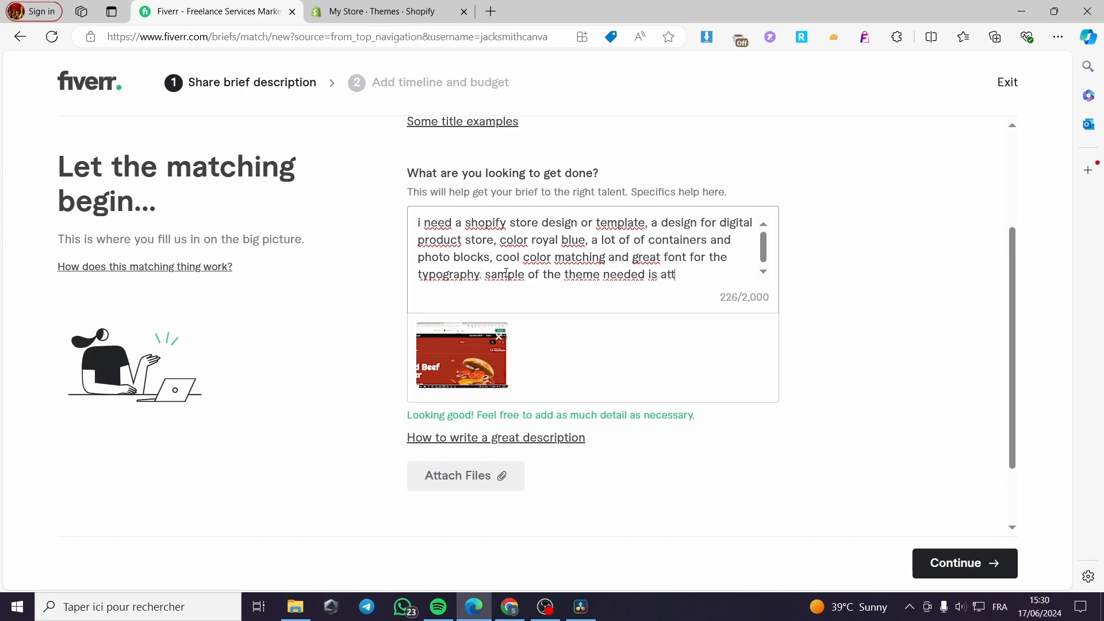
pyautogui.write('ached and the')
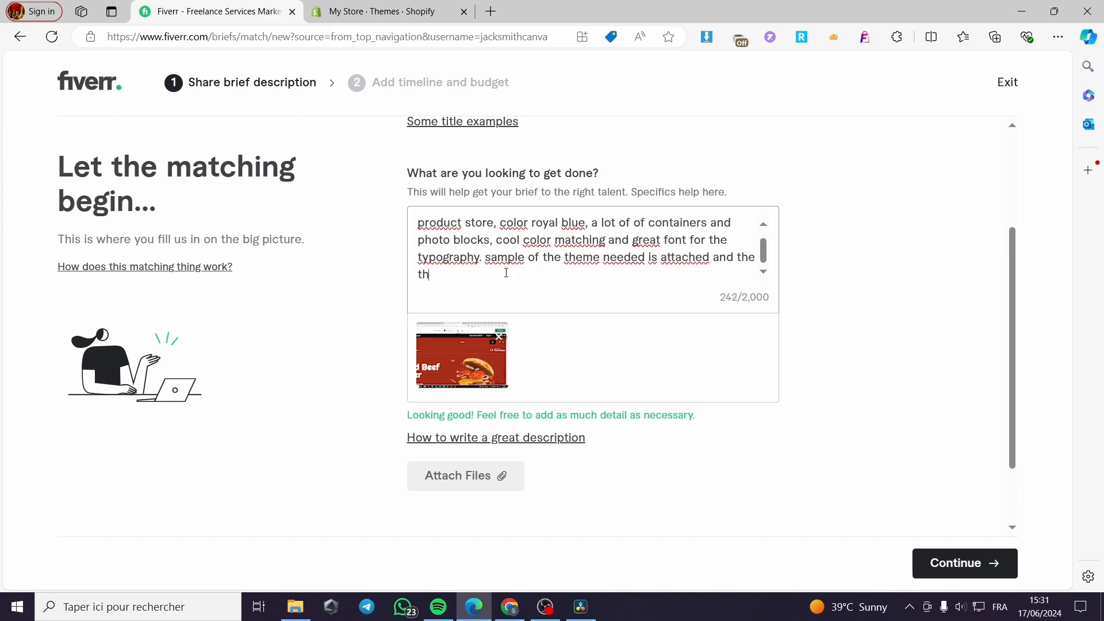
pyautogui.write('ing is to change the color to r')
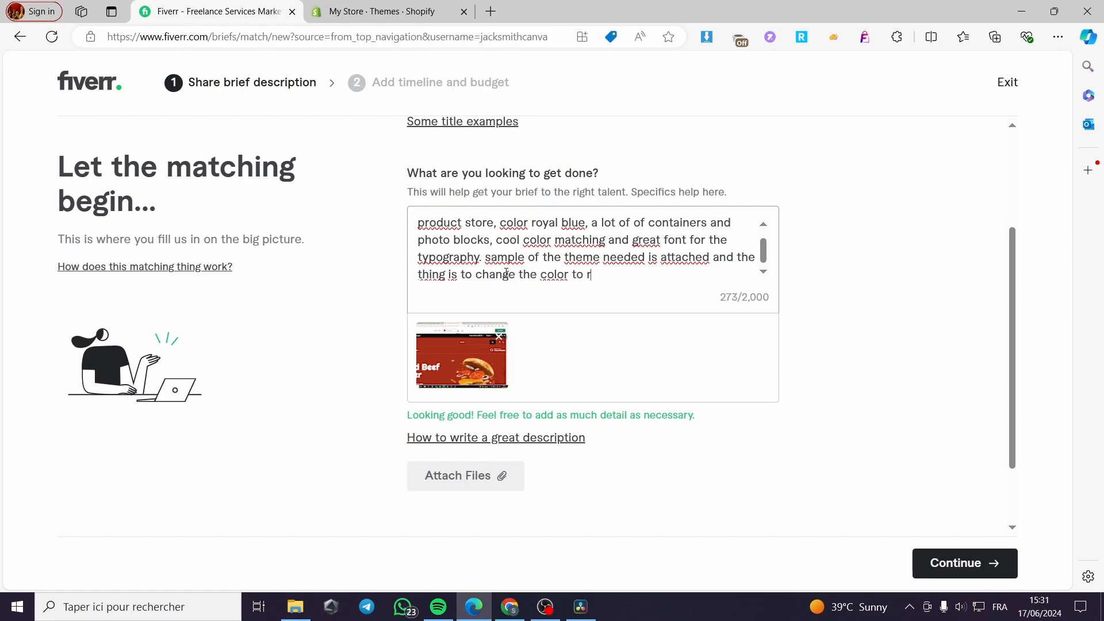
pyautogui.write('oyao')
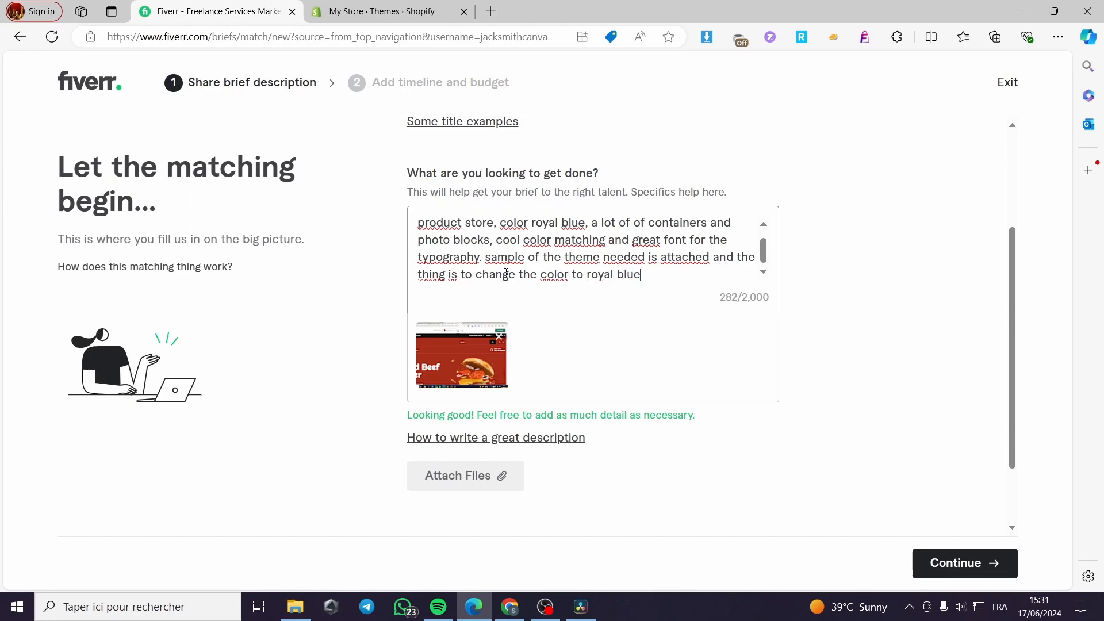
pyautogui.write('.')
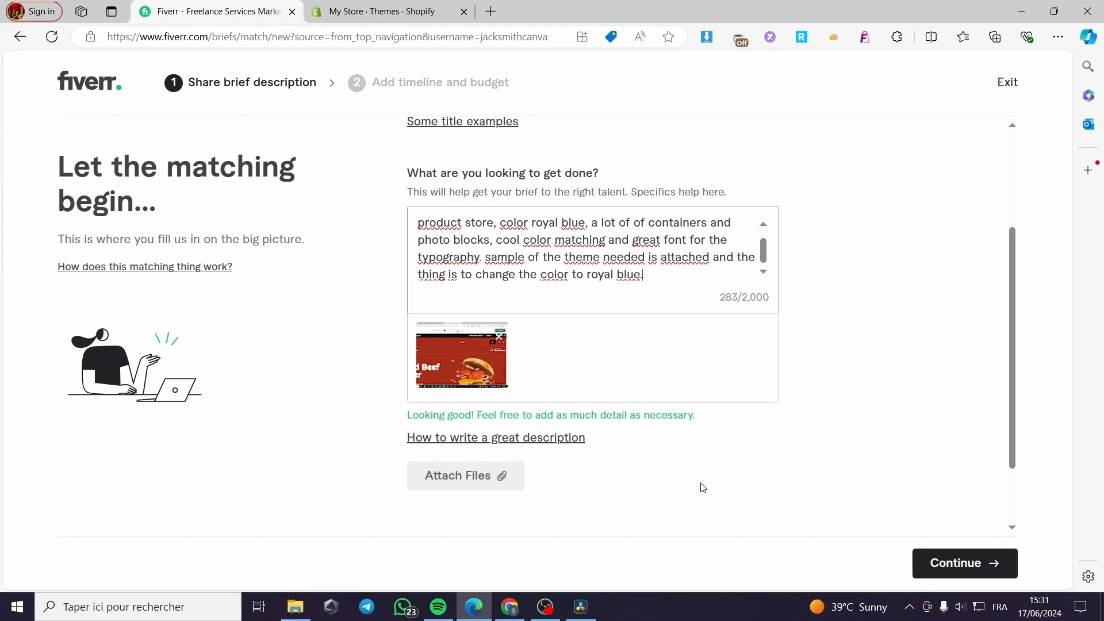
# Choose Website Builders Design as the project category.
pyautogui.scroll(-3)
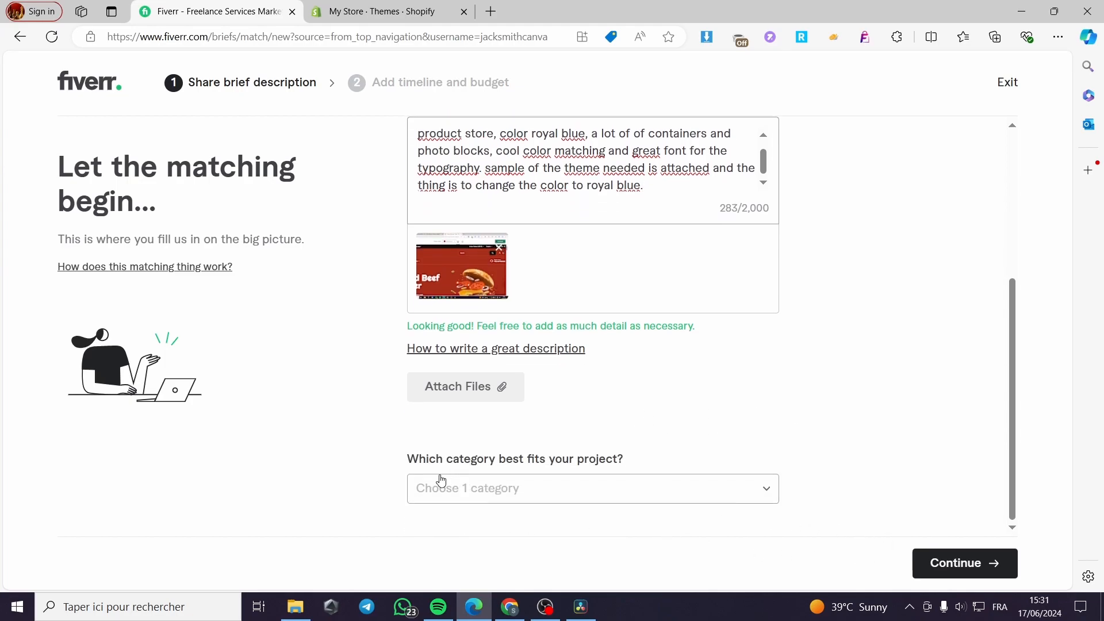
pyautogui.moveTo(626, 484)
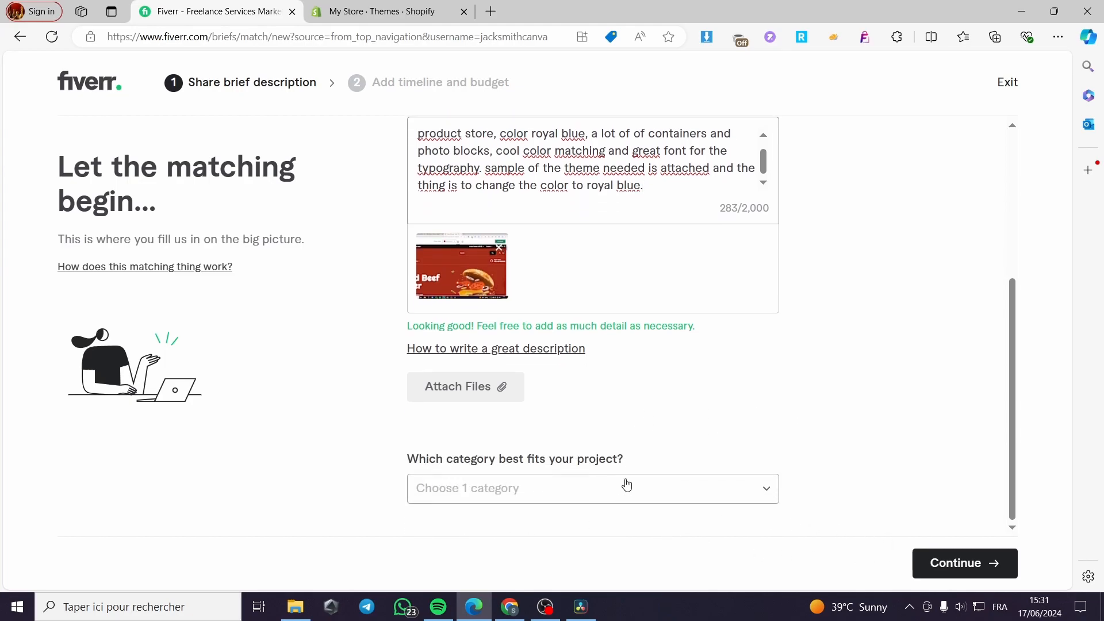
pyautogui.click(592, 488)
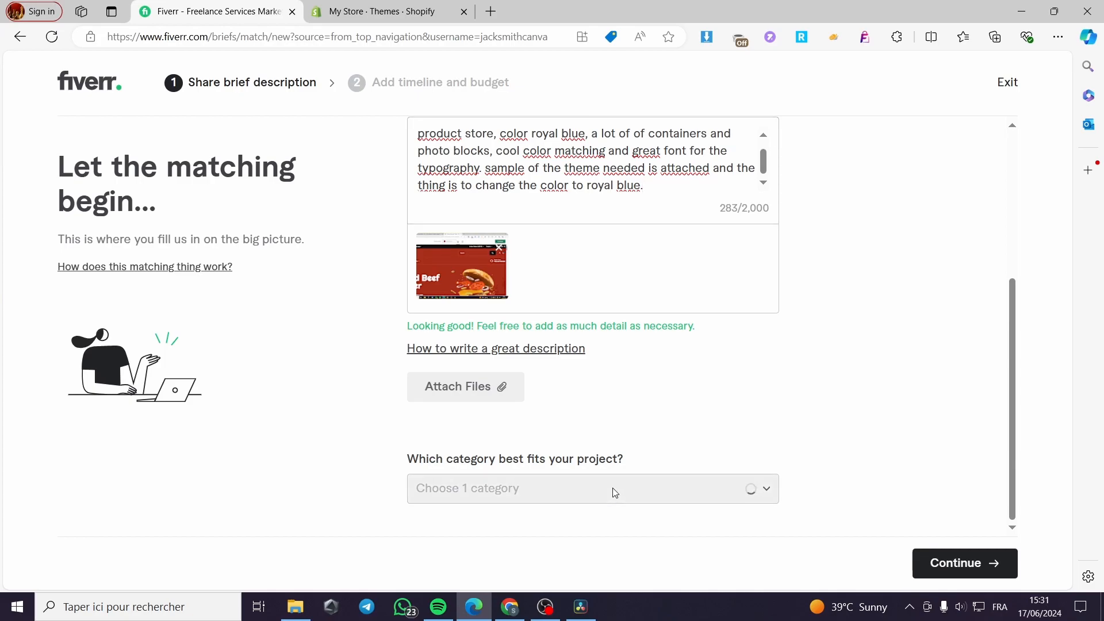
pyautogui.click(591, 488)
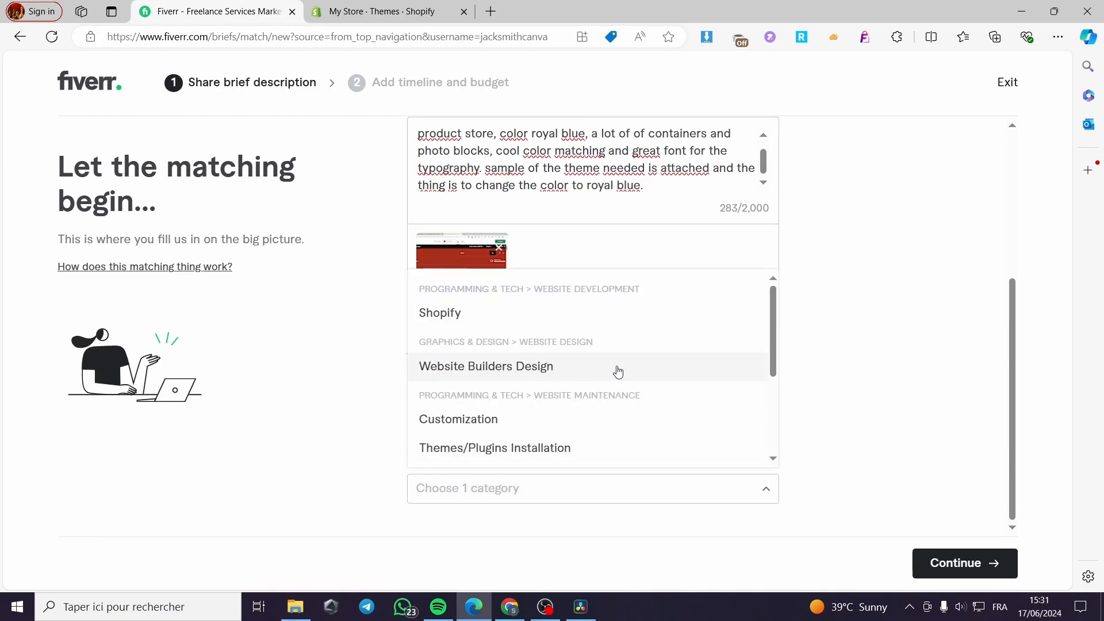
pyautogui.moveTo(600, 382)
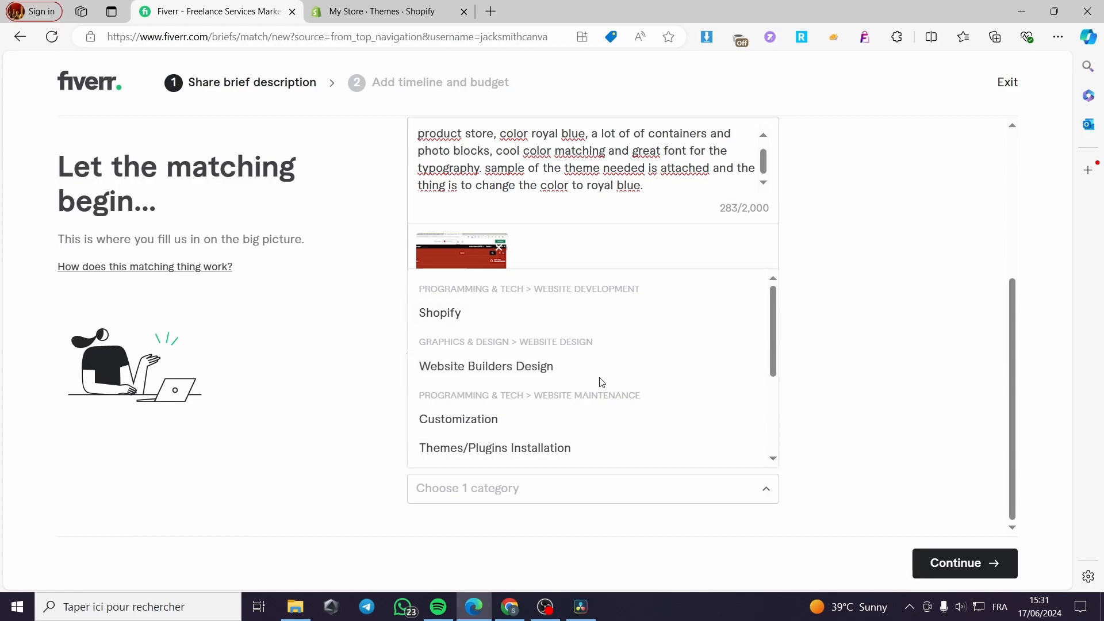
pyautogui.moveTo(471, 454)
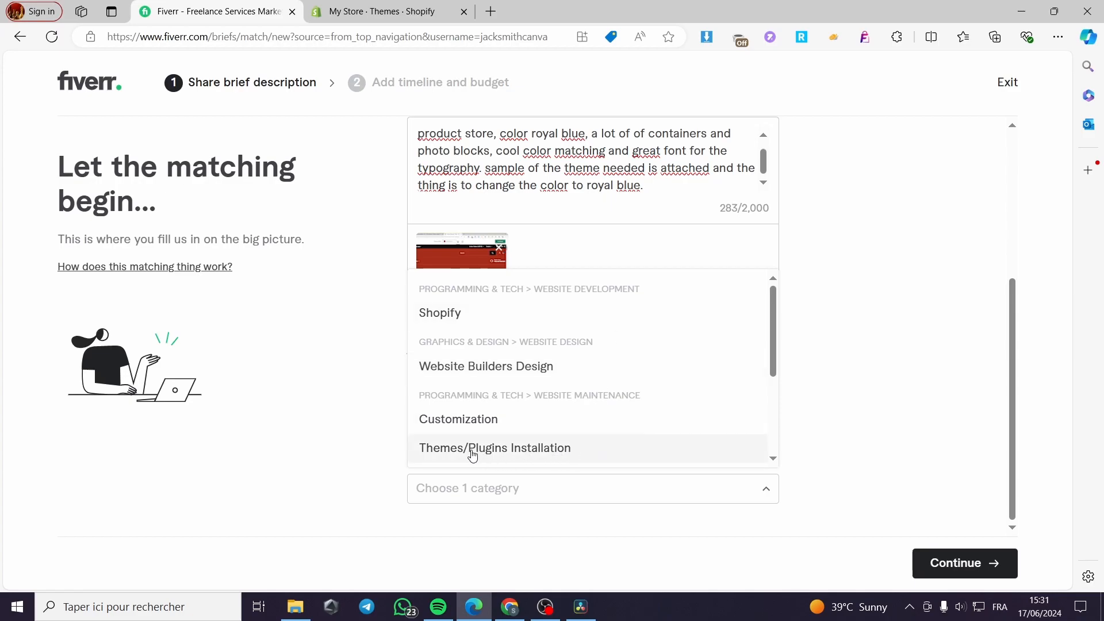
pyautogui.moveTo(486, 366)
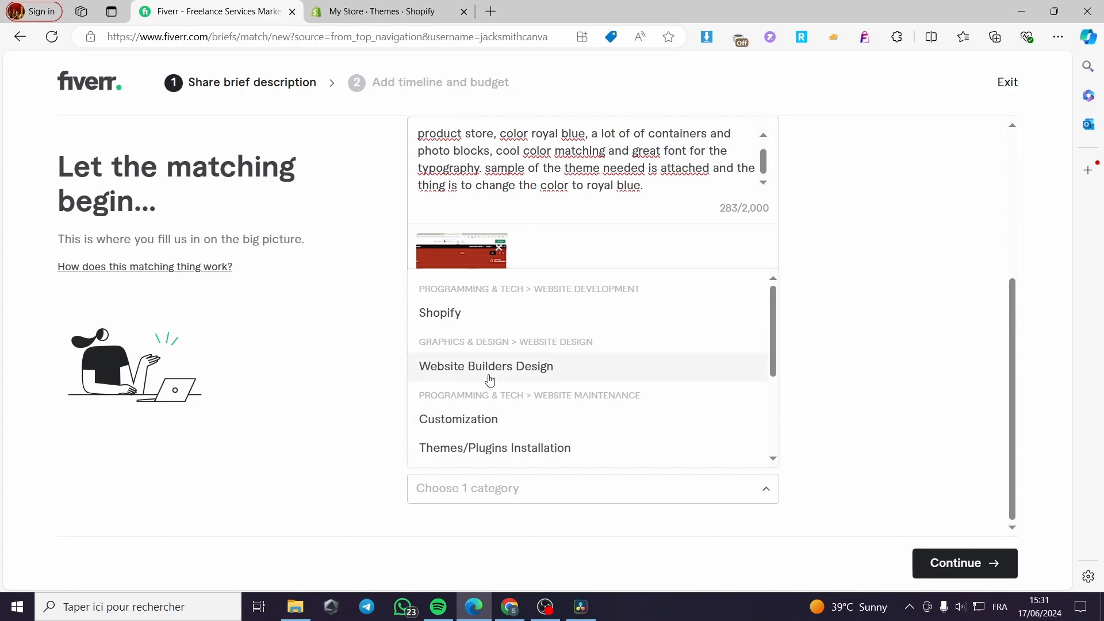
pyautogui.moveTo(462, 320)
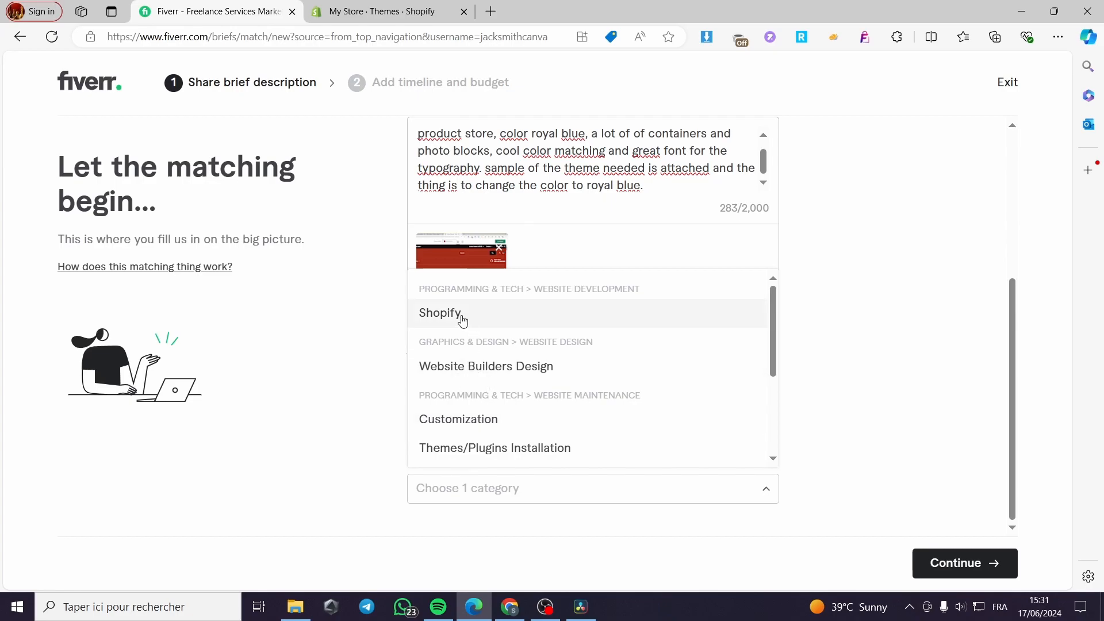
pyautogui.click(485, 366)
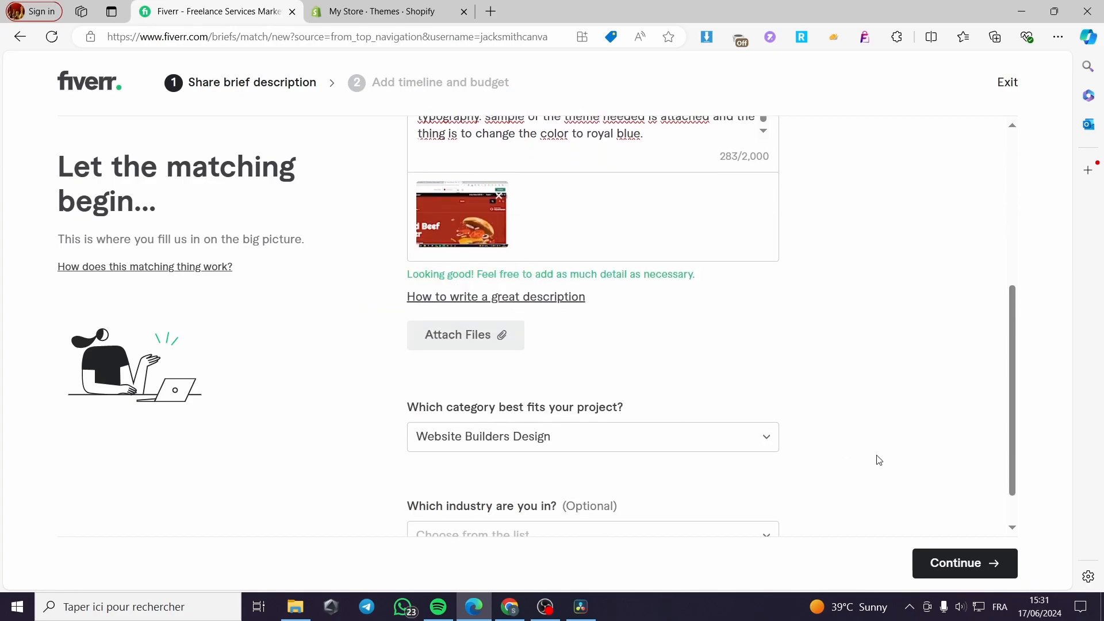
# Set the industry to Media & Entertainment and proceed to budget and timing.
pyautogui.scroll(-3)
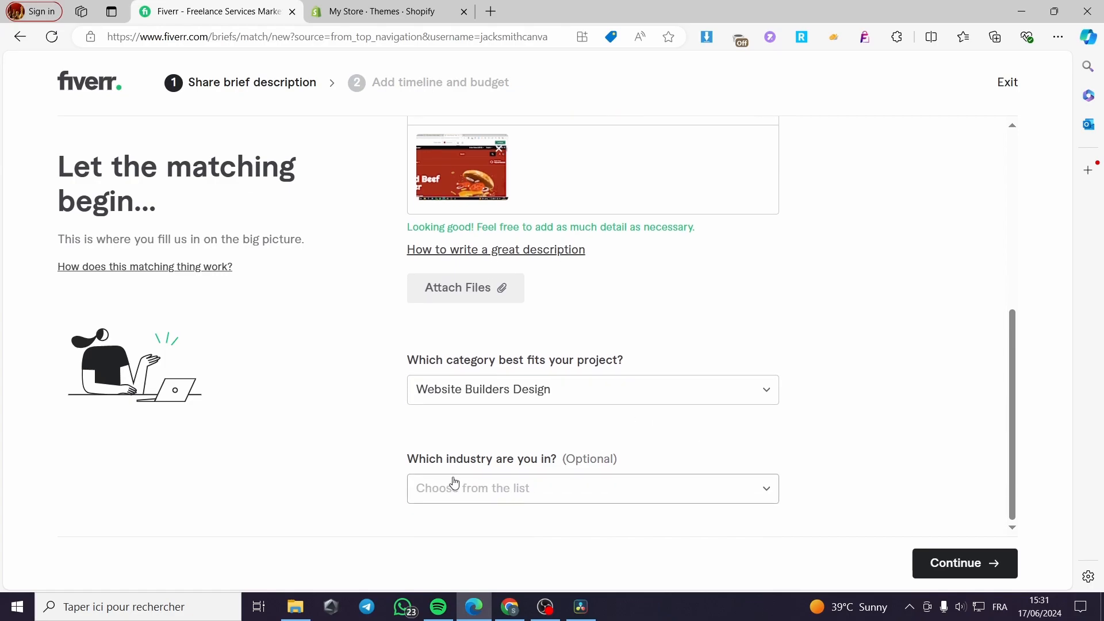
pyautogui.click(592, 488)
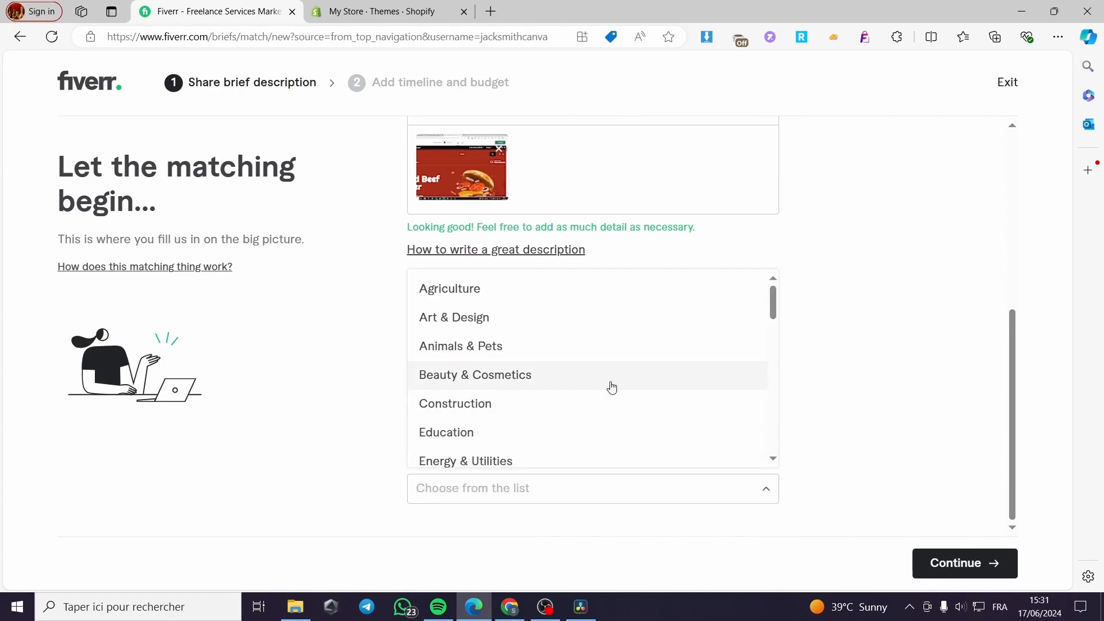
pyautogui.scroll(-3)
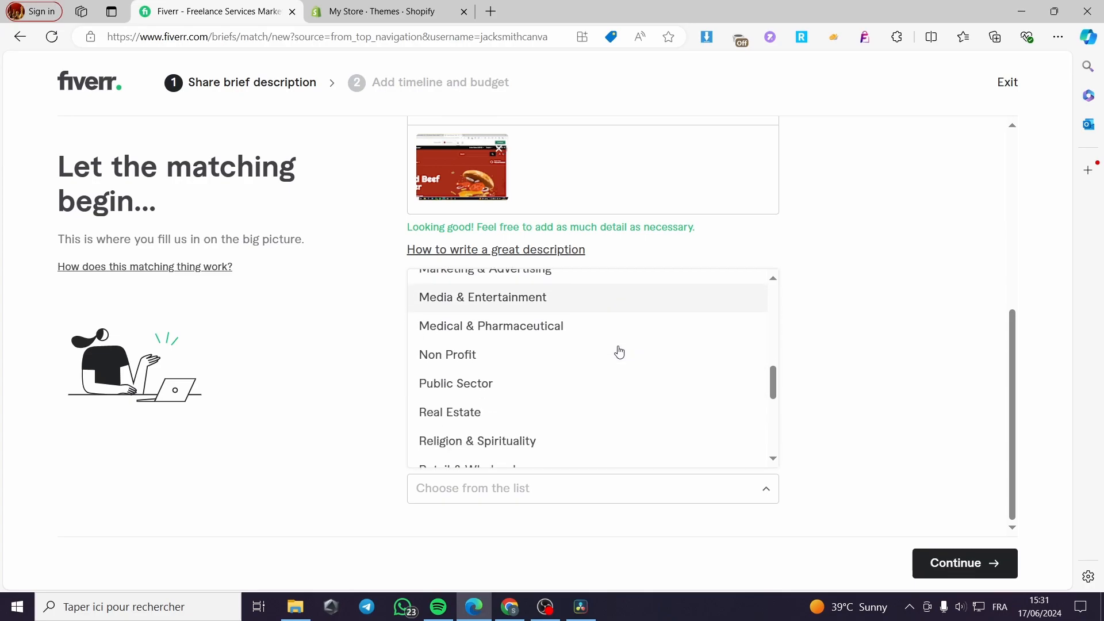
pyautogui.click(482, 297)
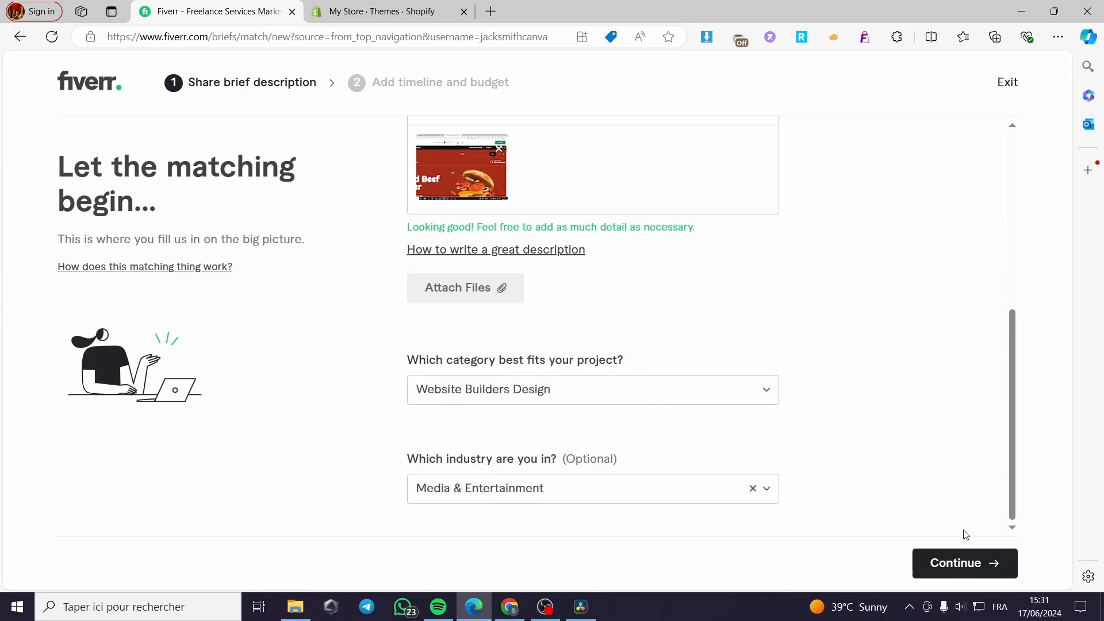
pyautogui.click(962, 562)
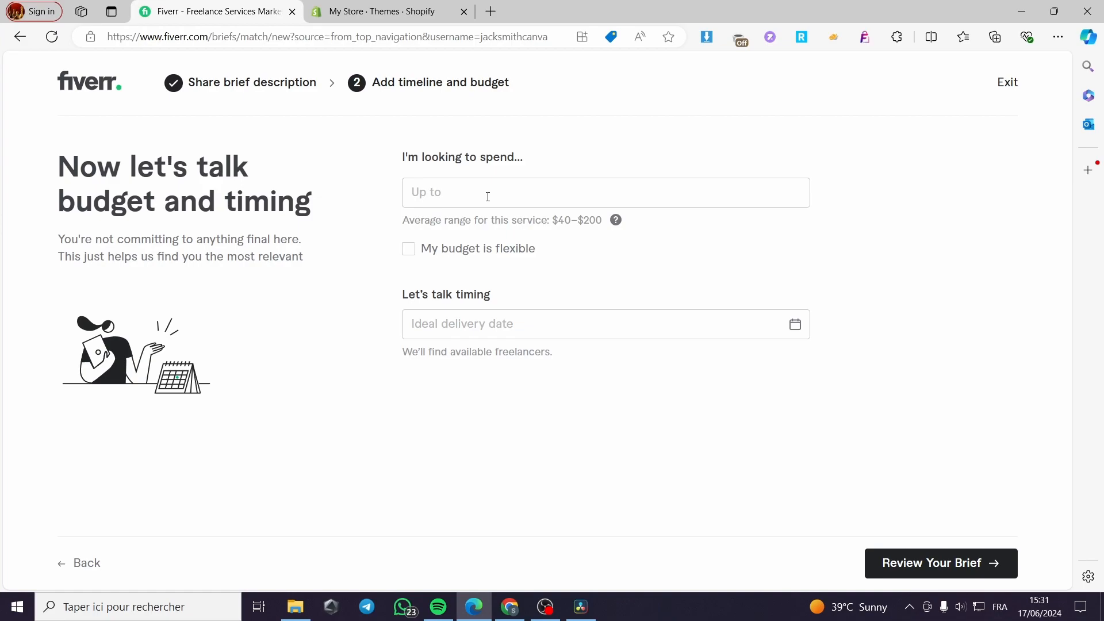
# Enter a $50 budget marked flexible and a June 23, 2024 delivery date.
pyautogui.write('$50')
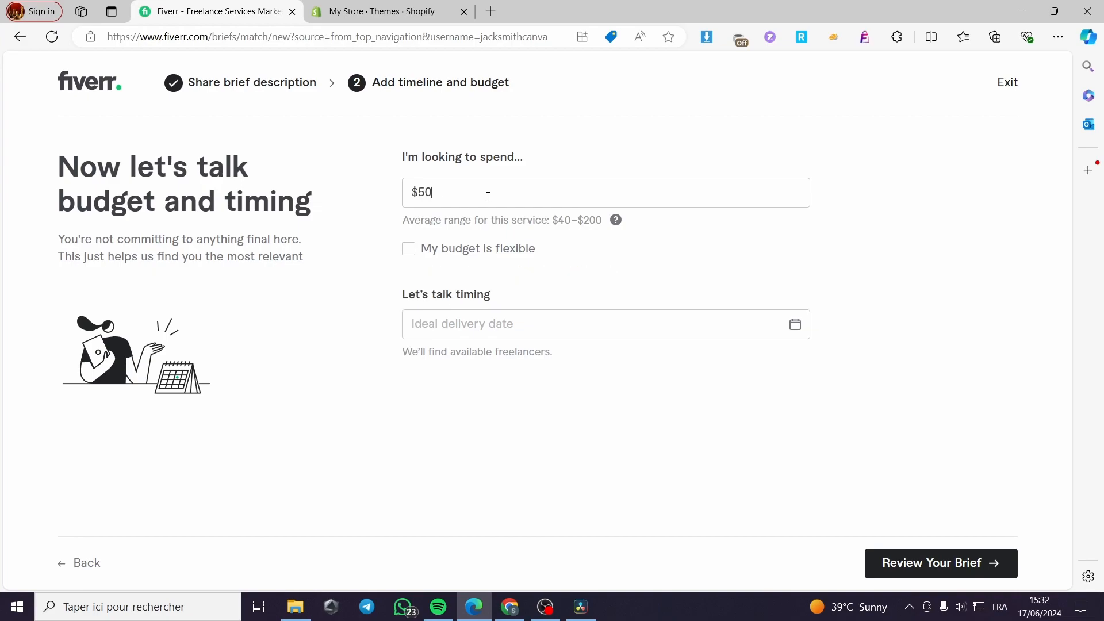
pyautogui.click(407, 249)
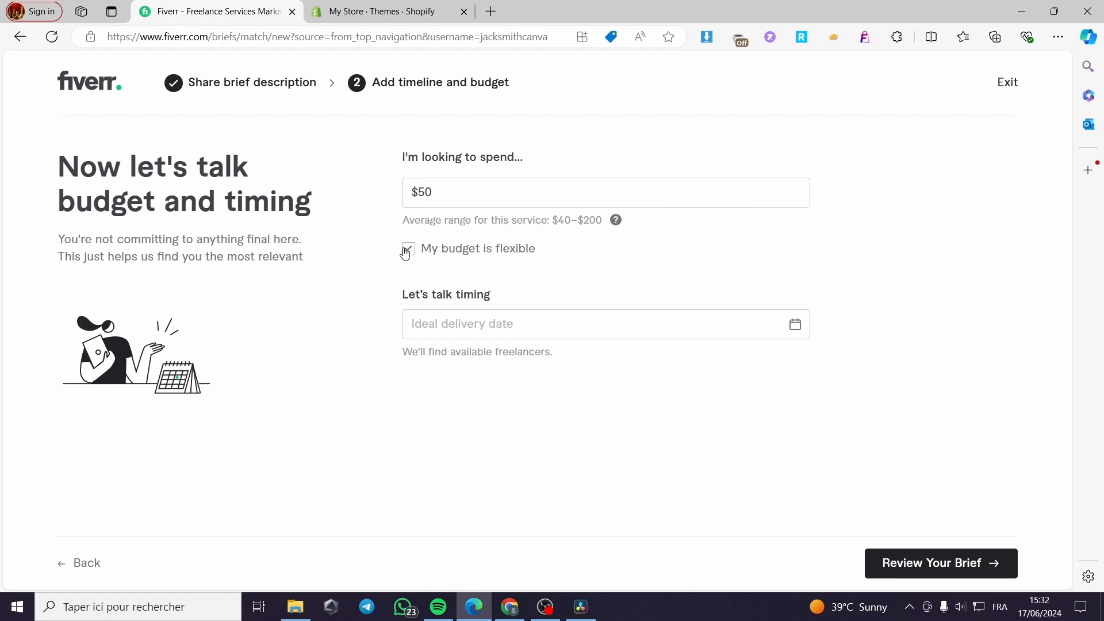
pyautogui.click(408, 248)
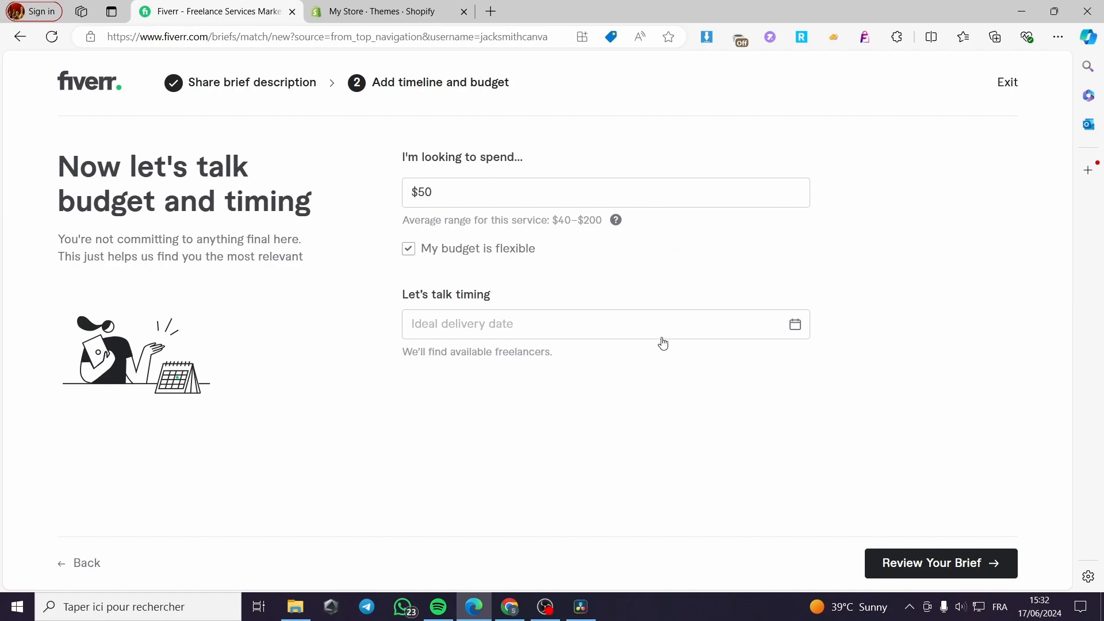
pyautogui.click(598, 323)
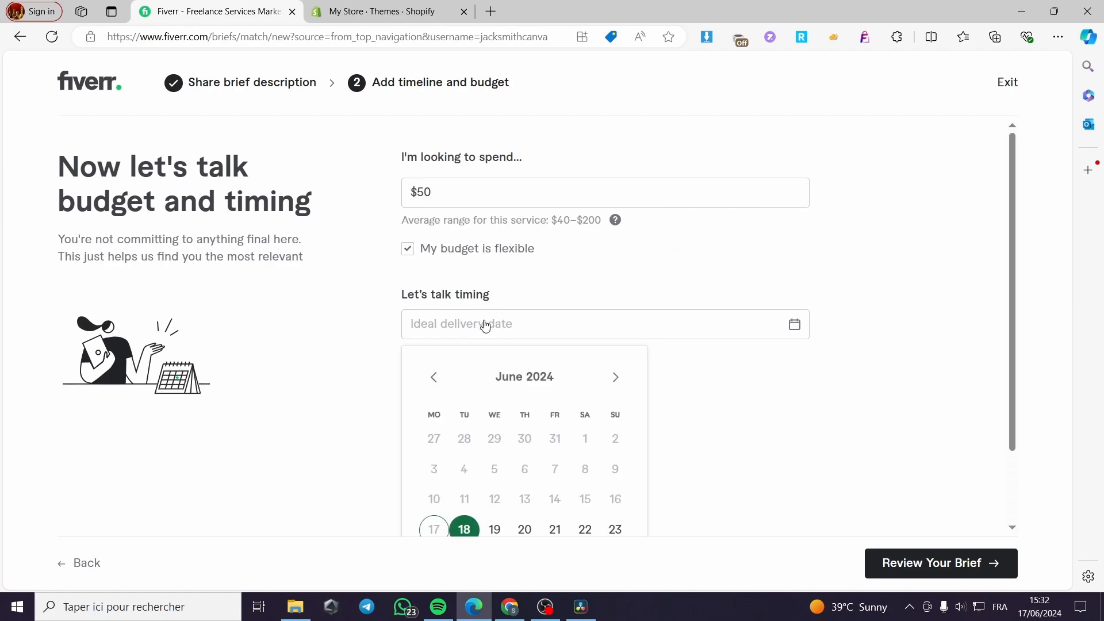
pyautogui.scroll(-3)
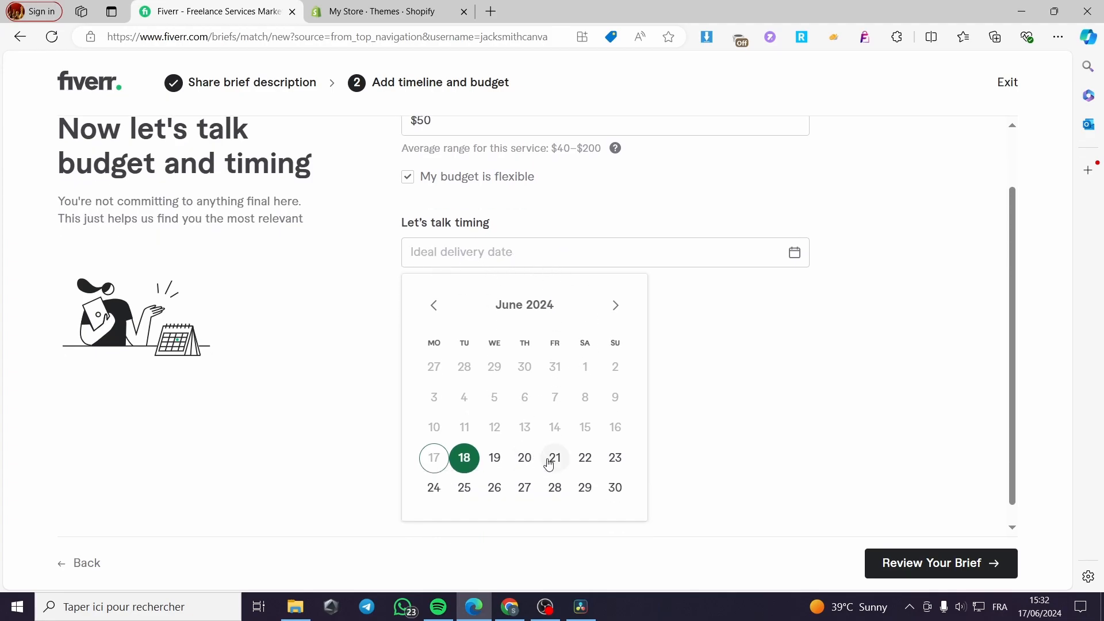
pyautogui.moveTo(614, 457)
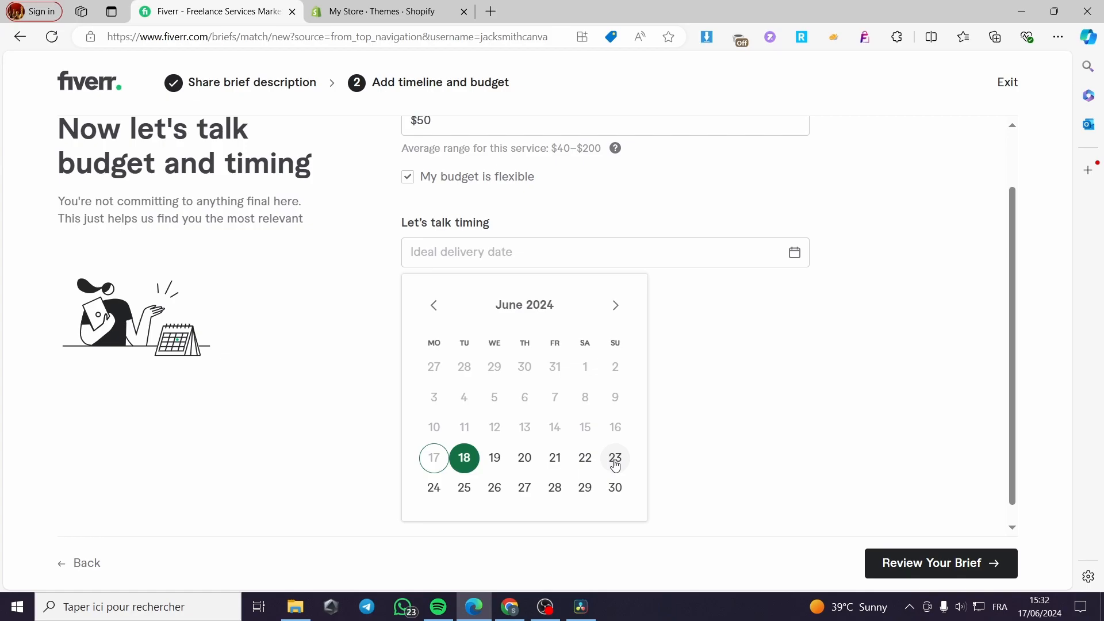
pyautogui.click(614, 457)
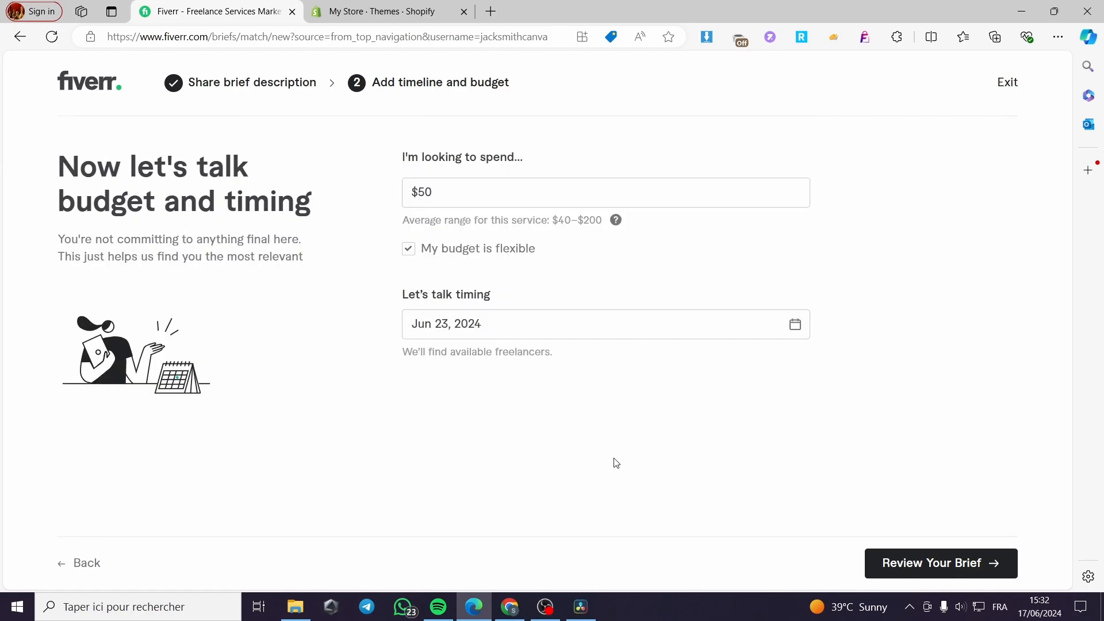
pyautogui.moveTo(937, 570)
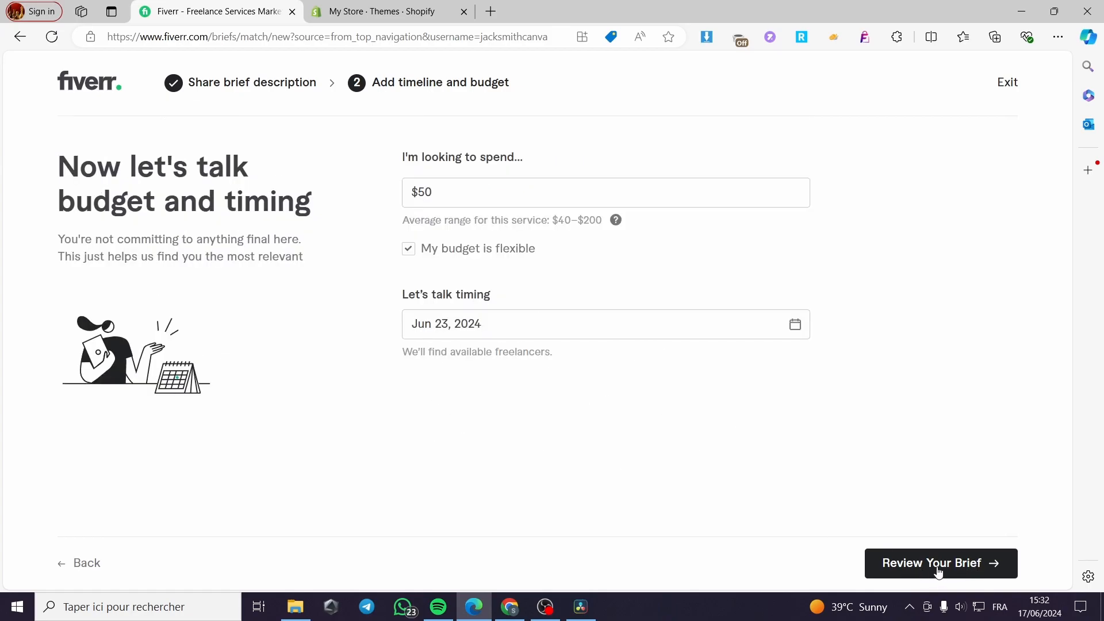
# Open the brief review and scroll down to the $50 budget and June 23 timeline.
pyautogui.click(939, 562)
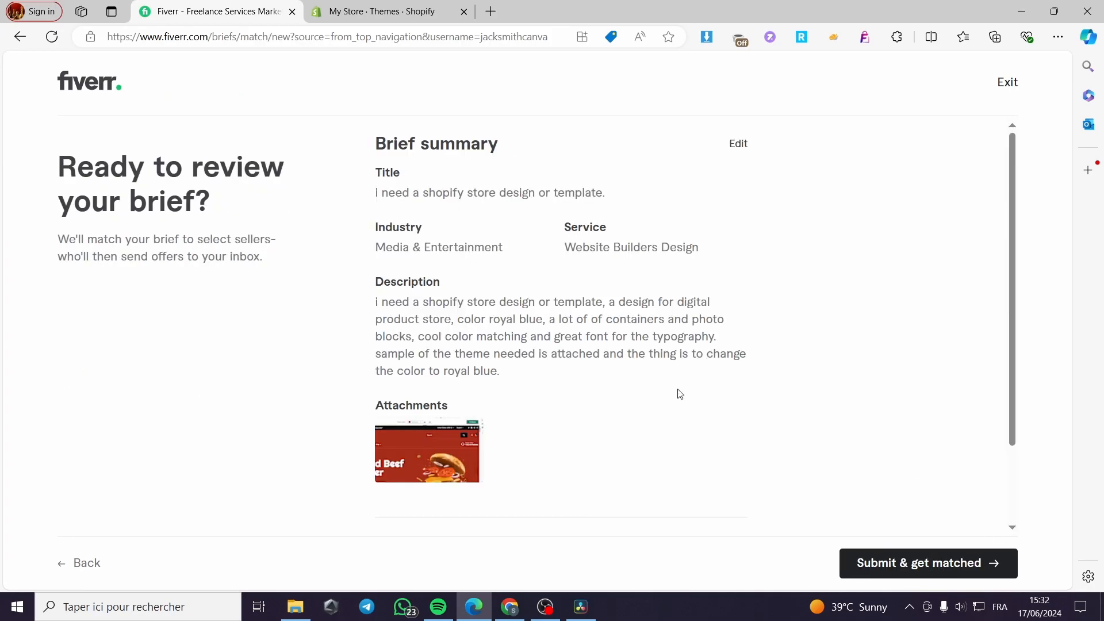
pyautogui.scroll(-3)
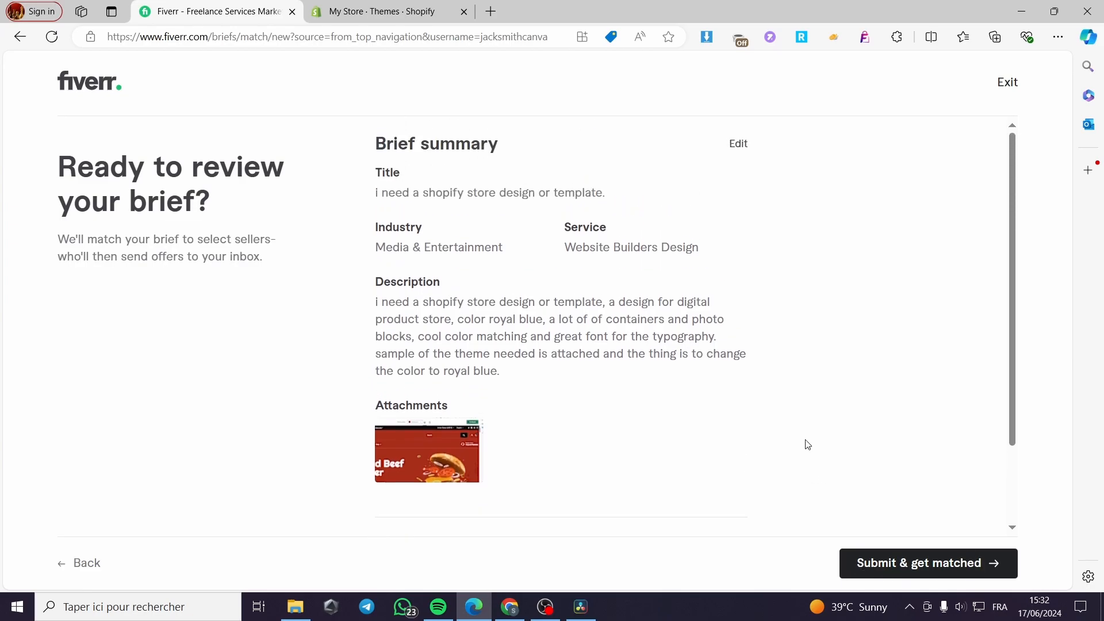
pyautogui.moveTo(728, 431)
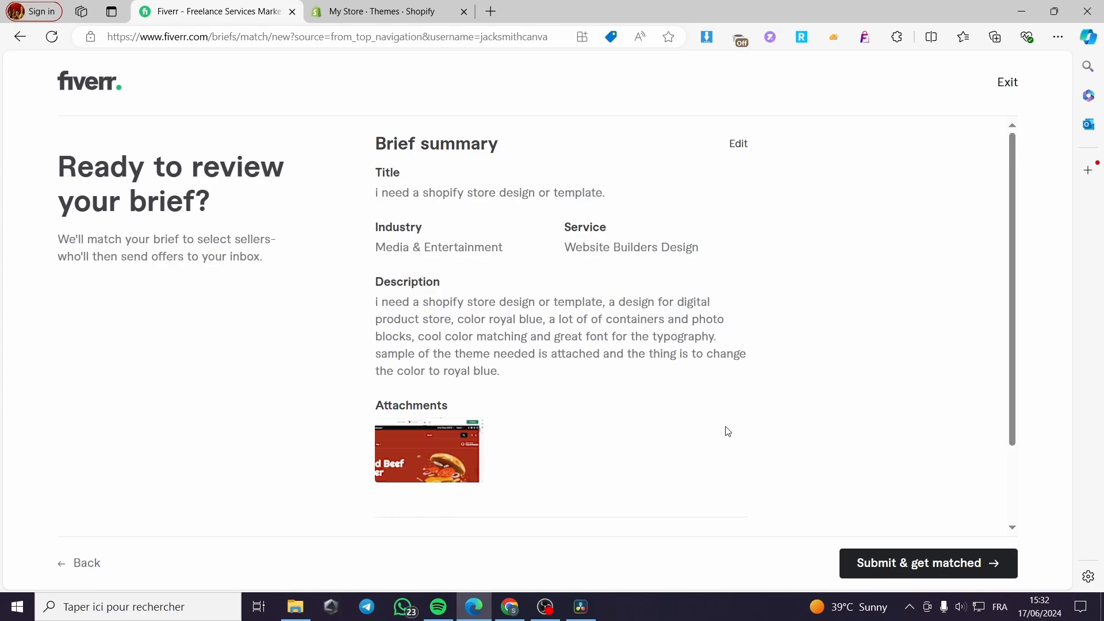
pyautogui.scroll(-3)
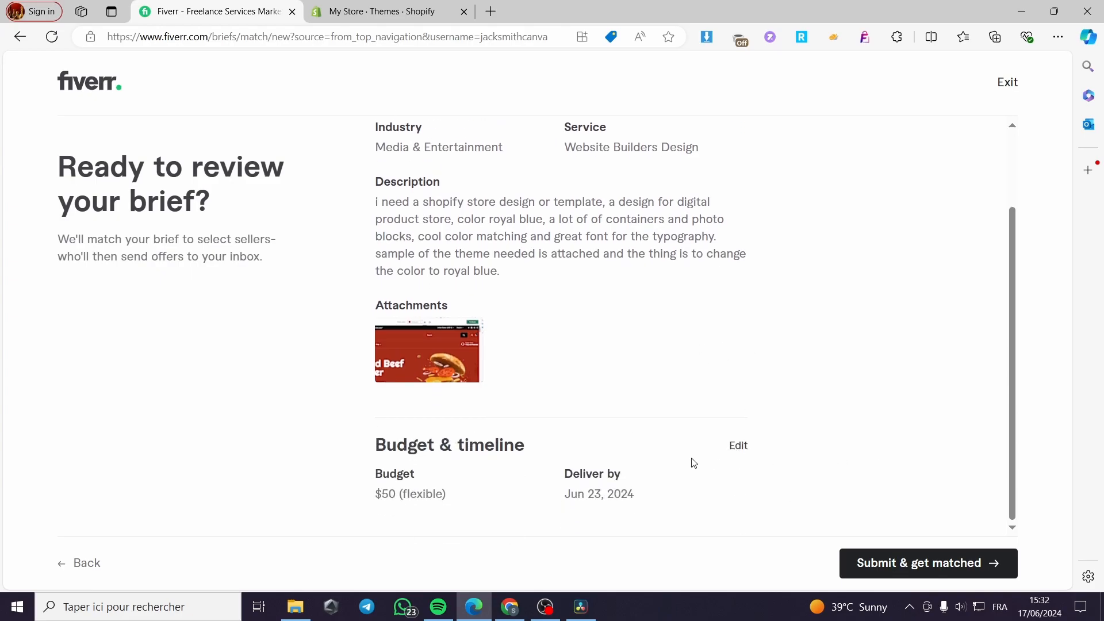
pyautogui.moveTo(700, 417)
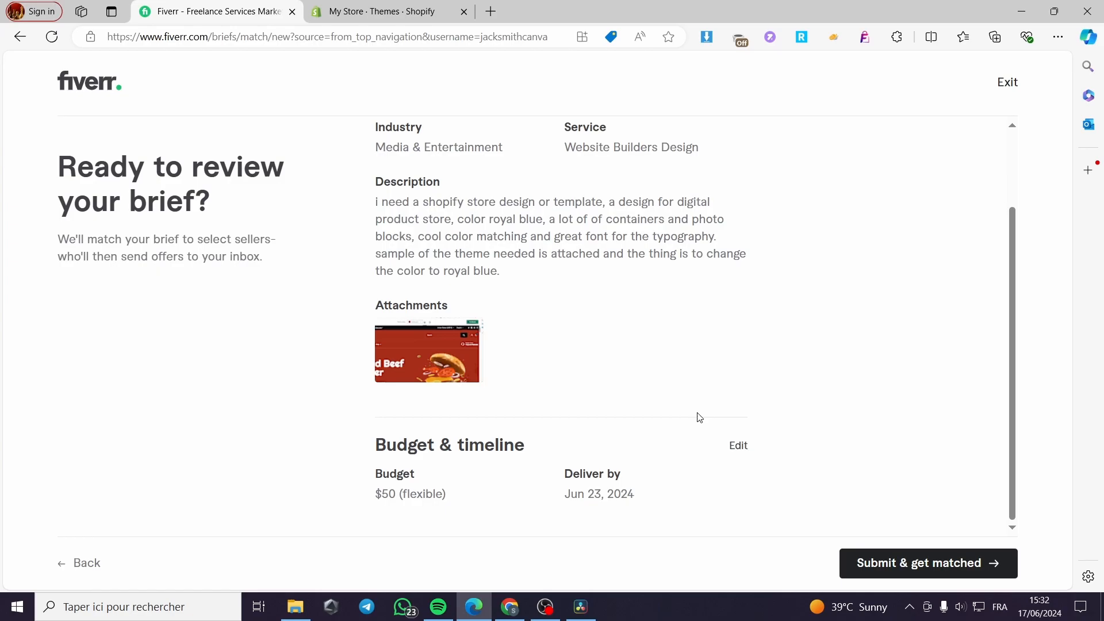
pyautogui.moveTo(697, 413)
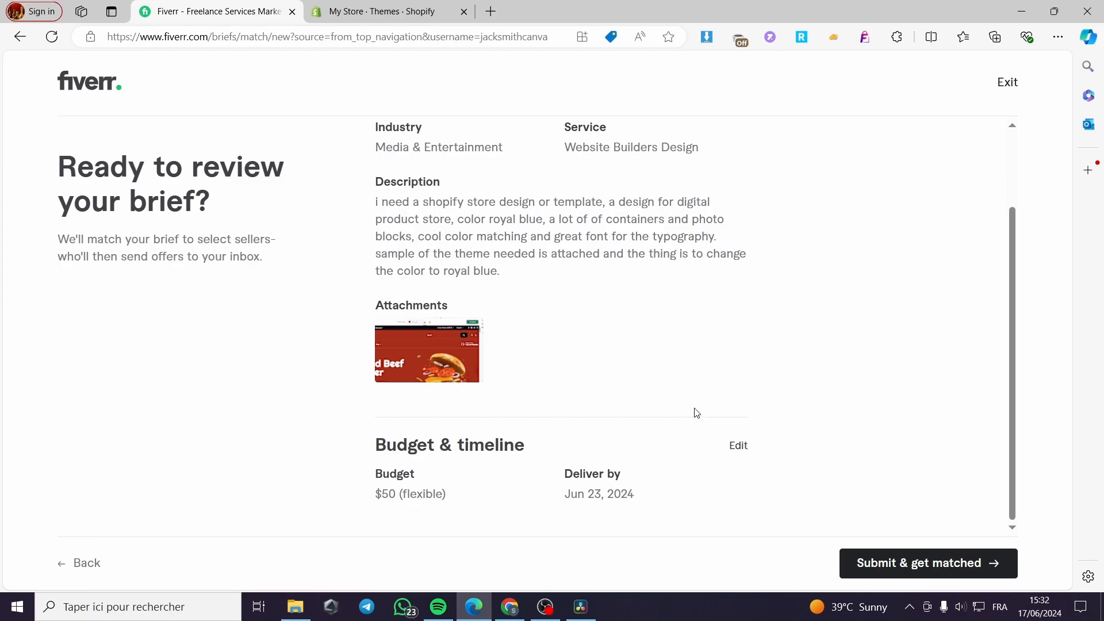